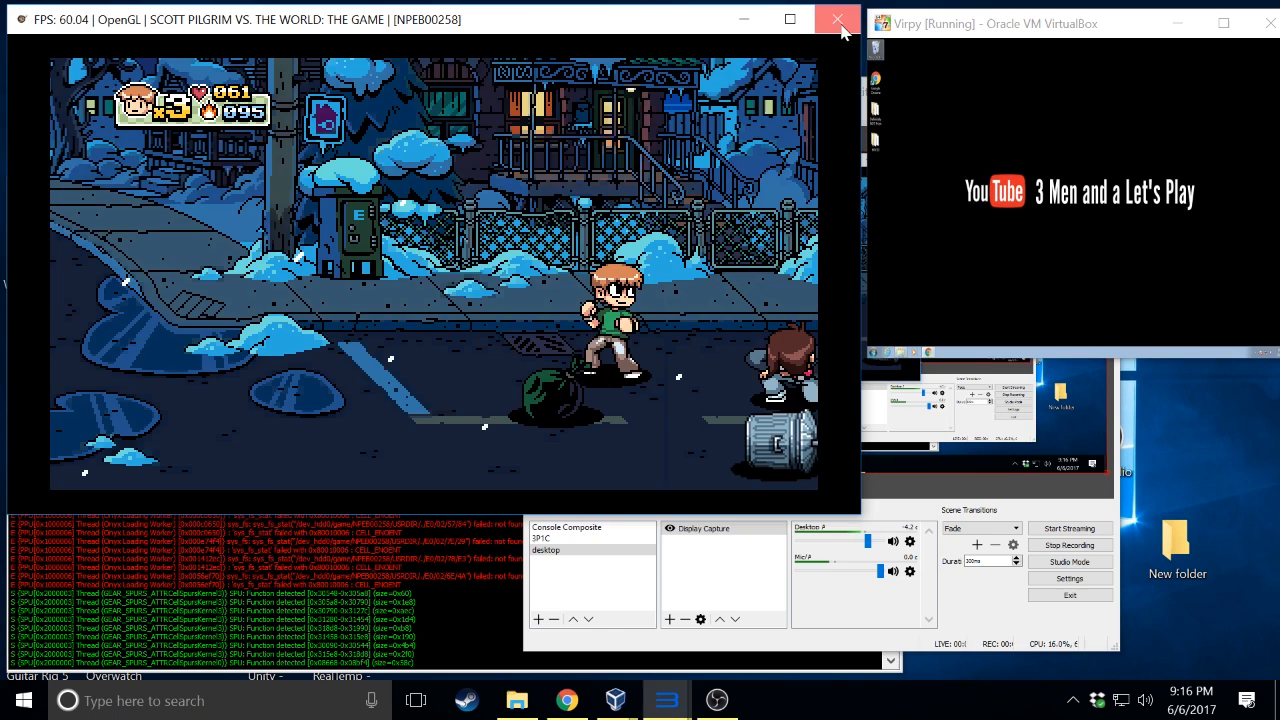
Close the Scott Pilgrim game, maximize the Virpy VM window, and launch Chrome in the guest
left_click(836, 19)
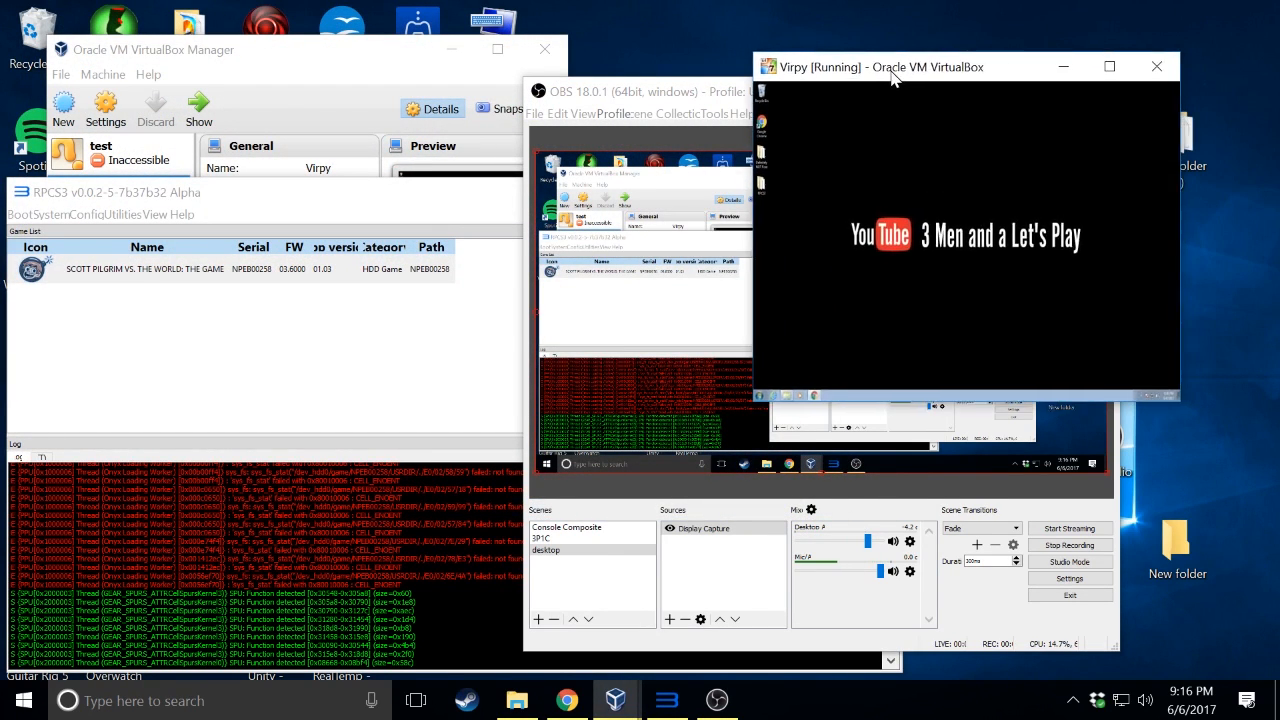
left_click(1109, 66)
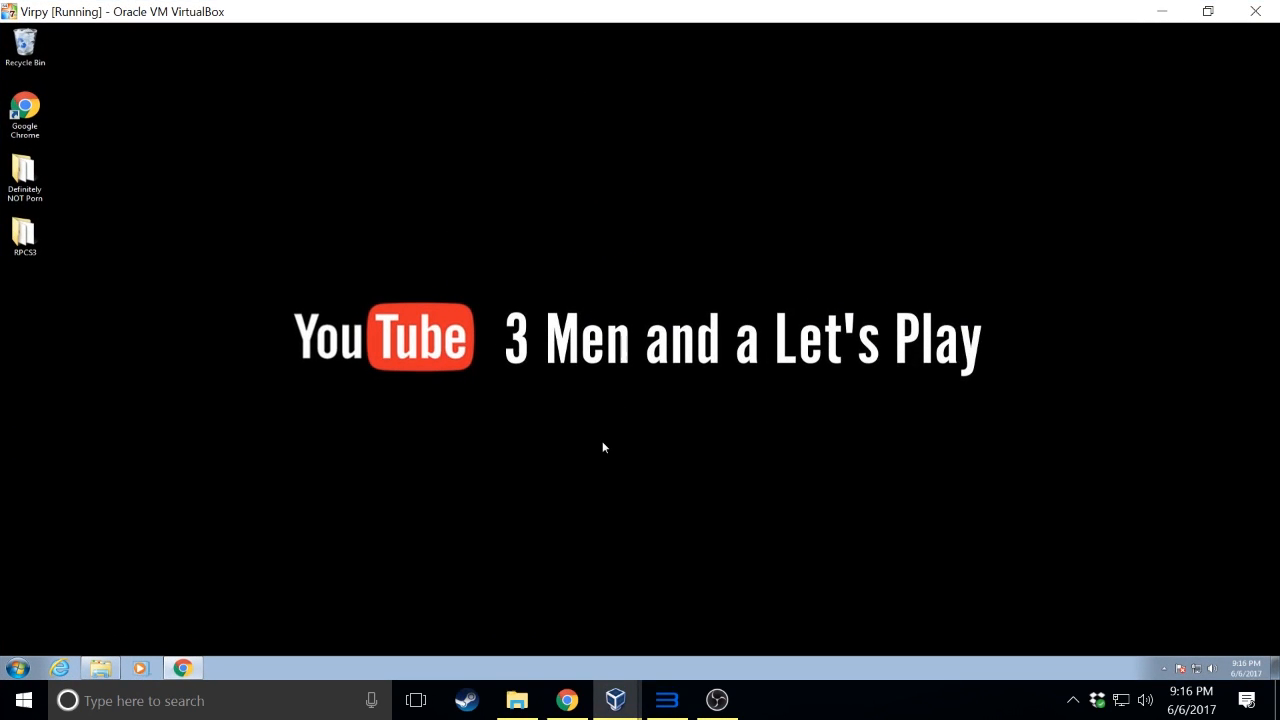
mouse_move(175, 280)
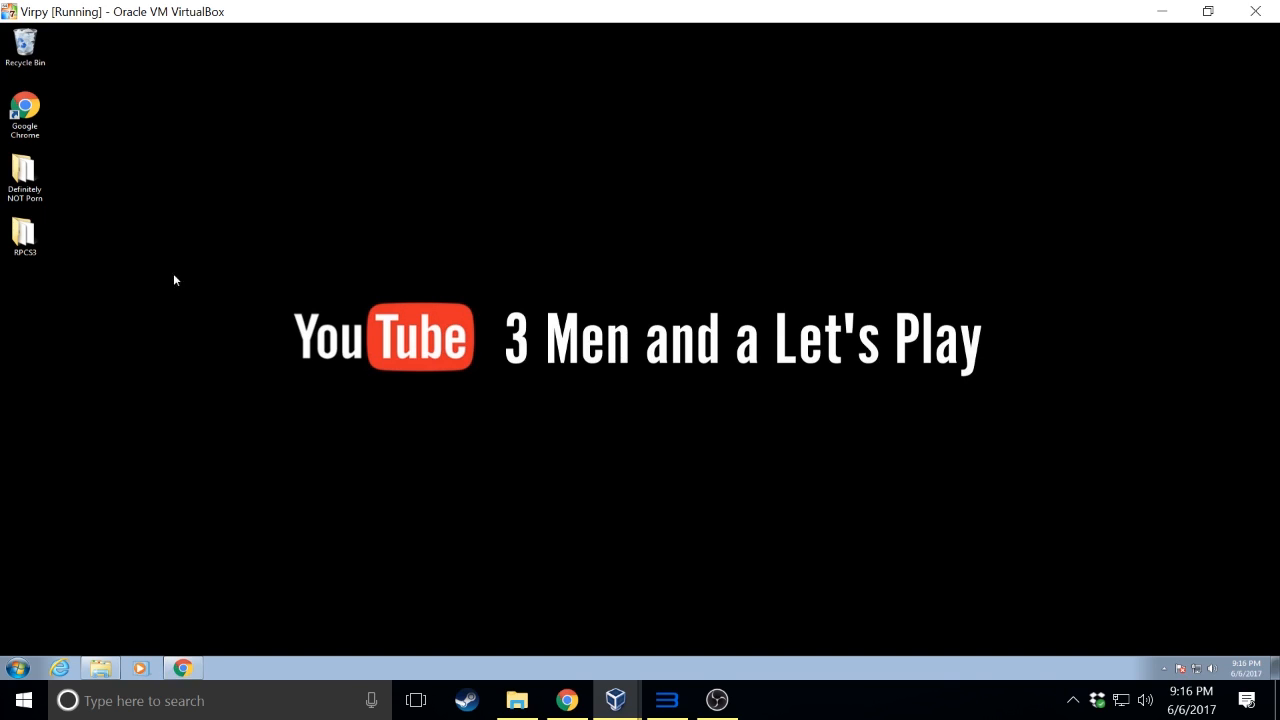
mouse_move(24, 180)
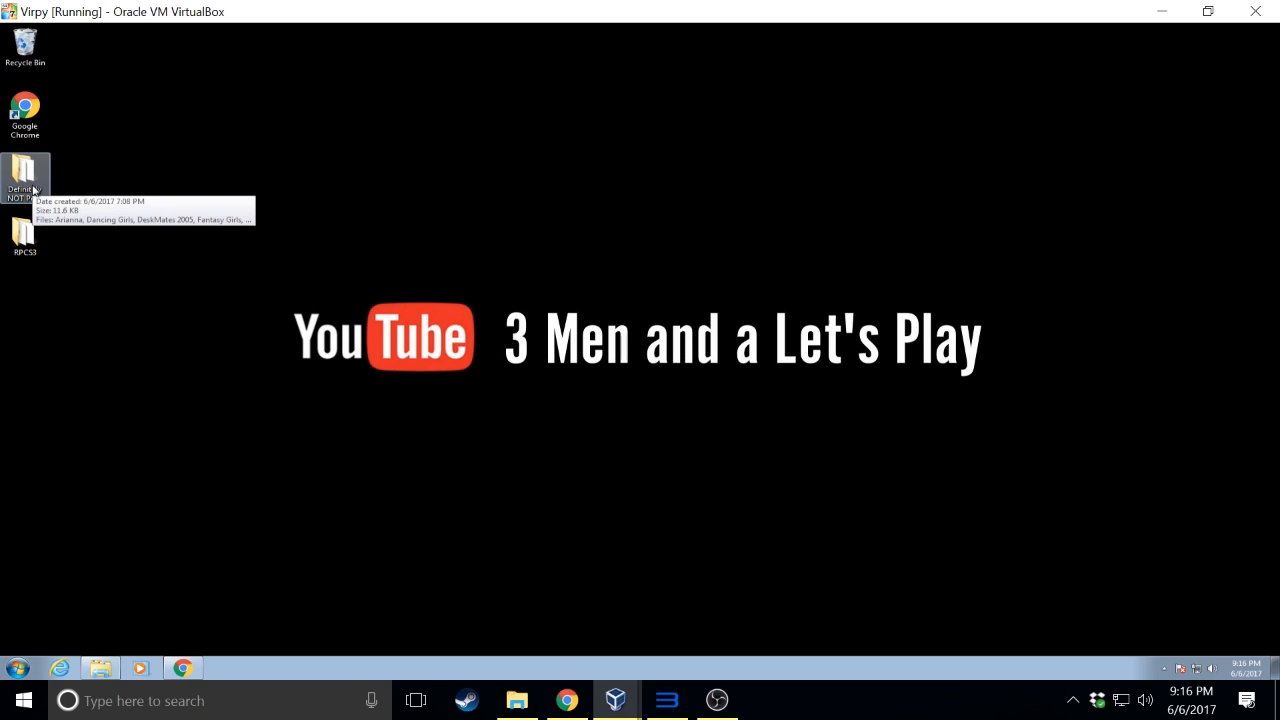
mouse_move(216, 564)
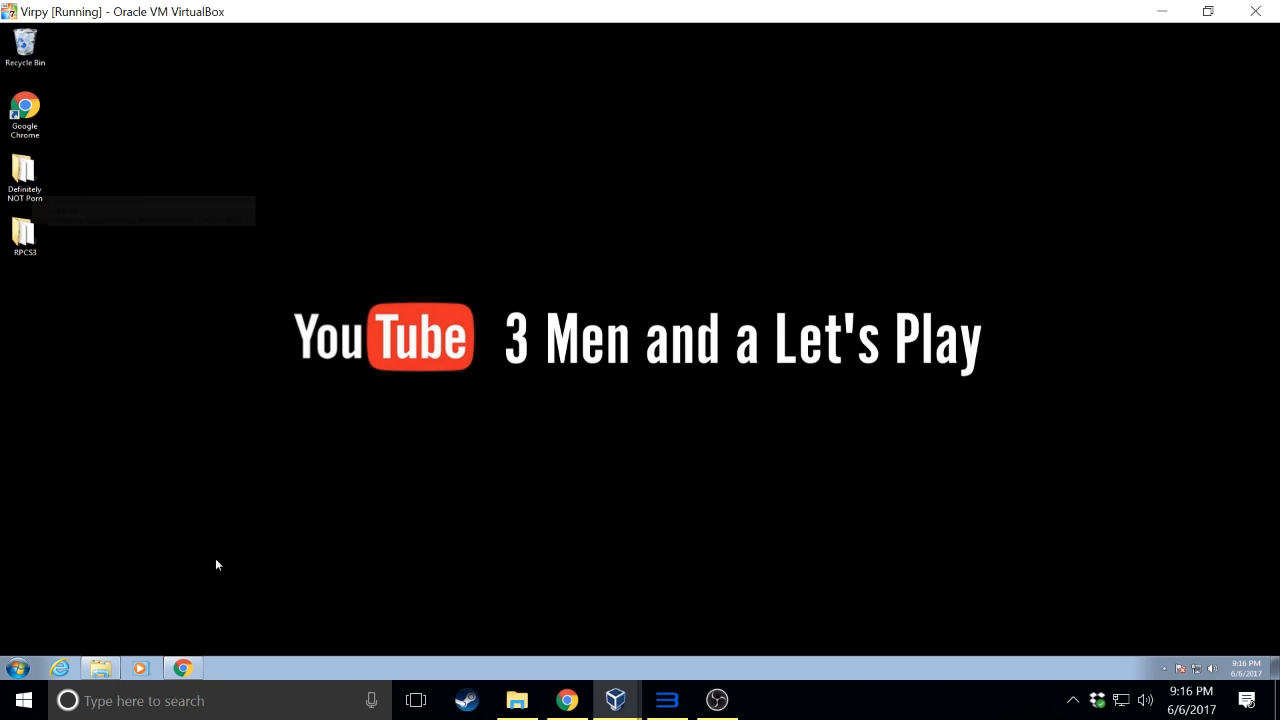
left_click(183, 667)
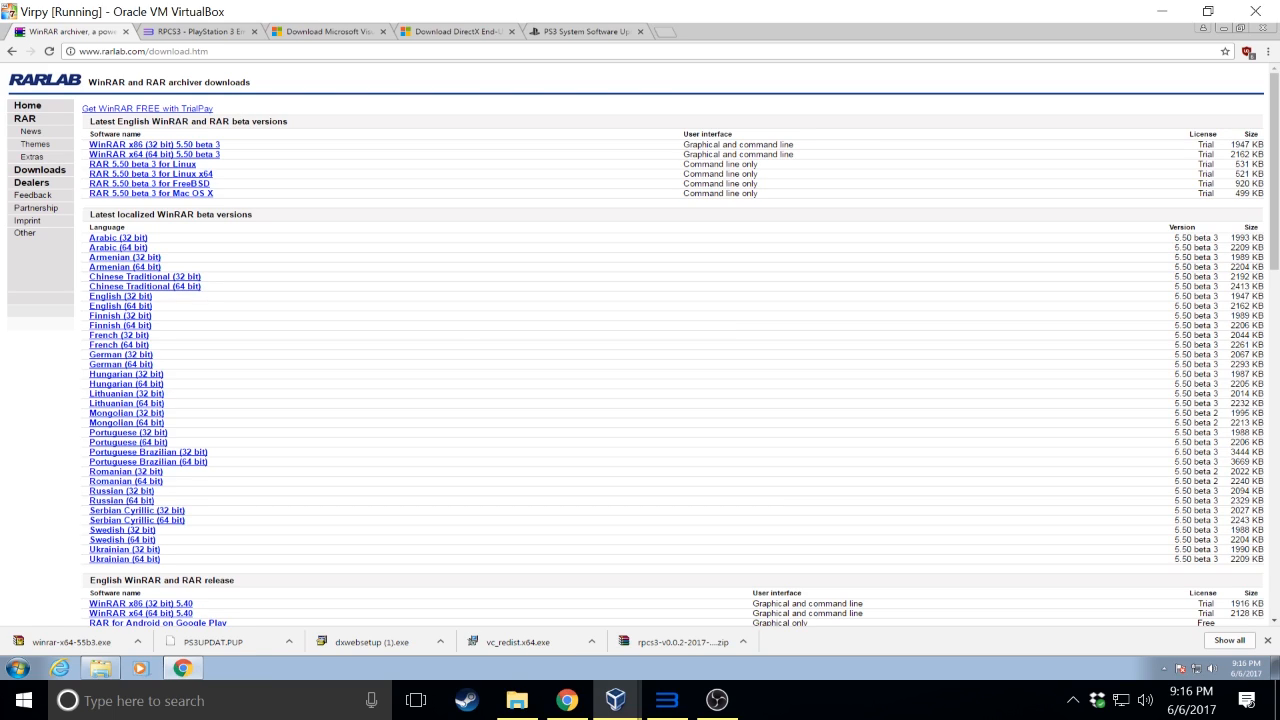
mouse_move(270, 67)
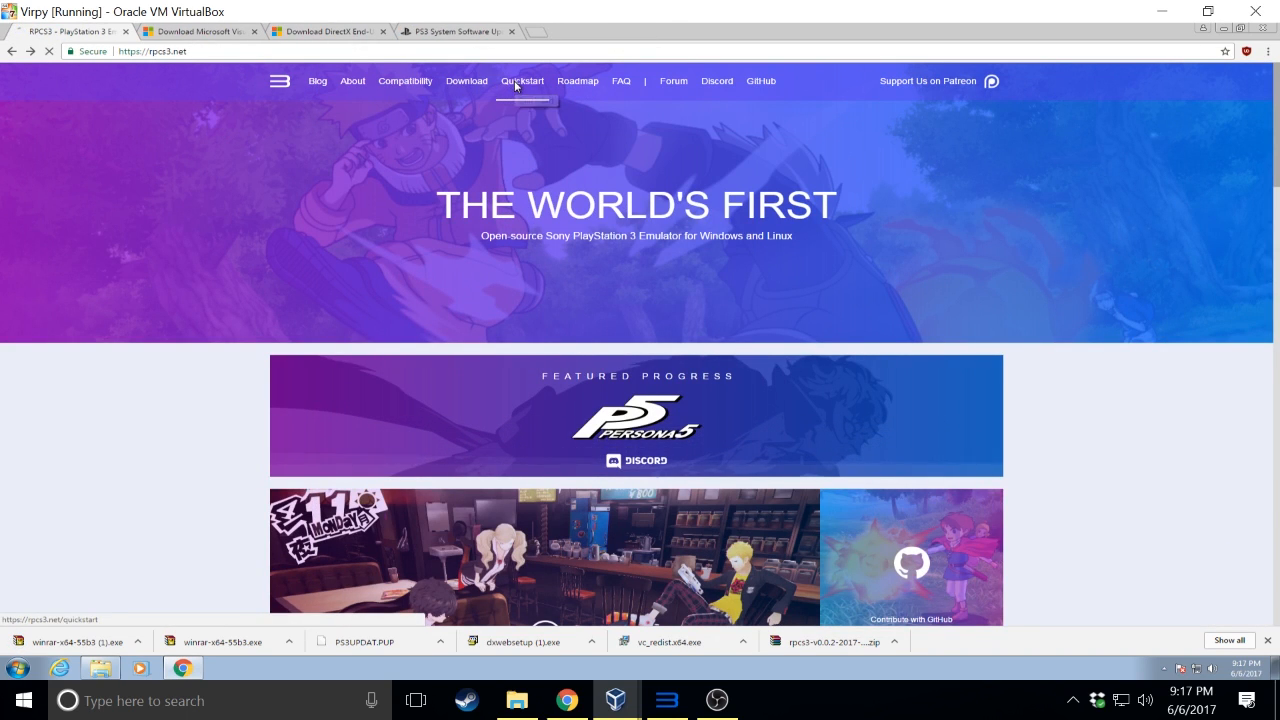
Open the RPCS3 Quickstart page and scroll down to its requirements
left_click(522, 81)
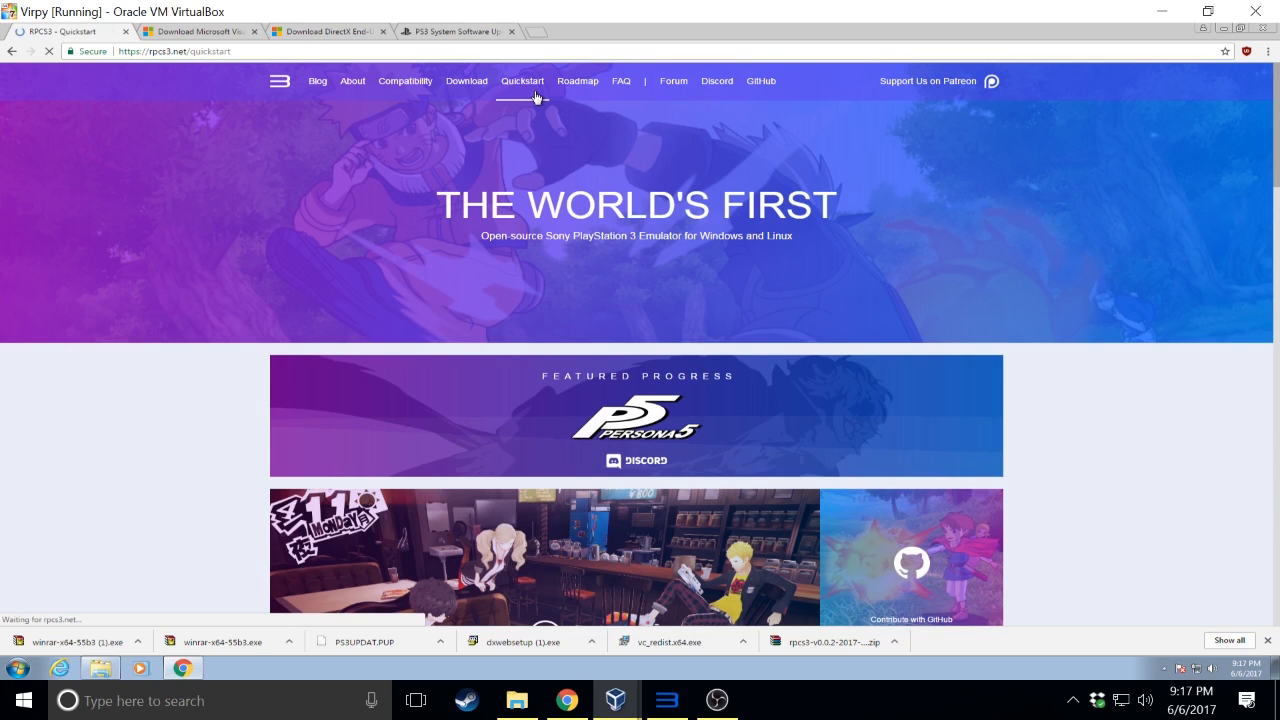
left_click(522, 81)
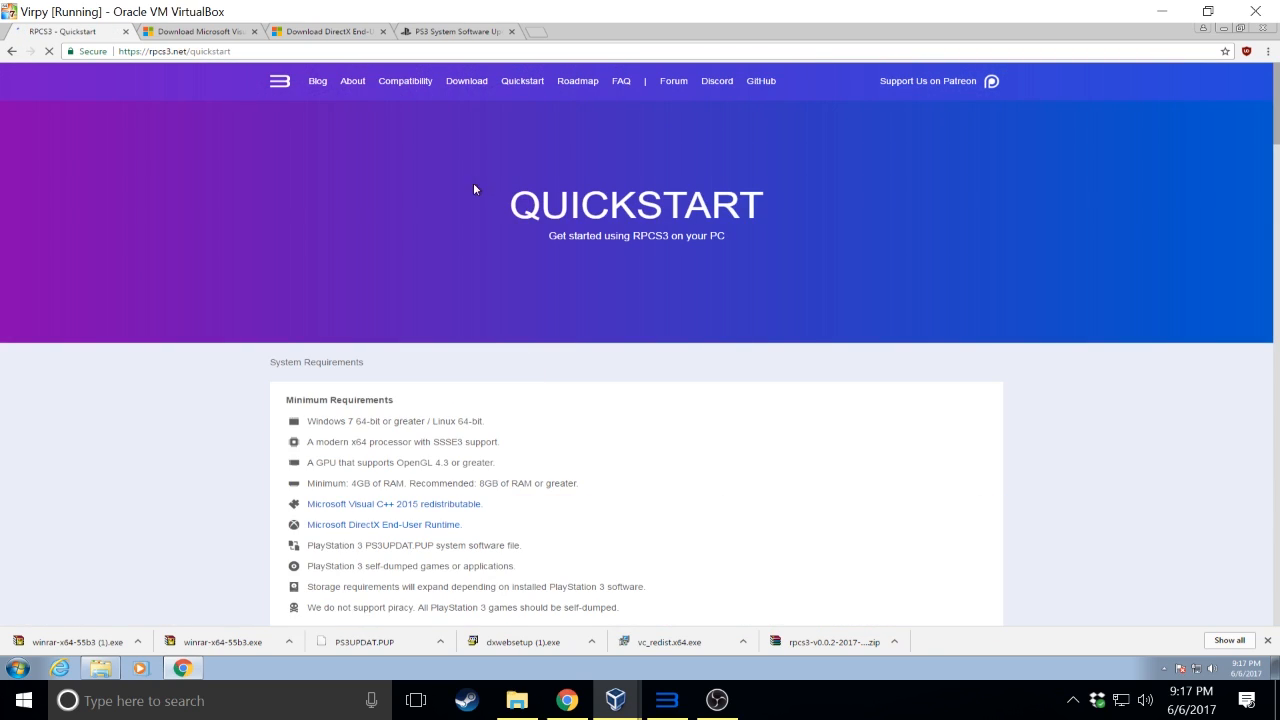
scroll("down", 3)
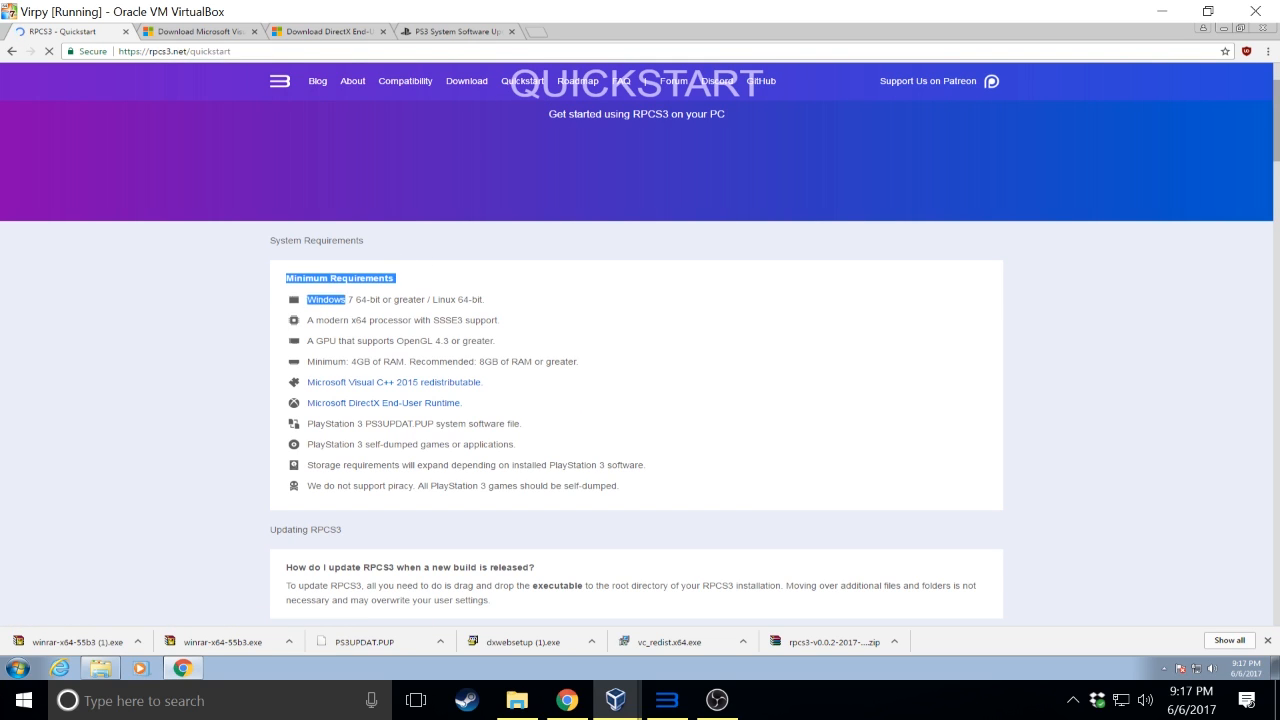
Highlight the minimum requirement lines, including OpenGL 4.3 and the RAM requirement
left_click_drag(310, 299, 462, 341)
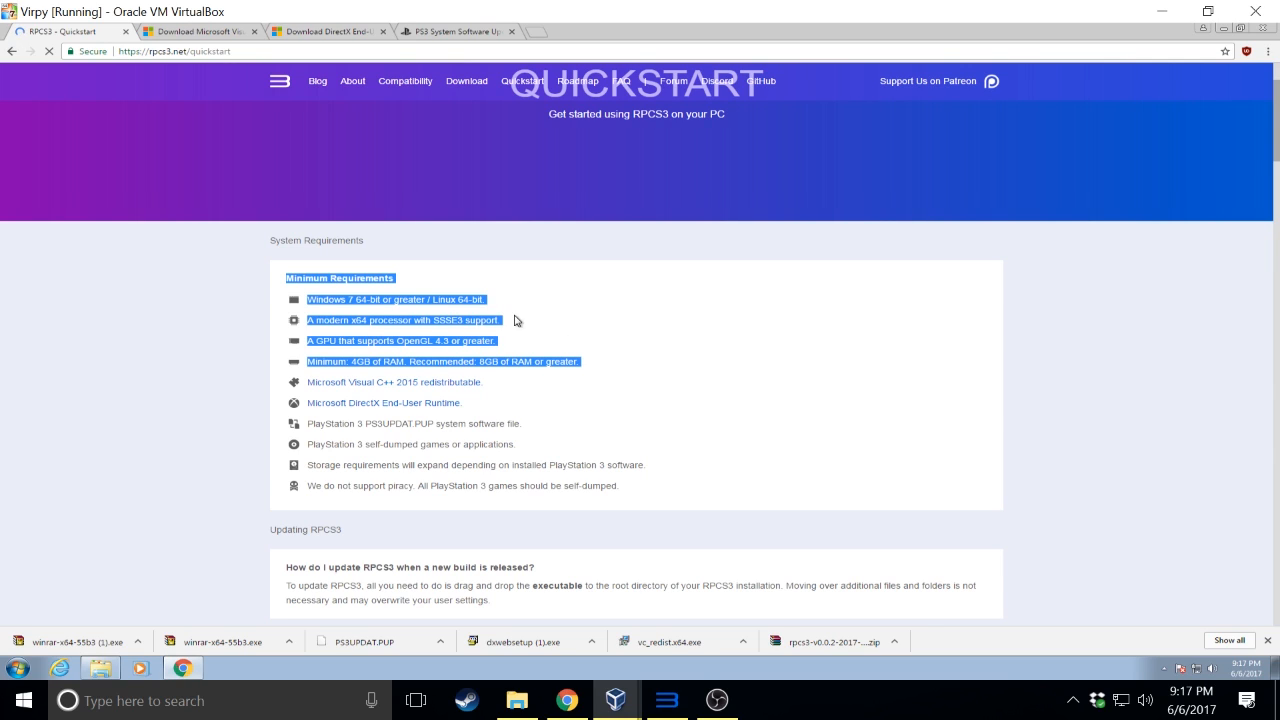
left_click(499, 319)
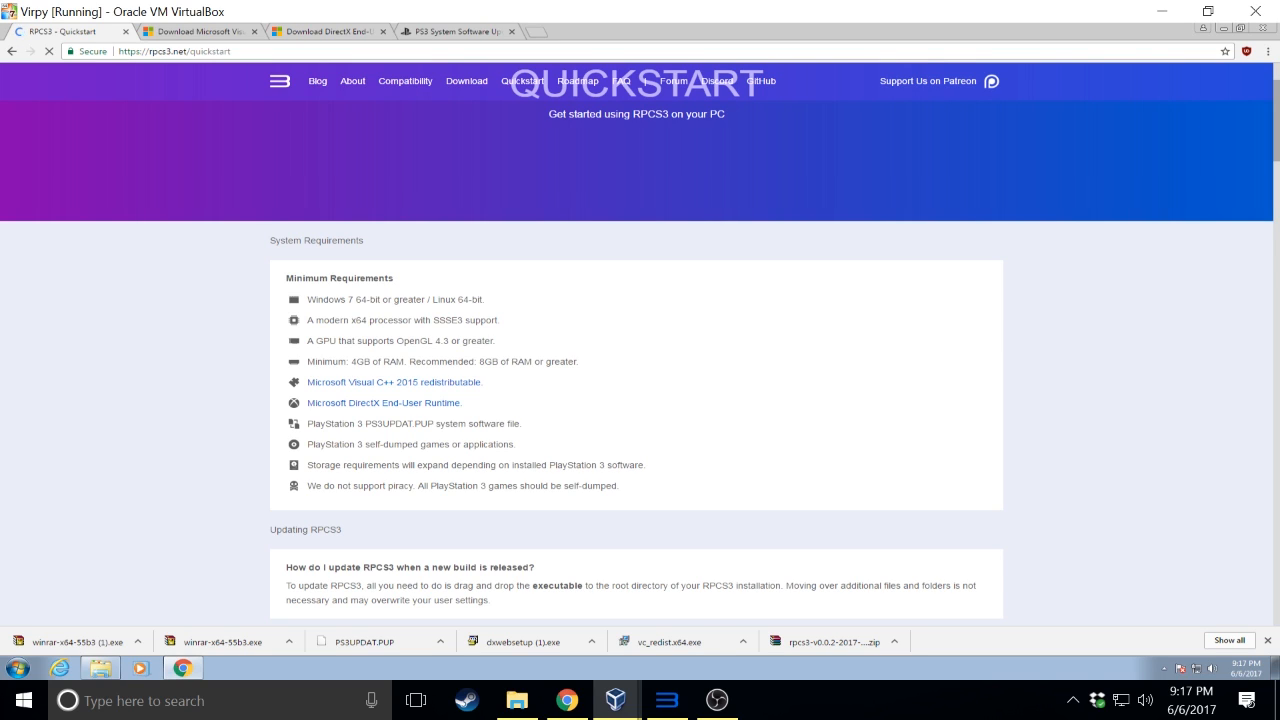
double_click(403, 320)
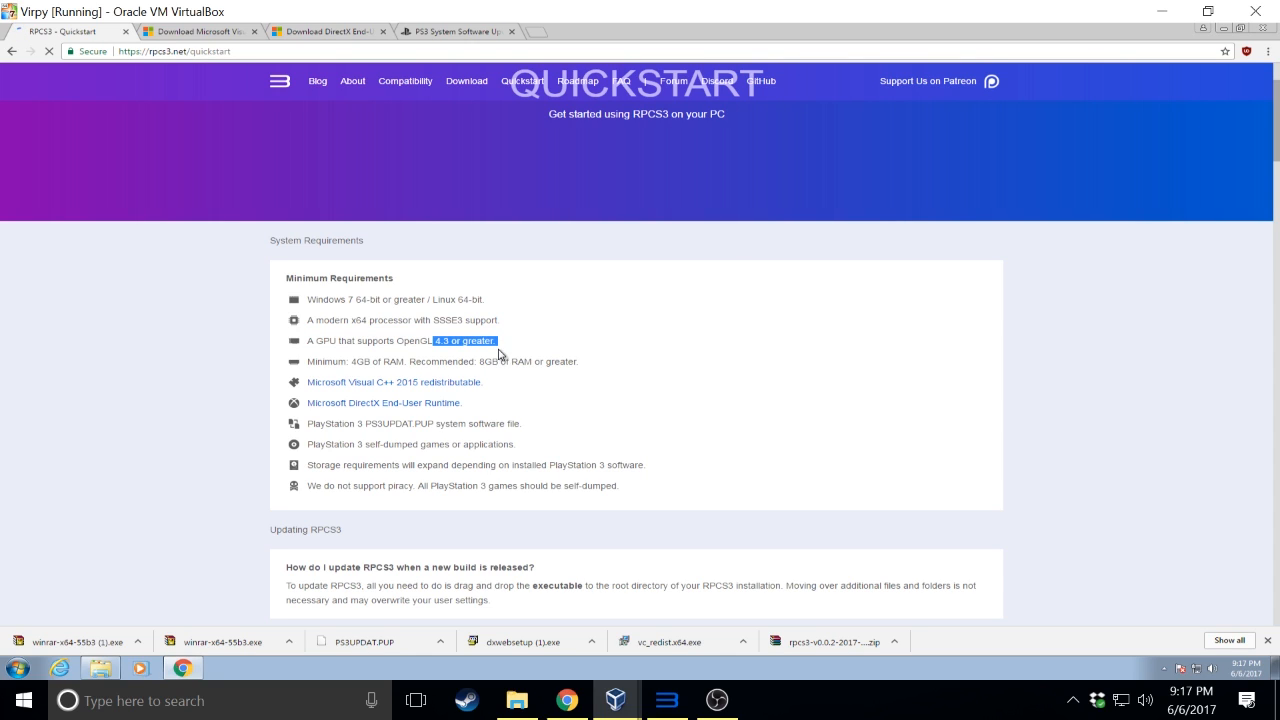
double_click(326, 361)
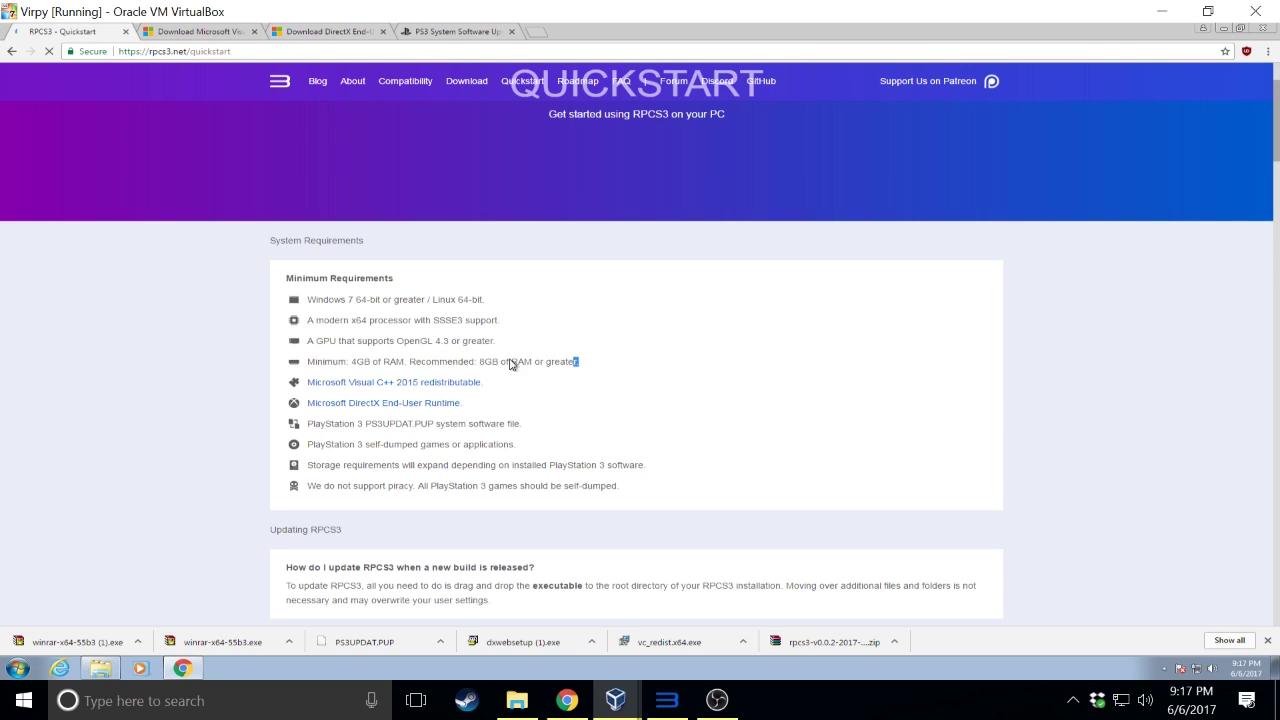
triple_click(440, 361)
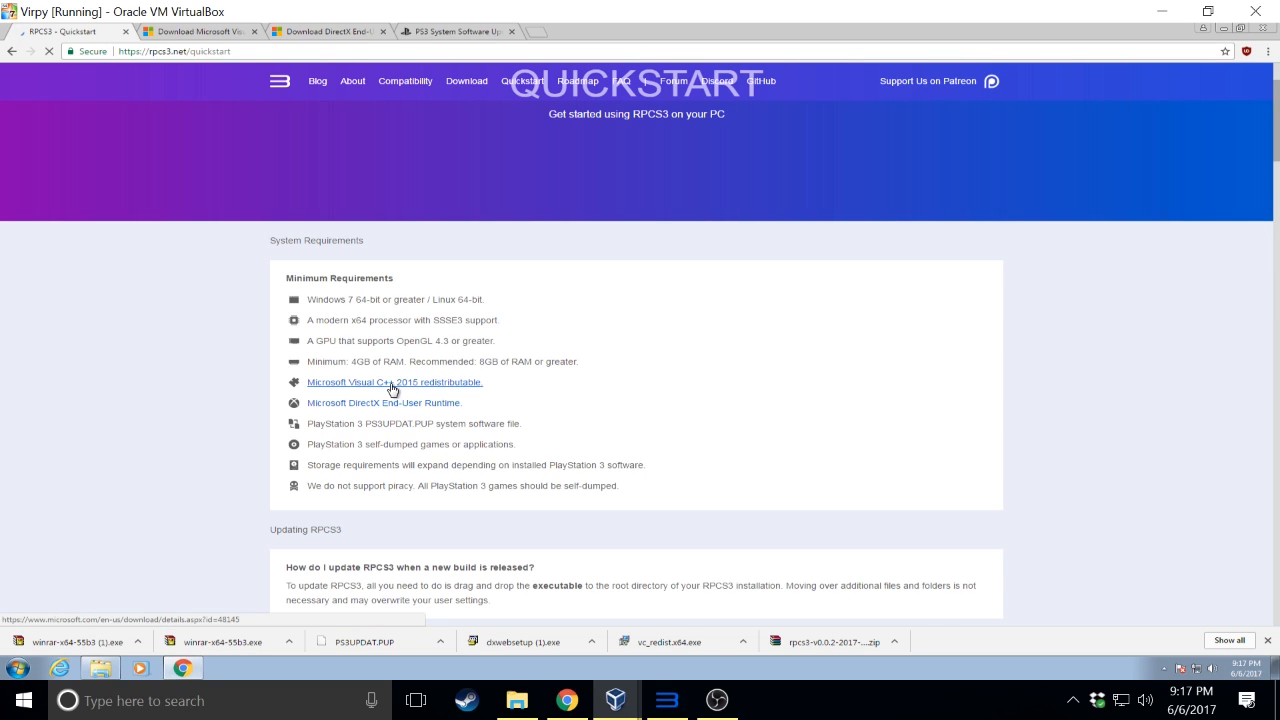
Follow the Visual C++ 2015 redistributable link and highlight its 'We're sorry' unavailable message
left_click(394, 382)
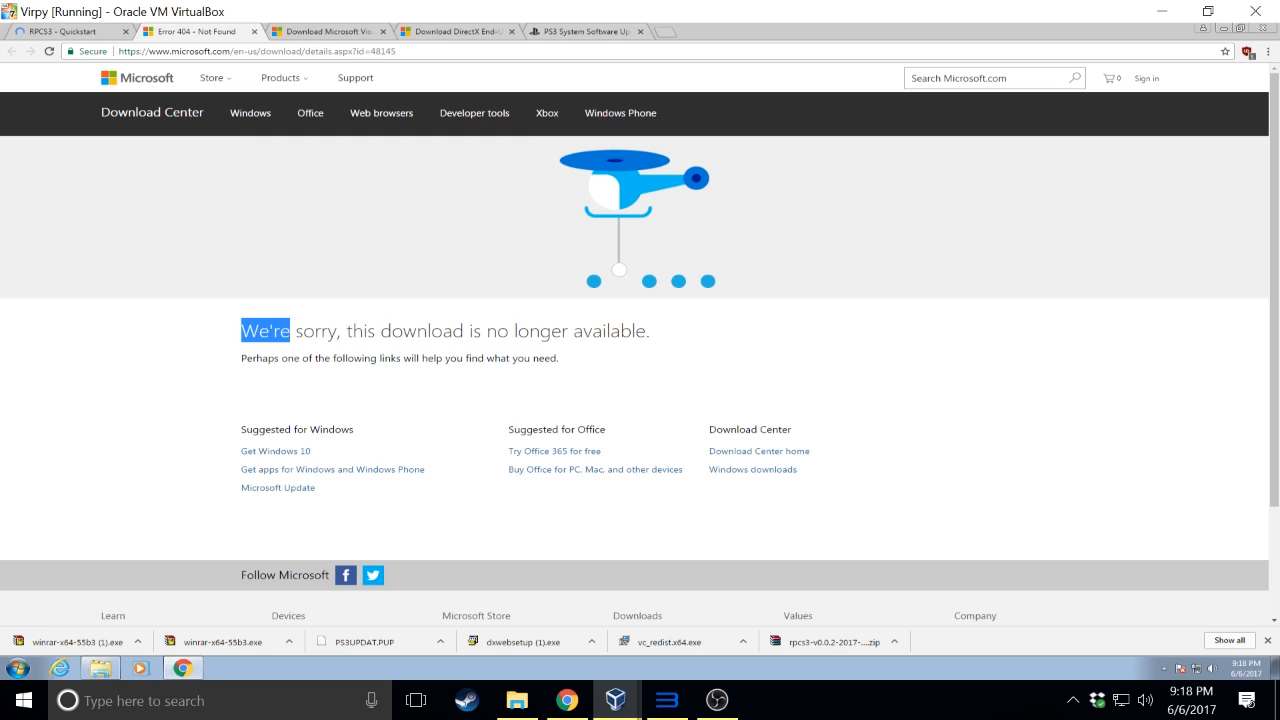
left_click_drag(240, 330, 560, 358)
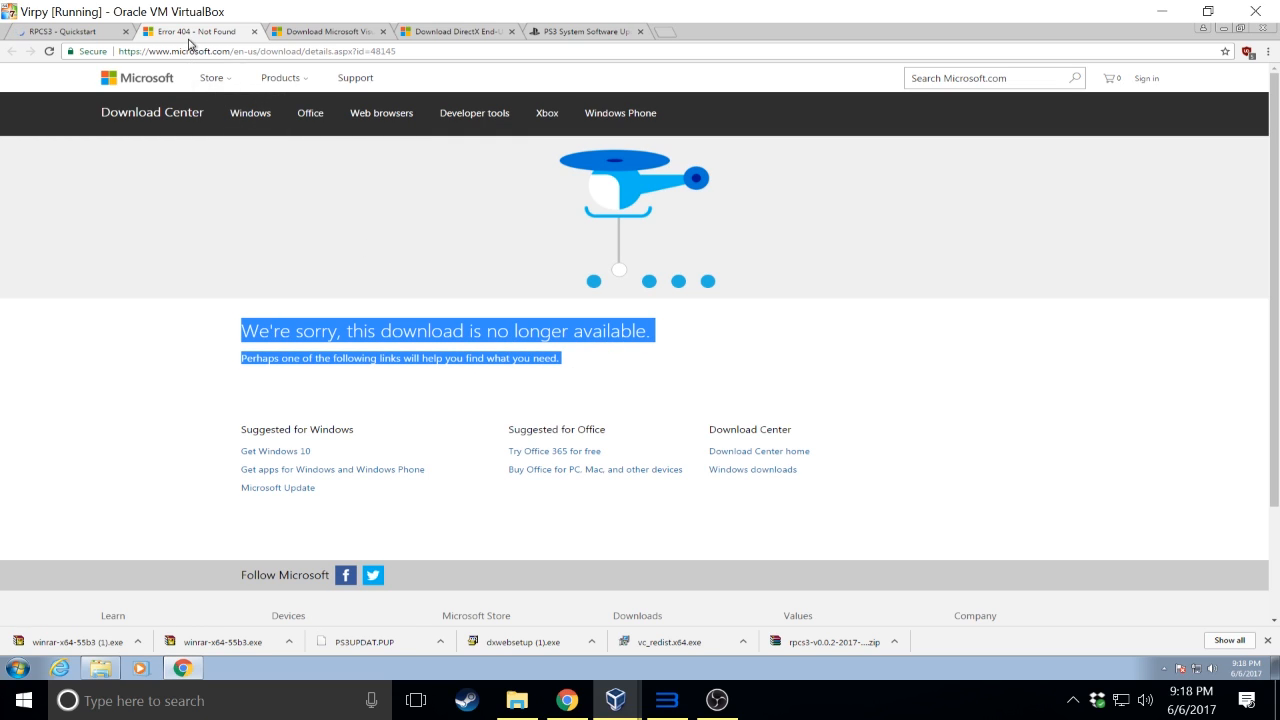
mouse_move(195, 31)
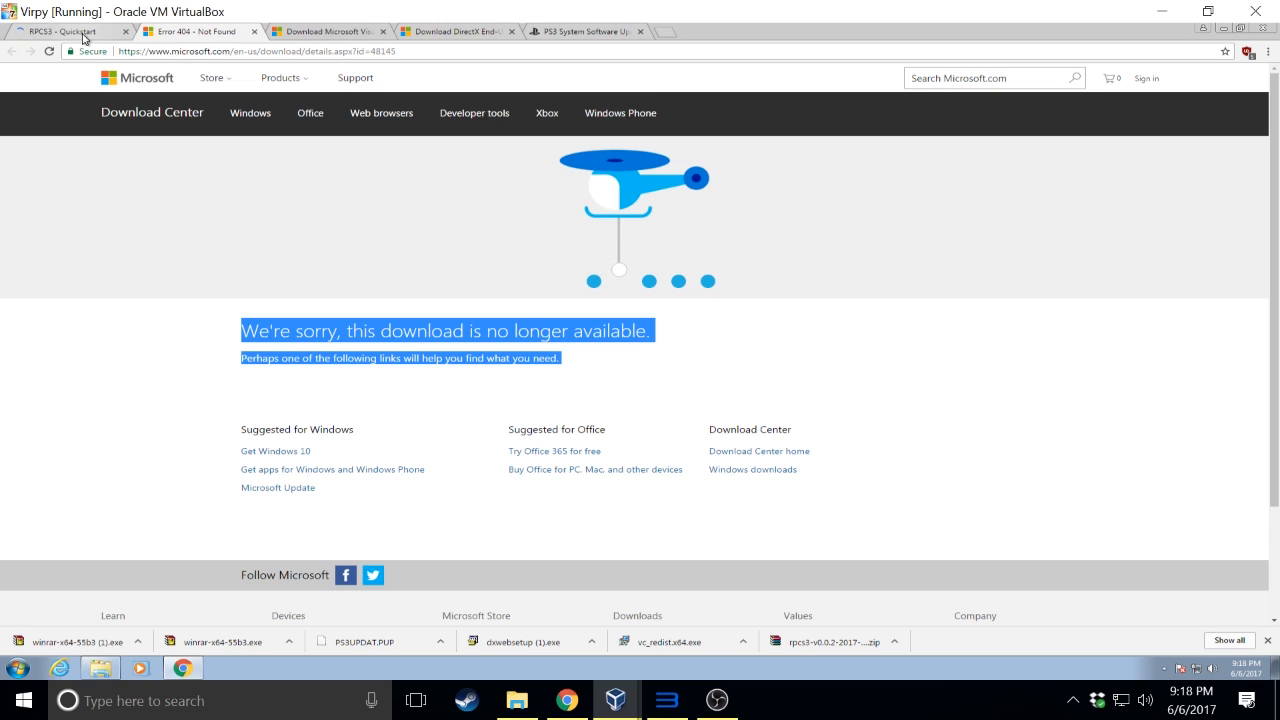
View the RPCS3 Download page with build v0.0.2-4799 Alpha, then recheck the unavailable Microsoft tab
left_click(65, 31)
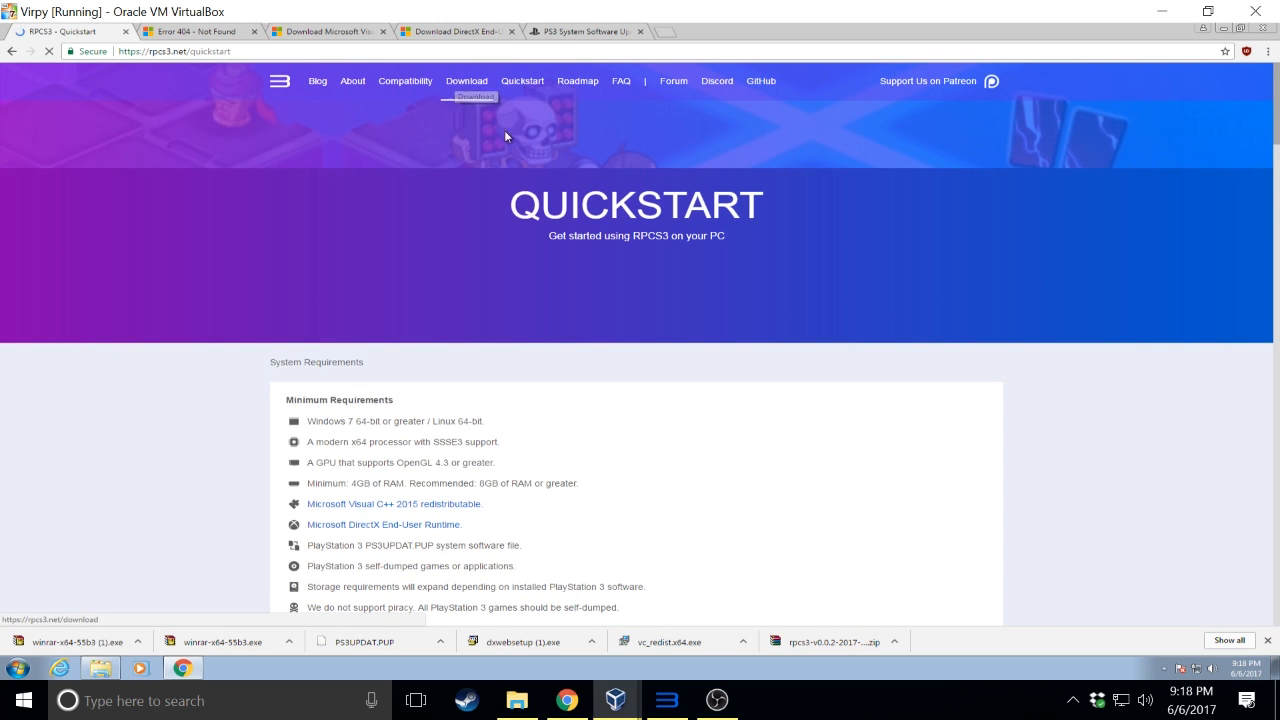
left_click(466, 81)
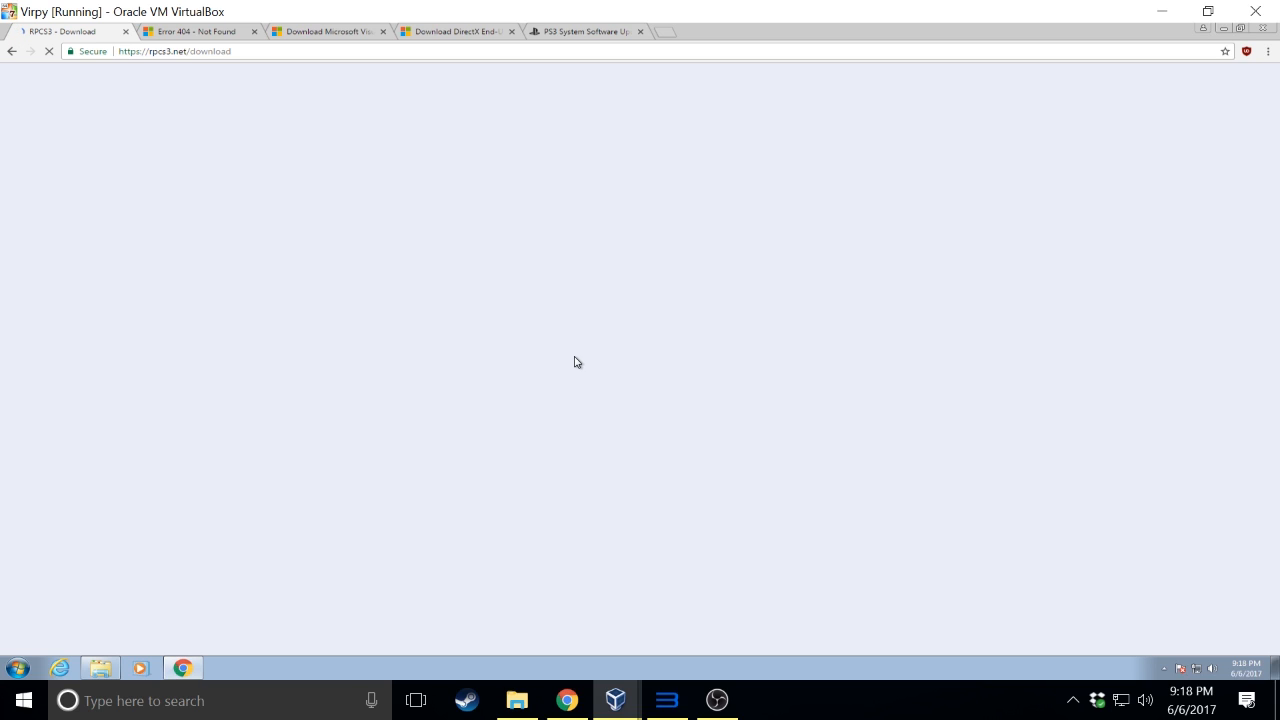
mouse_move(568, 360)
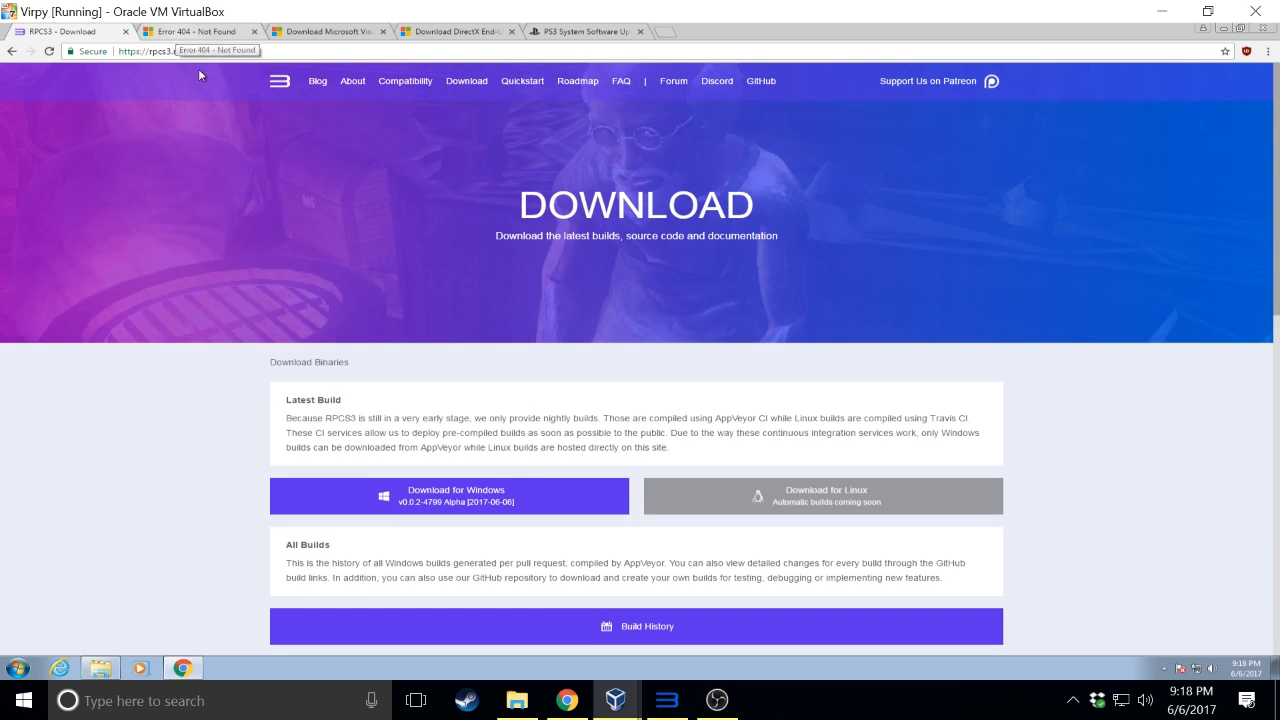
scroll("down", 3)
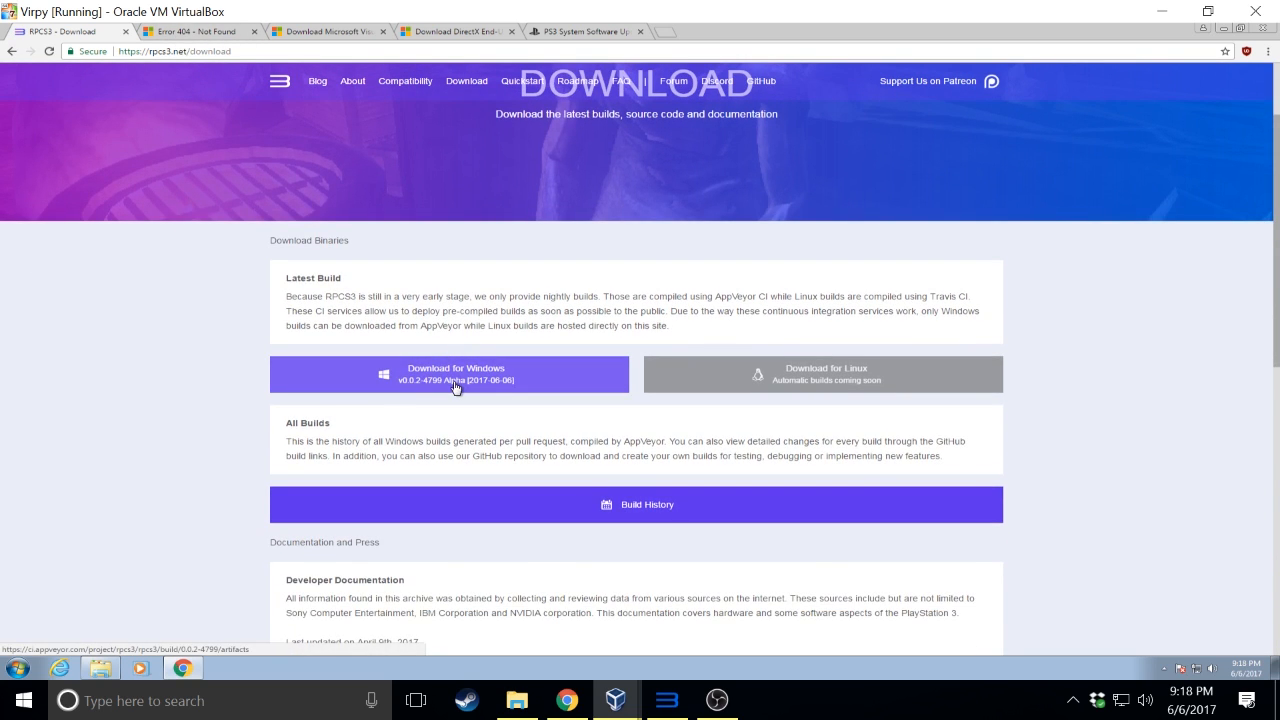
mouse_move(503, 383)
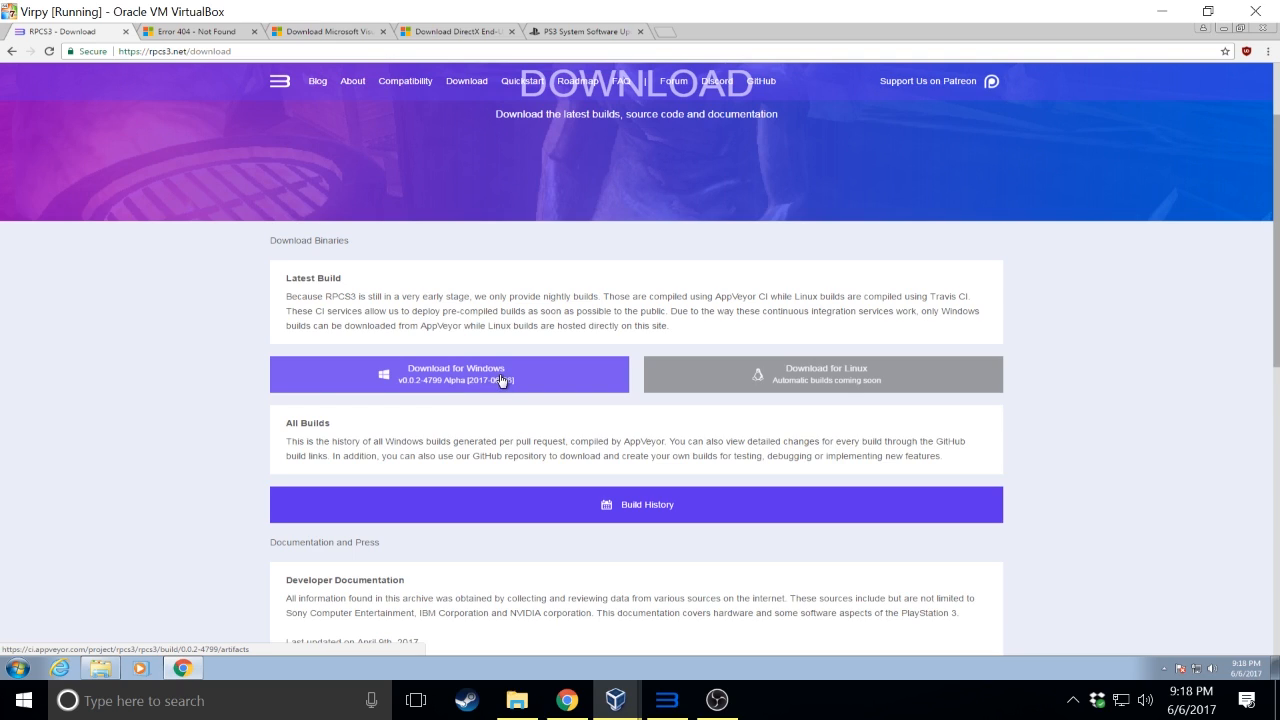
mouse_move(410, 393)
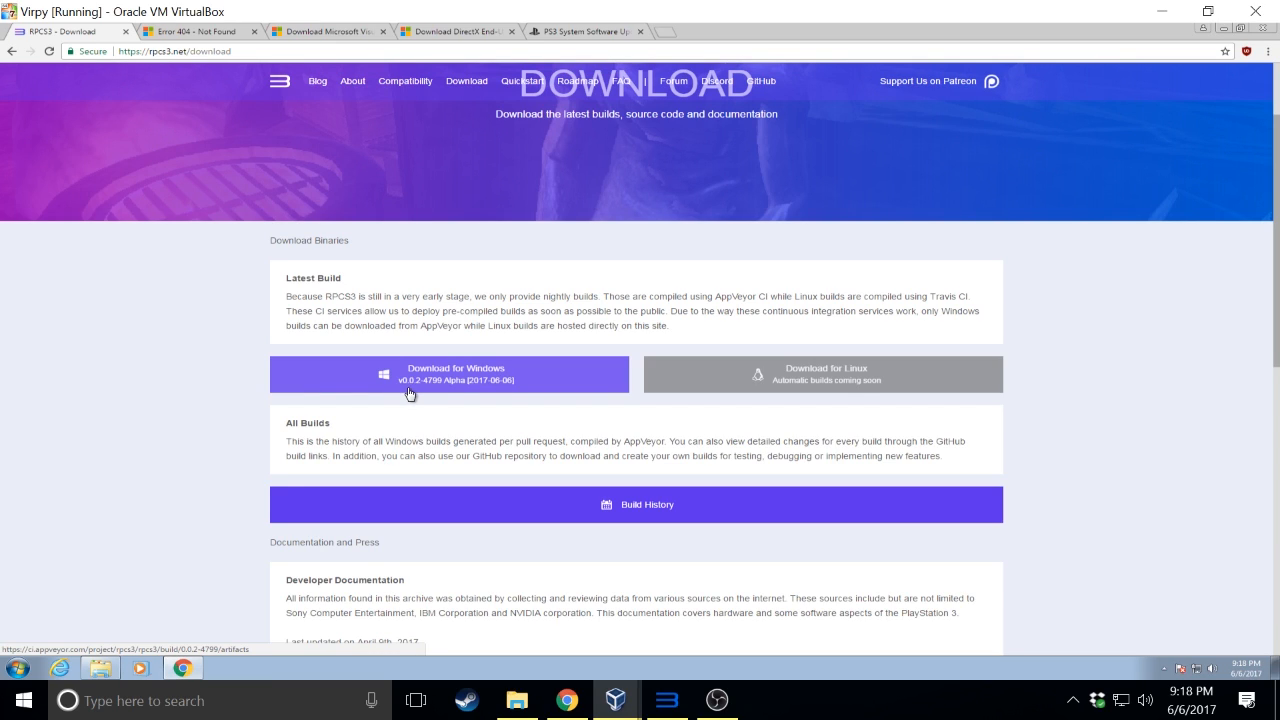
mouse_move(430, 389)
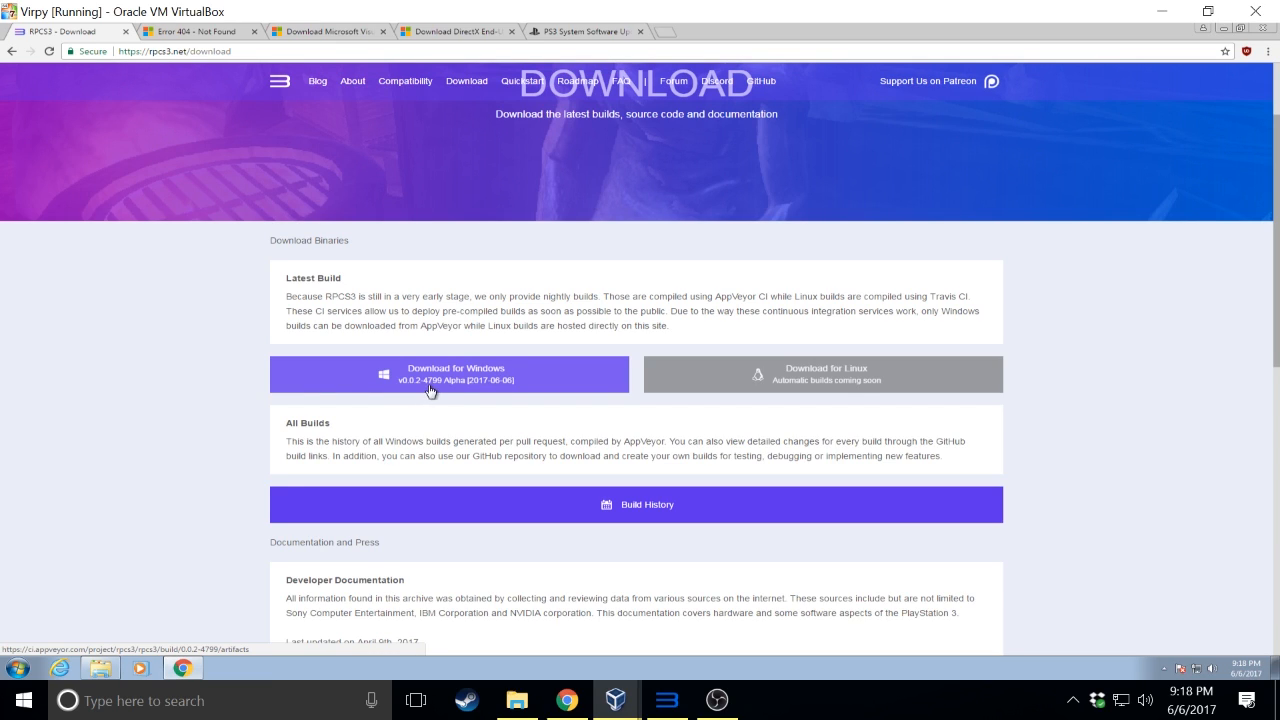
mouse_move(306, 103)
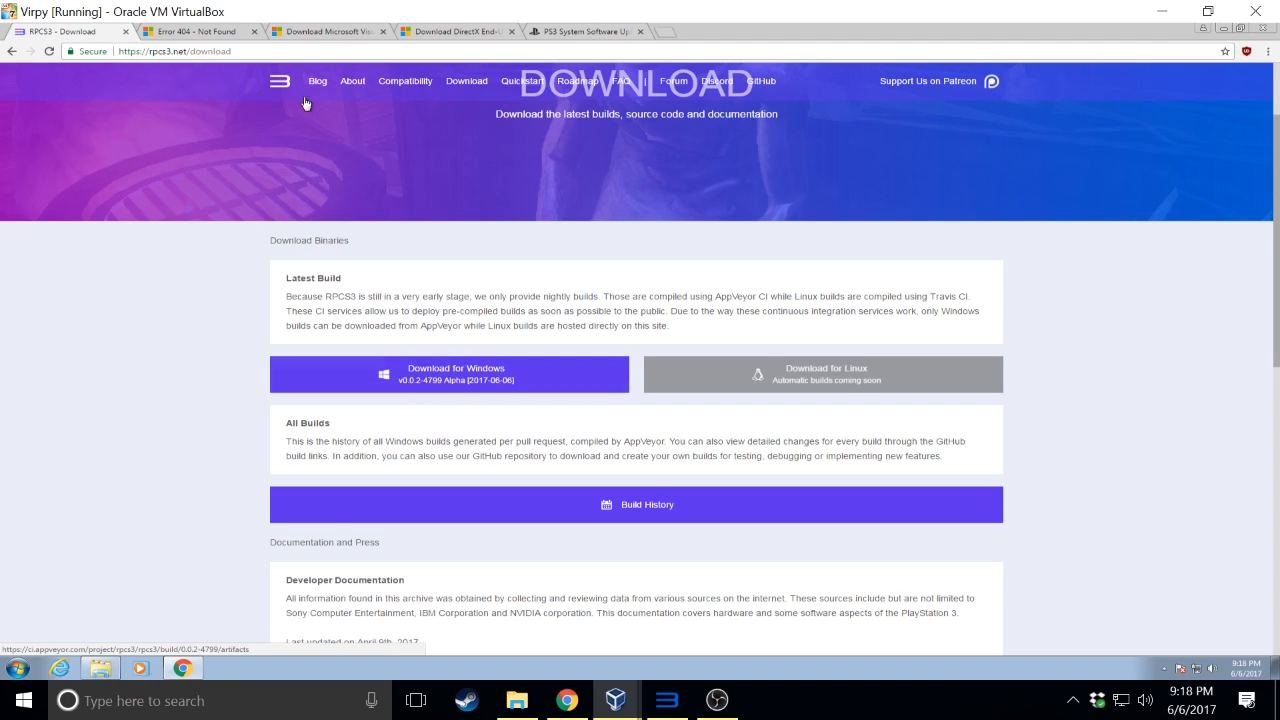
mouse_move(200, 31)
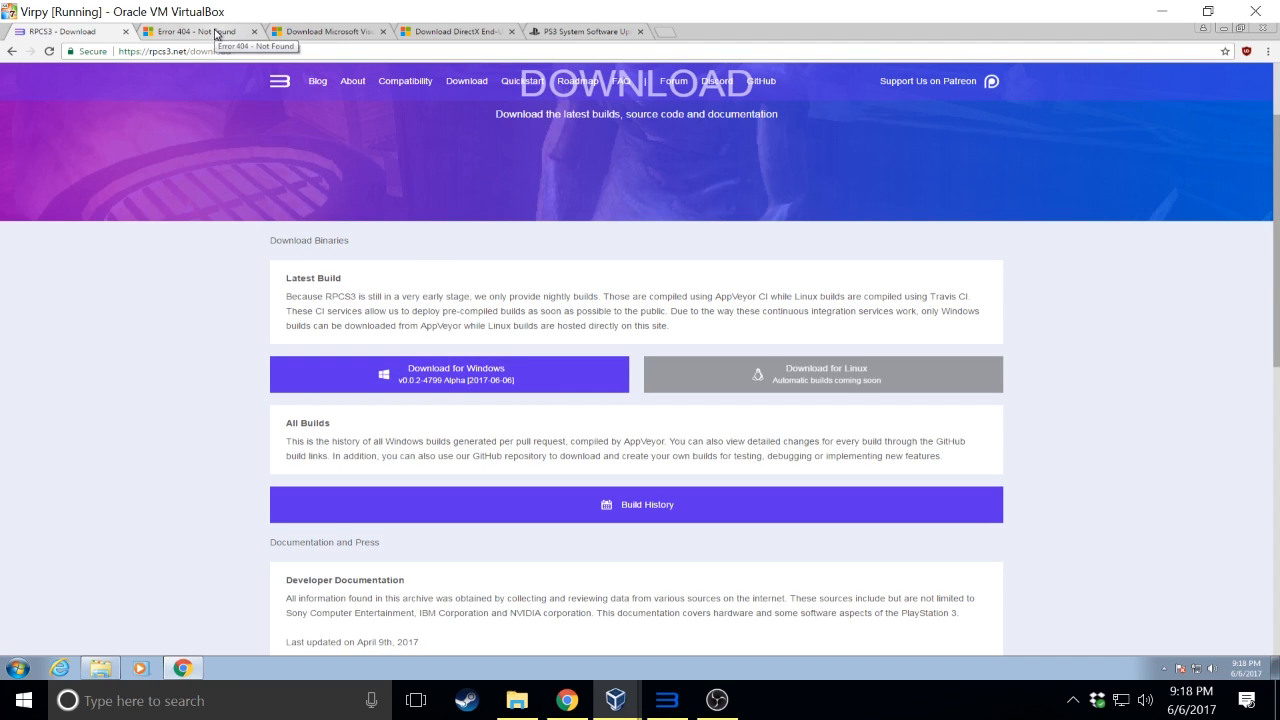
left_click(325, 31)
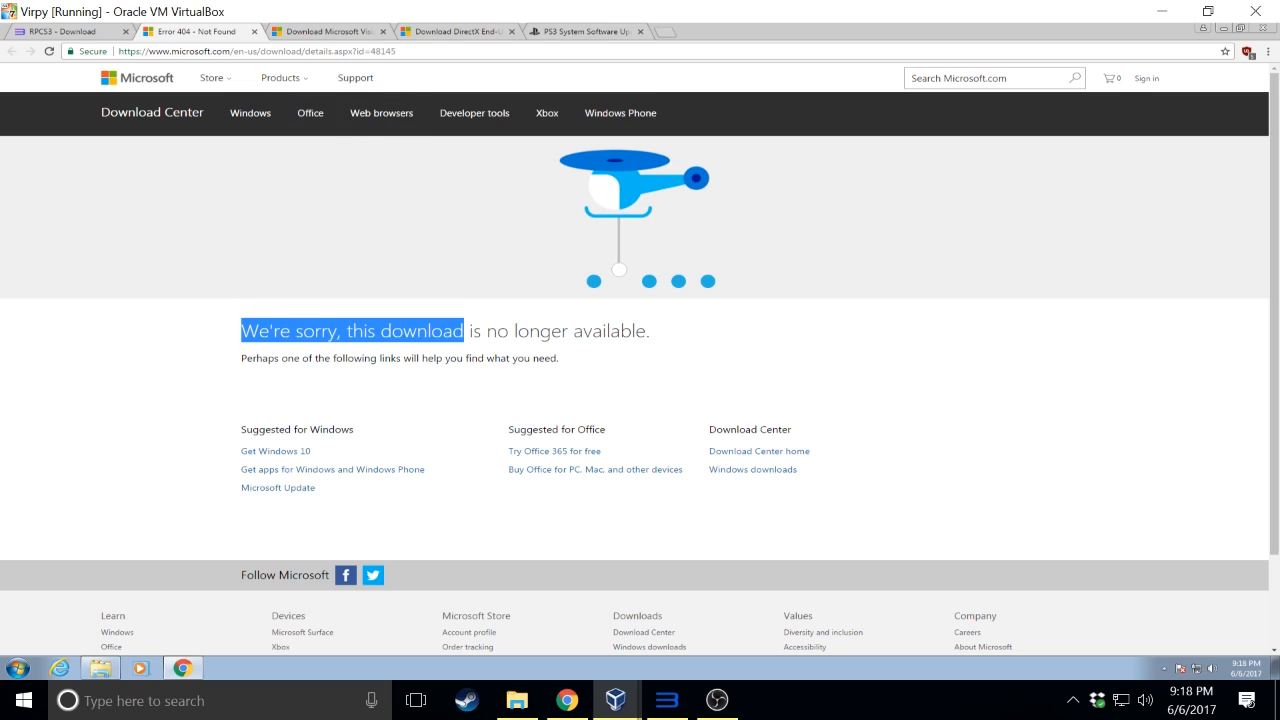
left_click_drag(463, 330, 560, 358)
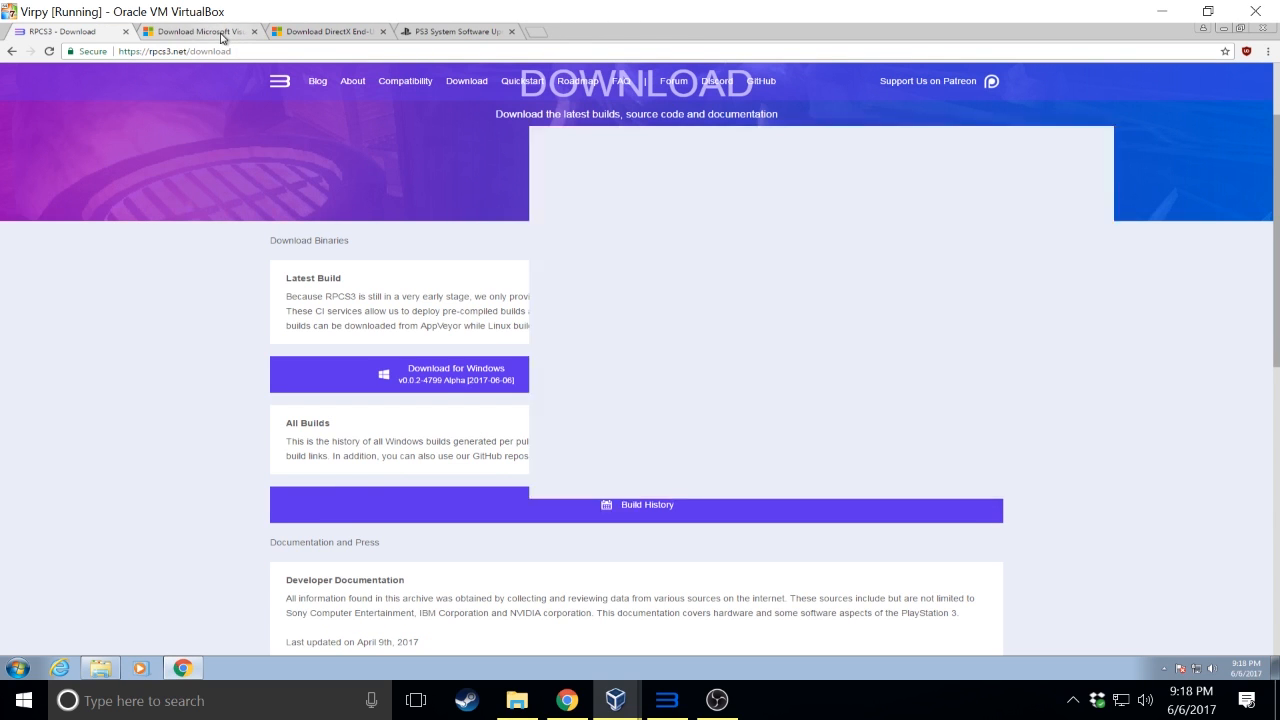
Download the 64-bit vc_redist.x64.exe Visual C++ 2015 Redistributable from Microsoft Download Center
left_click(195, 31)
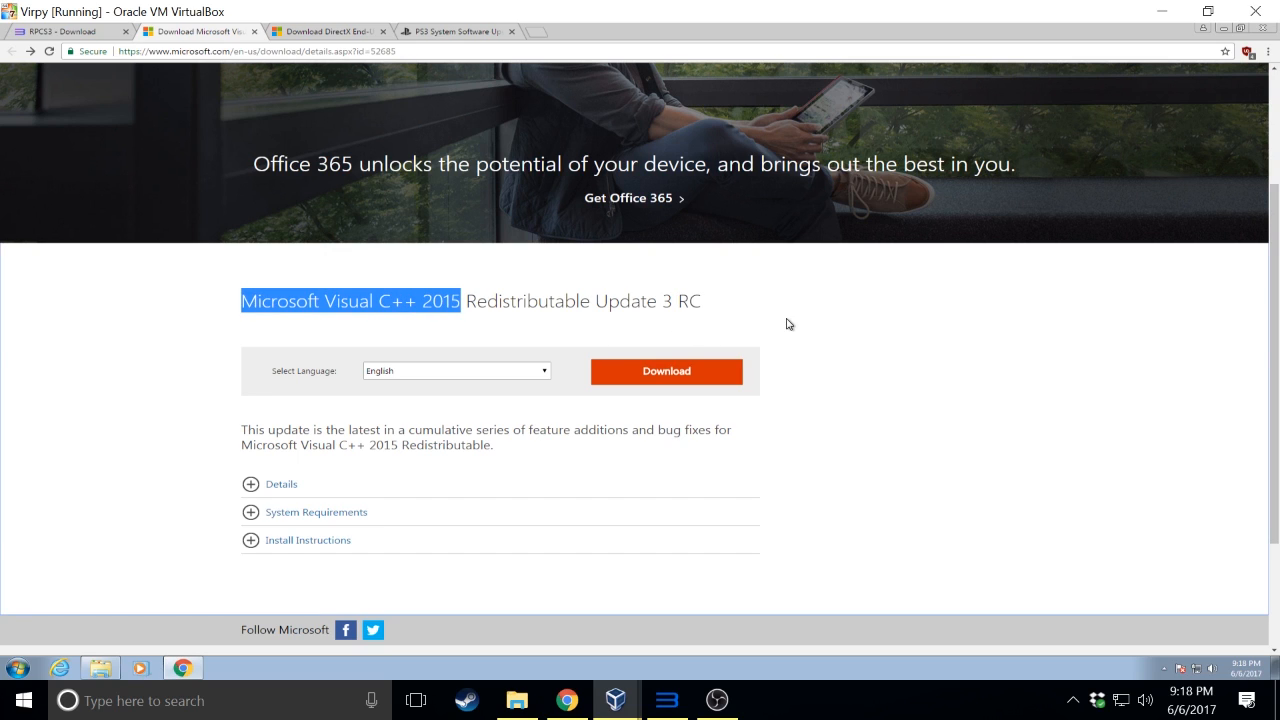
left_click(666, 371)
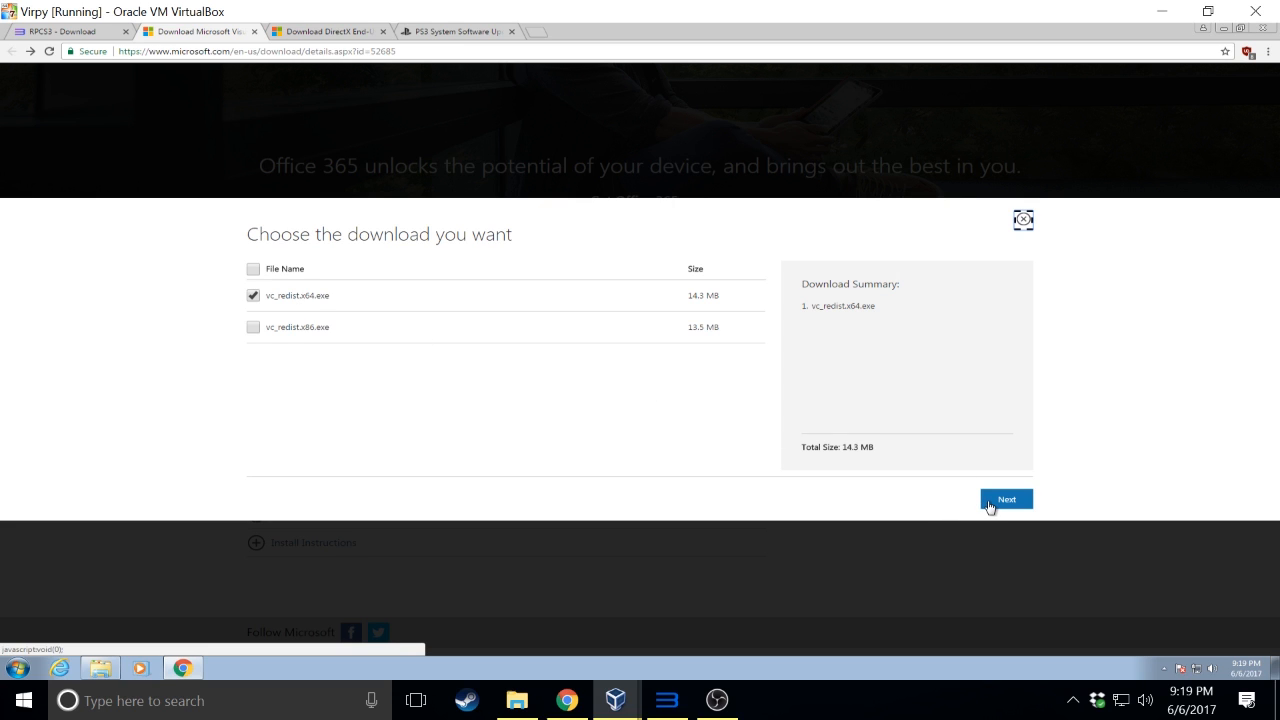
left_click(1006, 499)
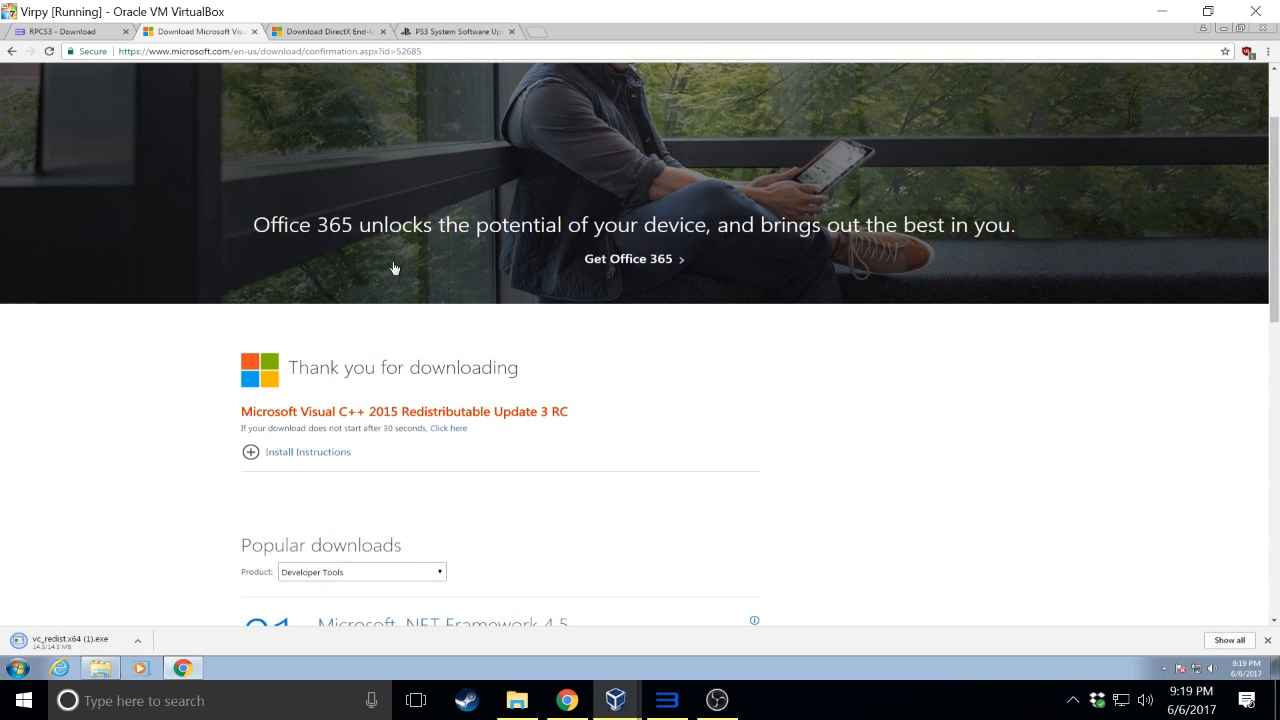
left_click(197, 31)
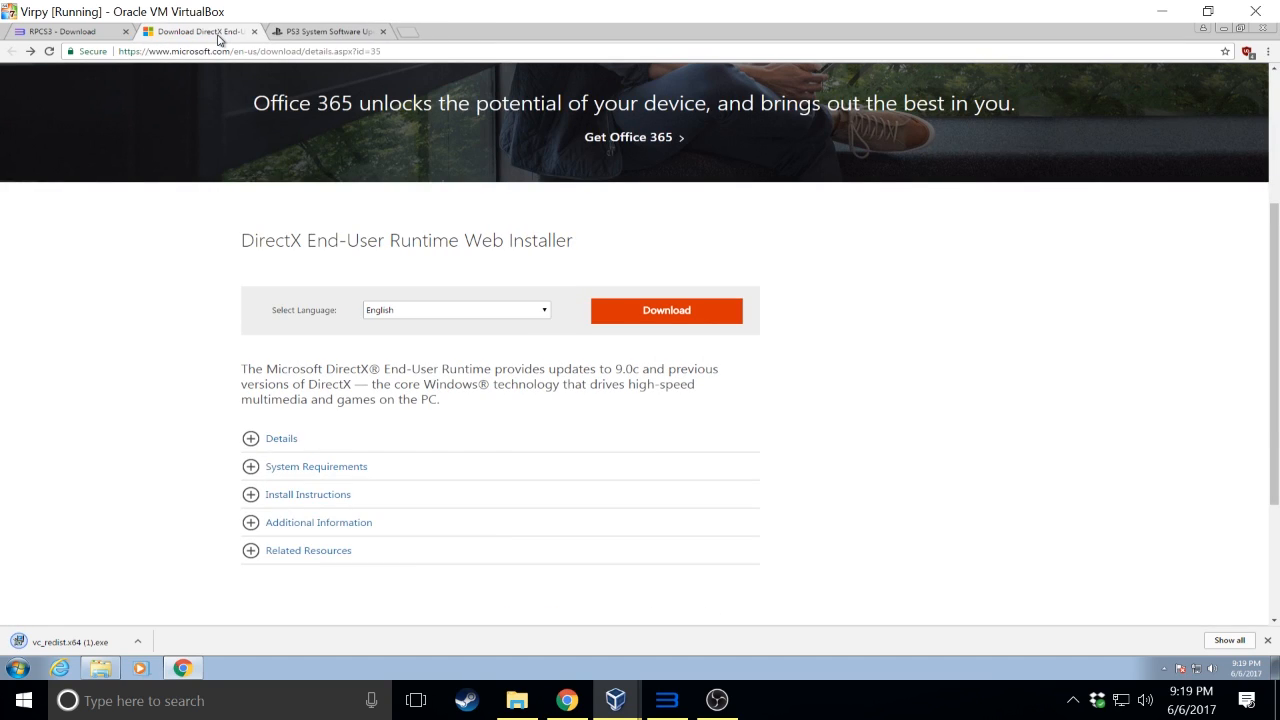
Download the DirectX End-User Runtime Web Installer, declining all recommended extra downloads
double_click(350, 240)
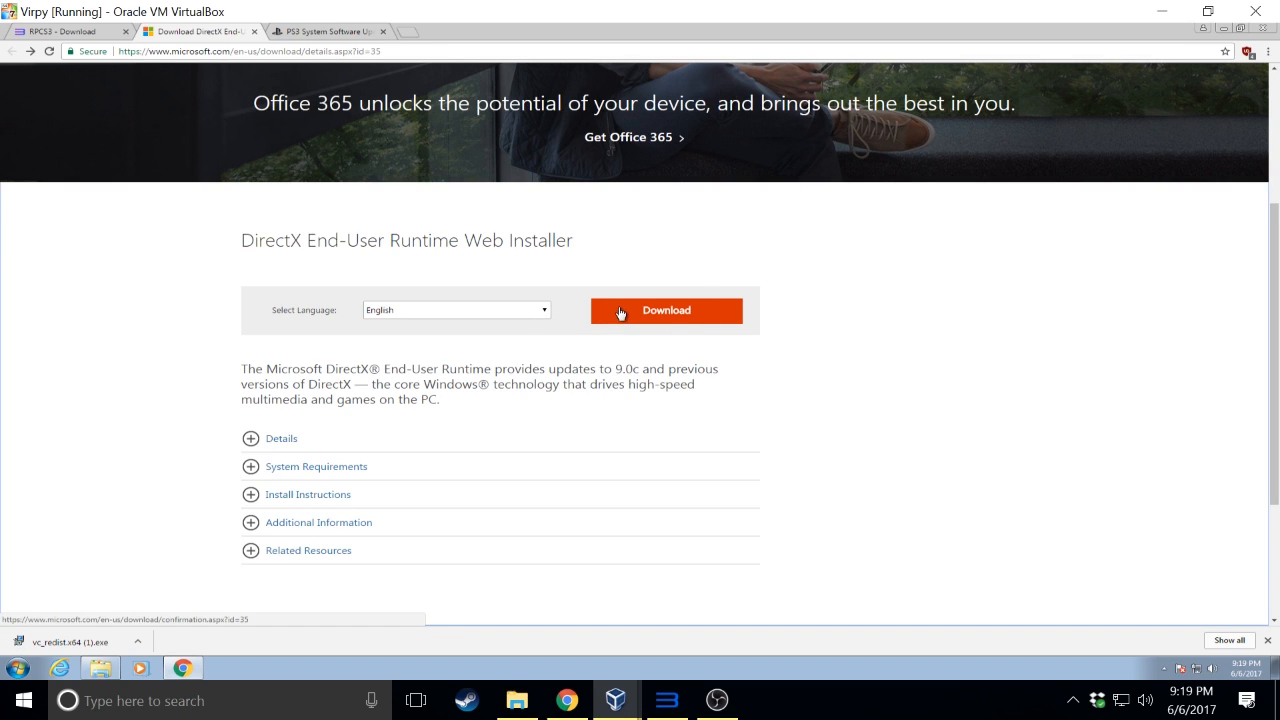
left_click(665, 310)
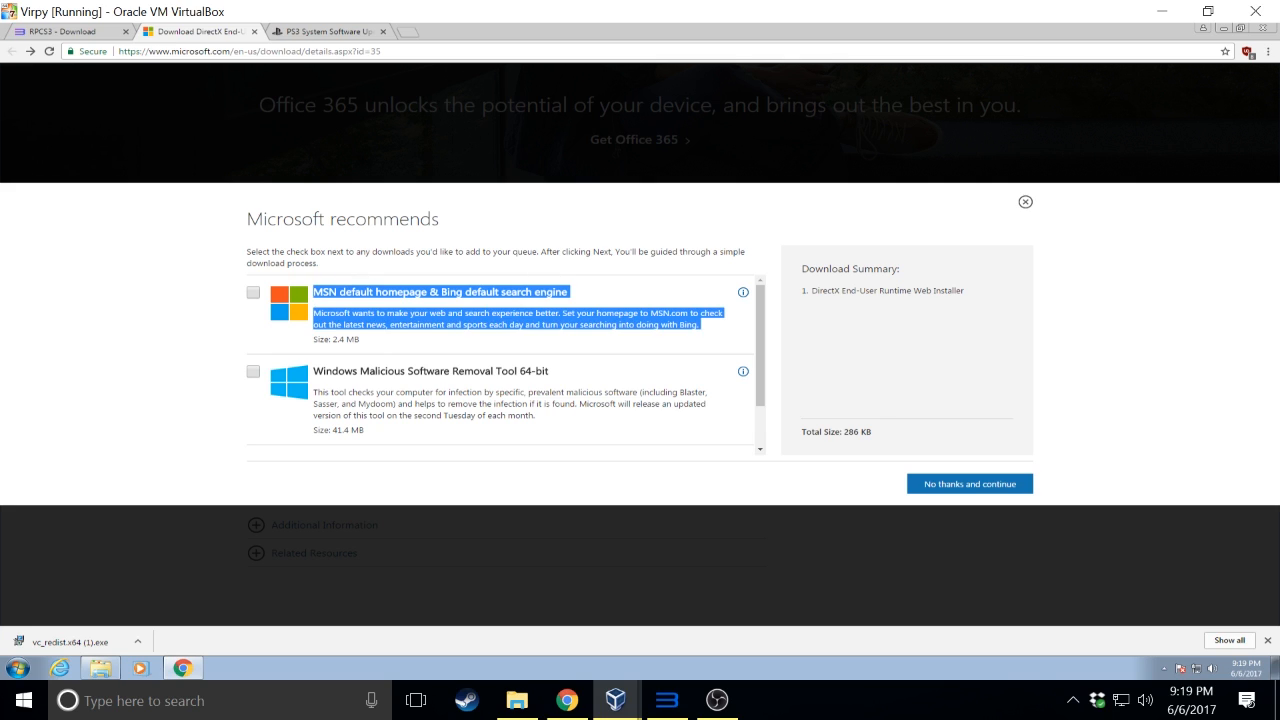
left_click(968, 483)
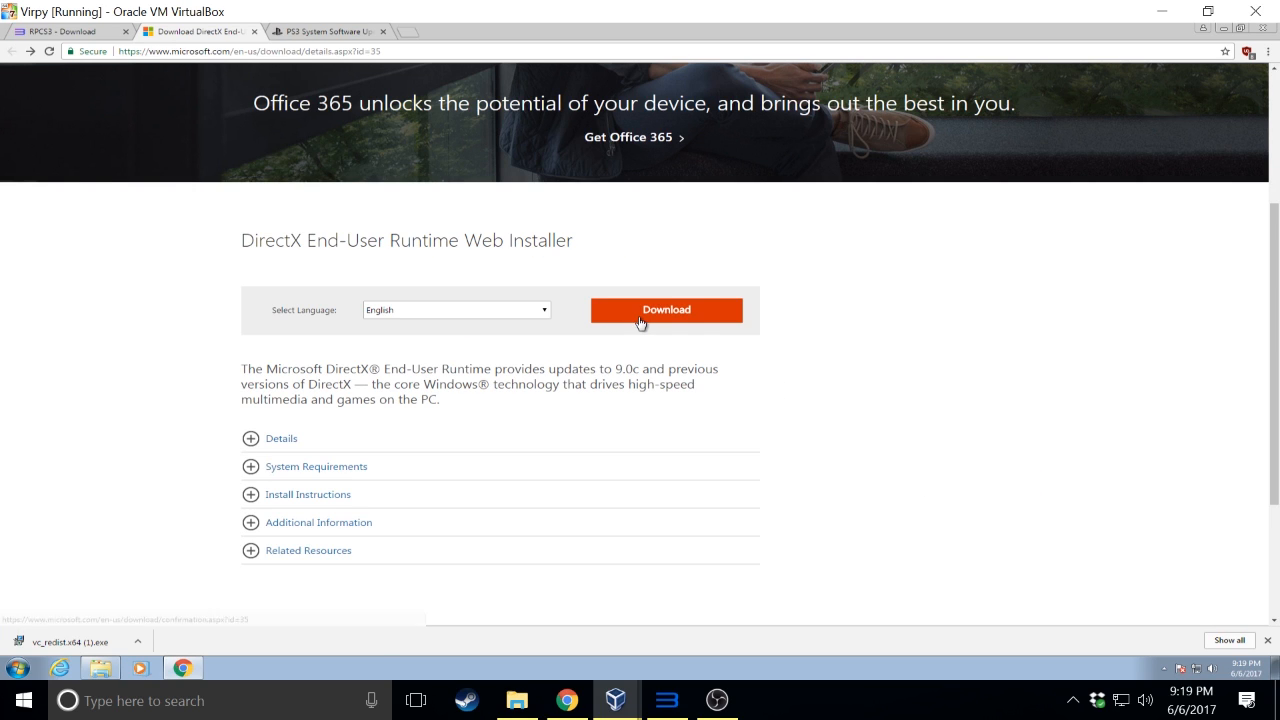
left_click(666, 310)
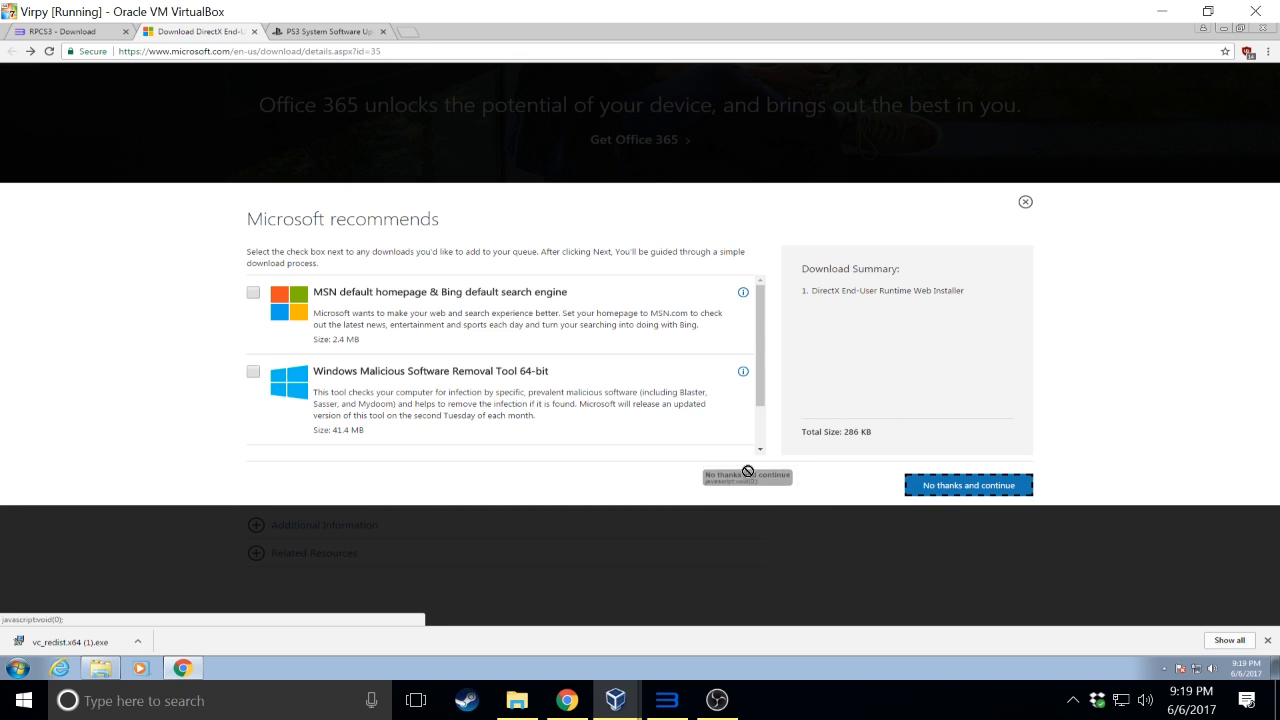
scroll("down", 3)
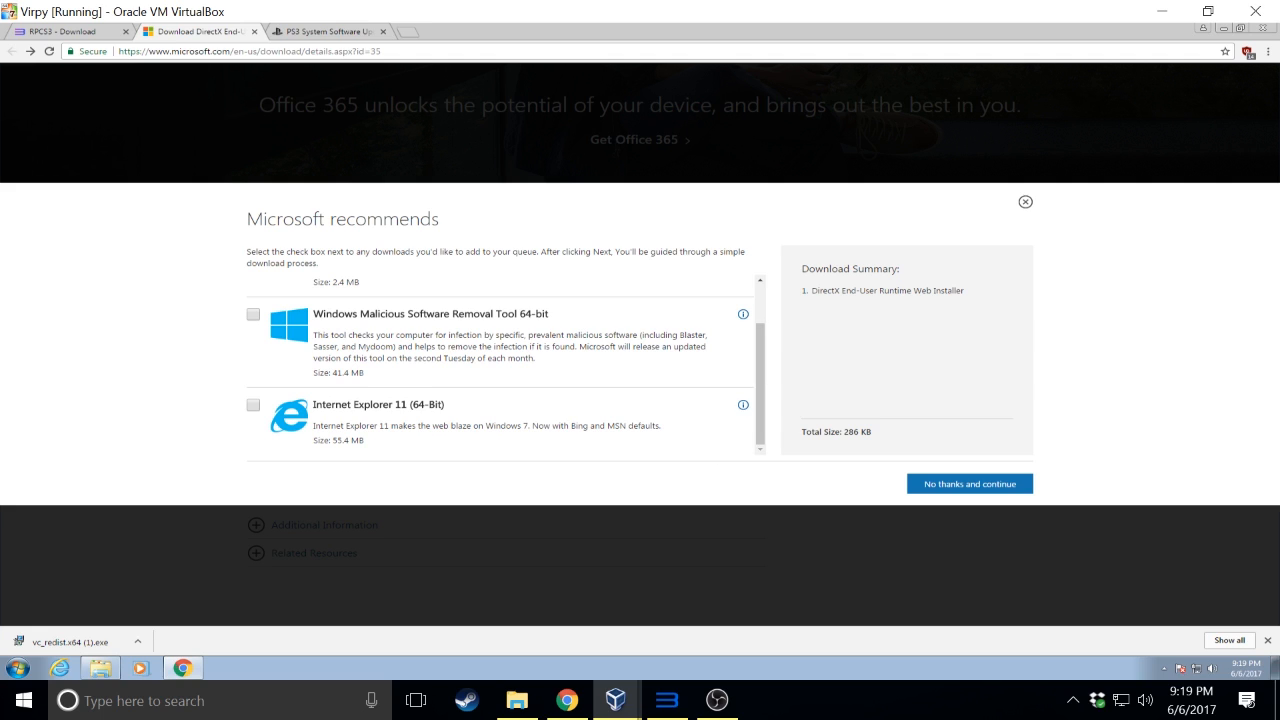
scroll("up", 3)
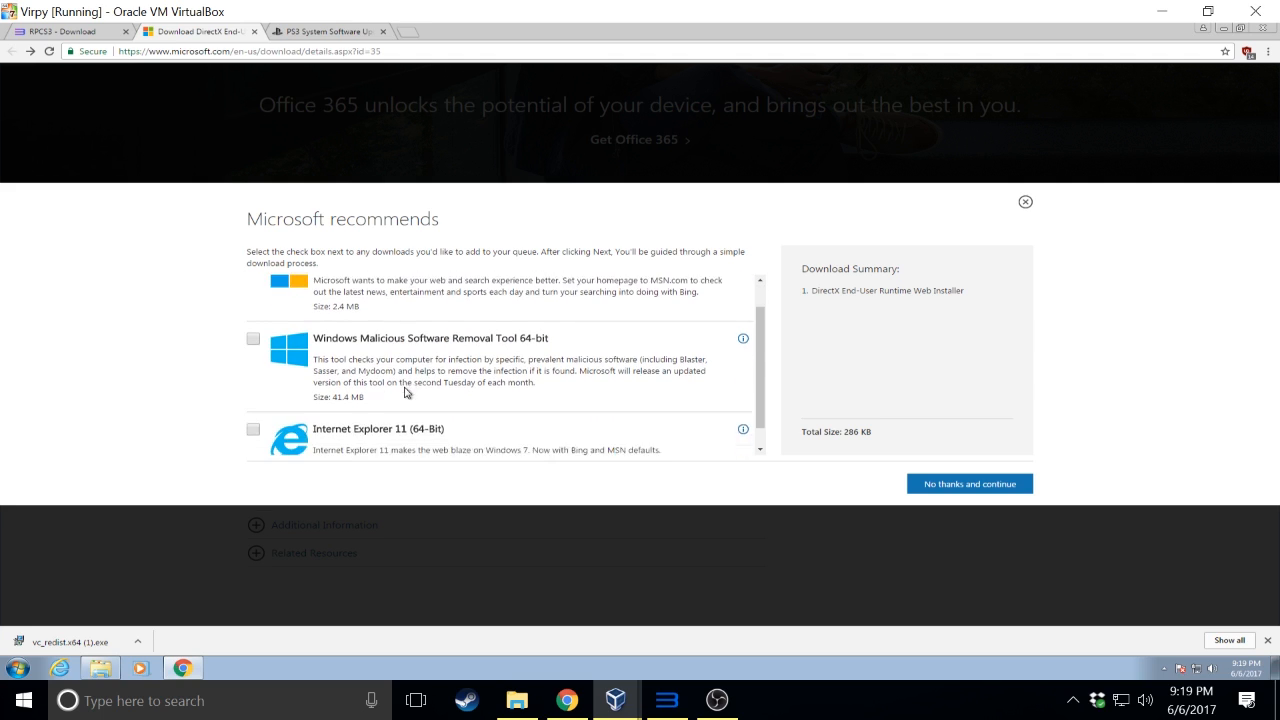
scroll("up", 3)
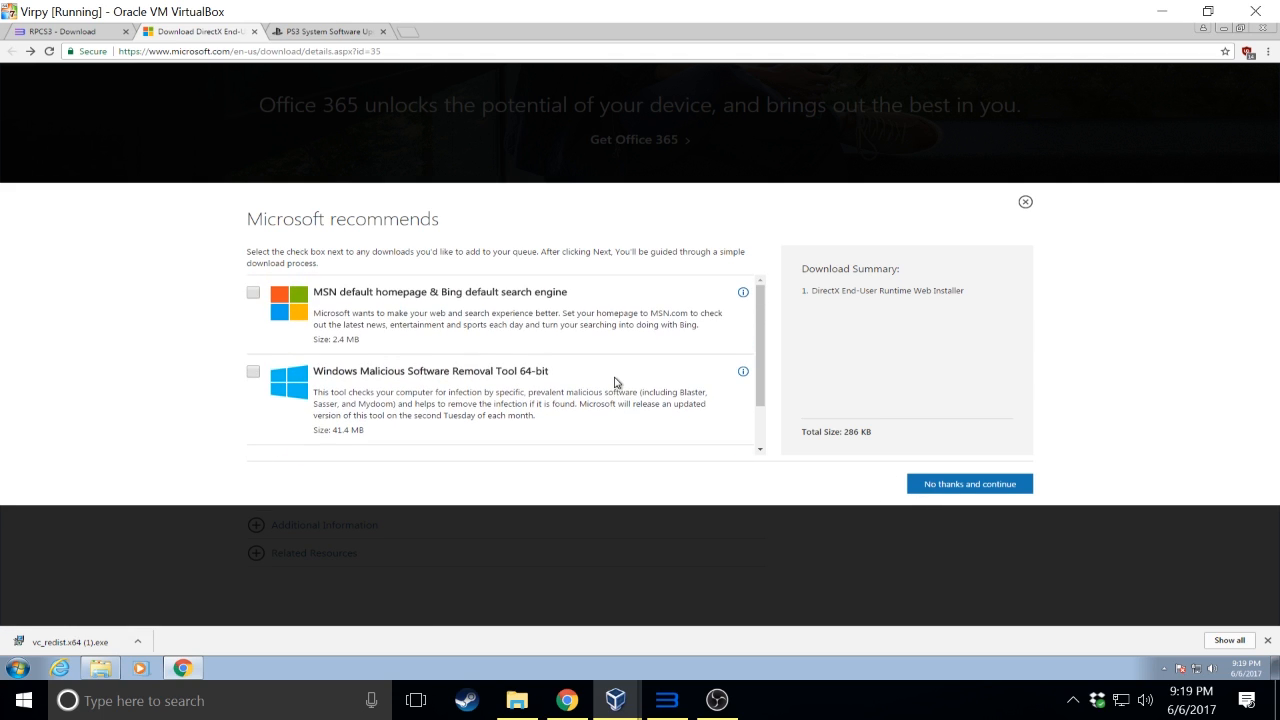
left_click(968, 484)
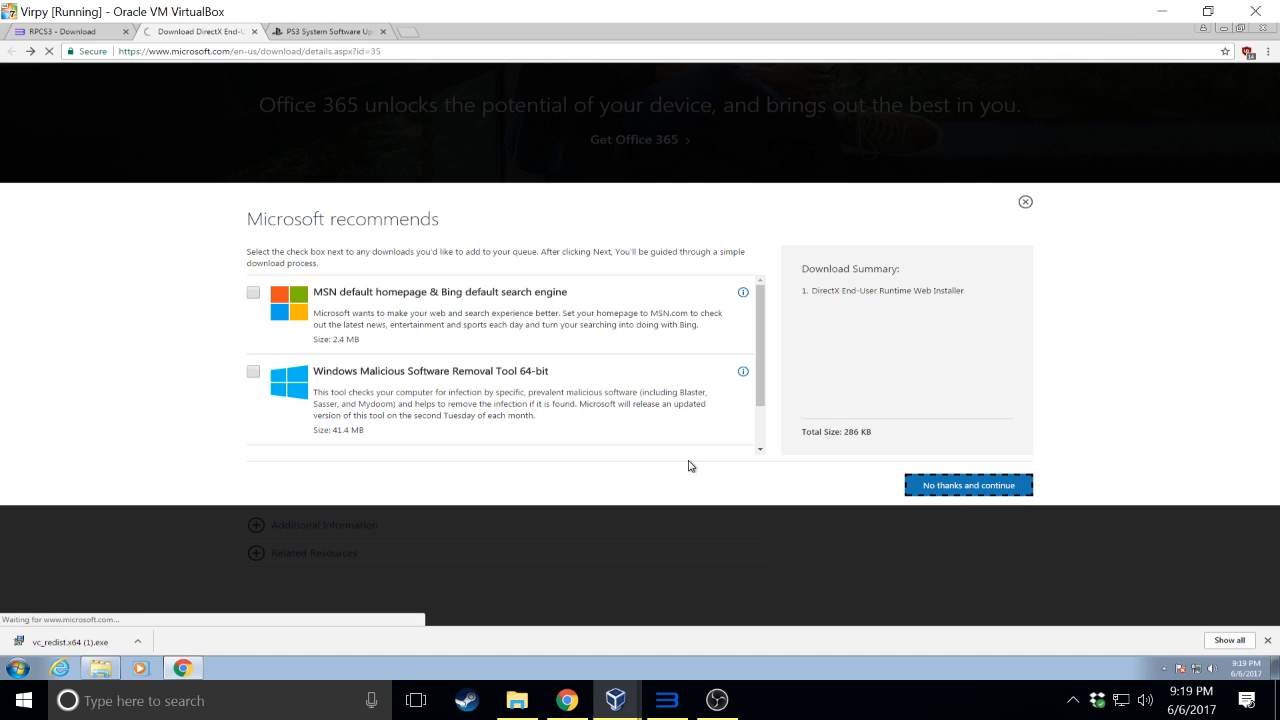
left_click(967, 485)
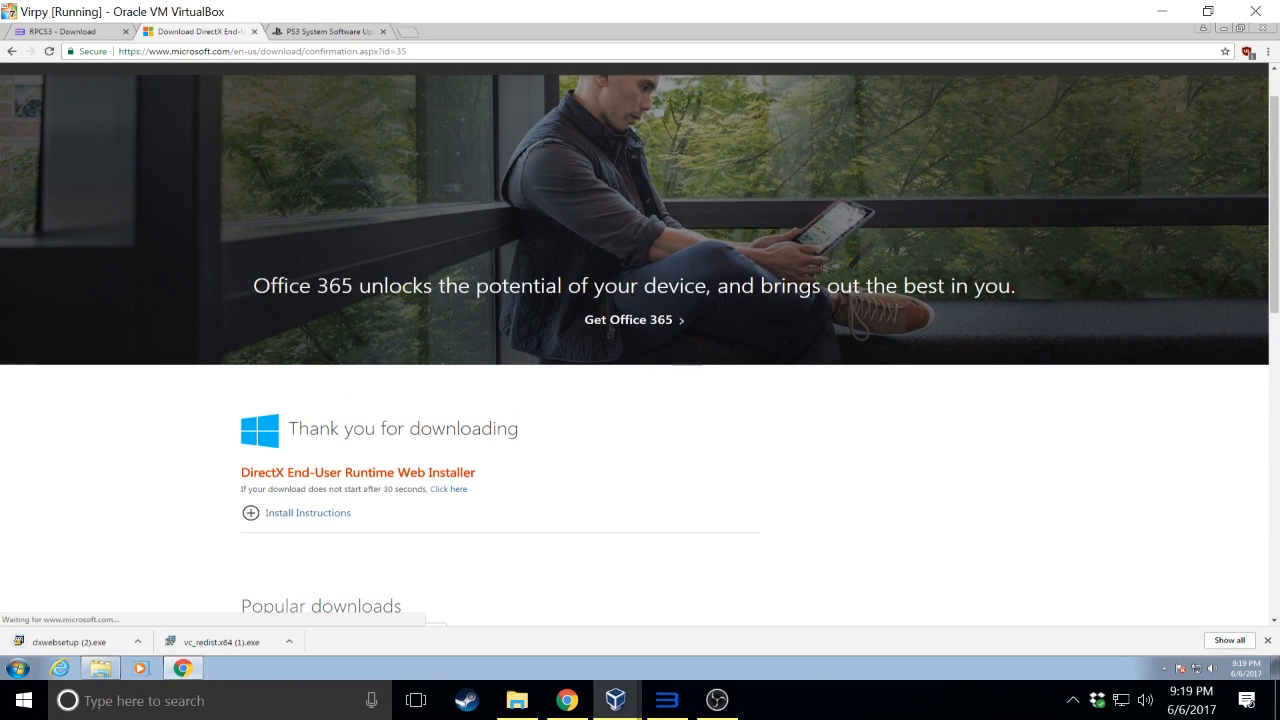
mouse_move(330, 31)
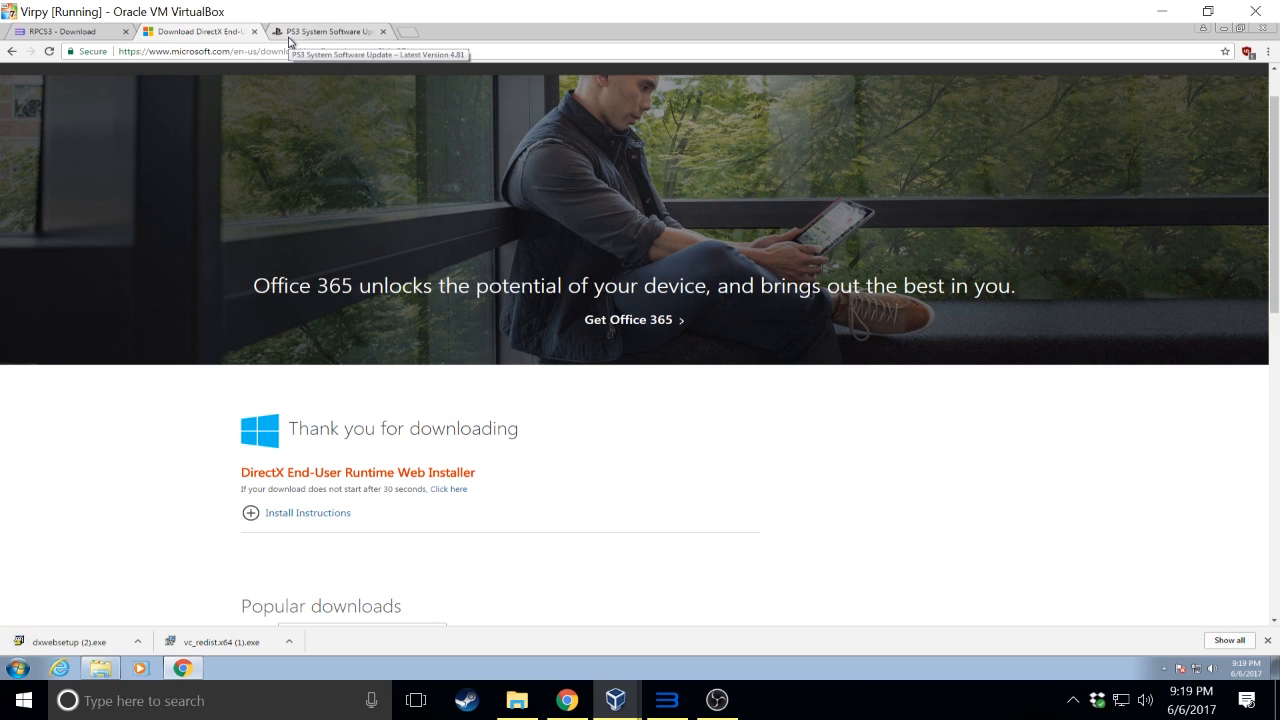
Download the PS3 4.81 system software update PS3UPDAT.PUP from the PlayStation support page
left_click(325, 31)
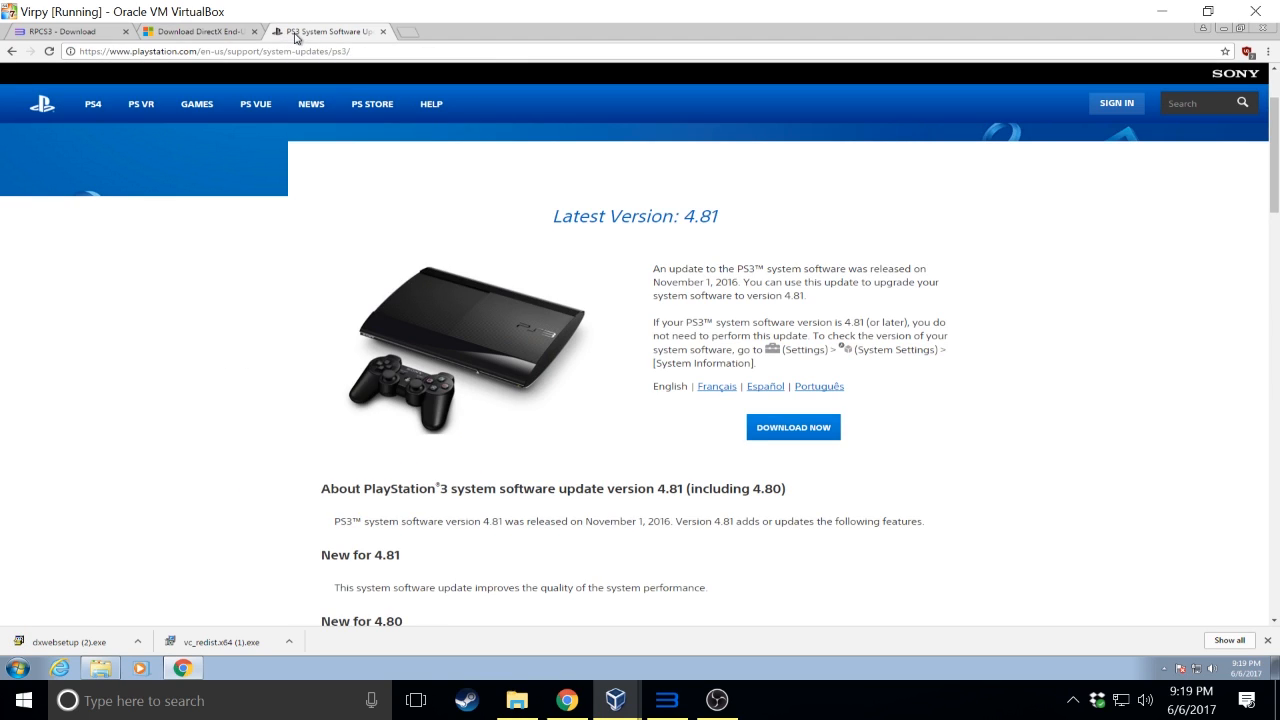
scroll("up", 3)
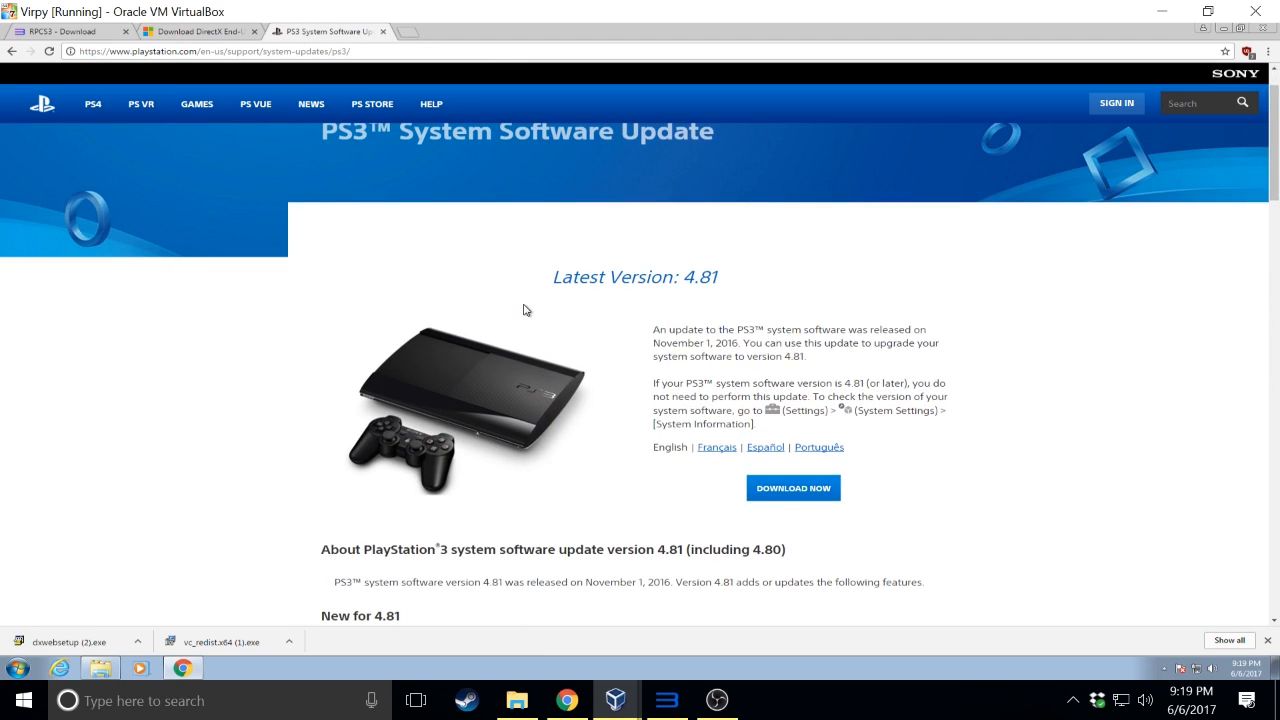
left_click_drag(648, 329, 807, 357)
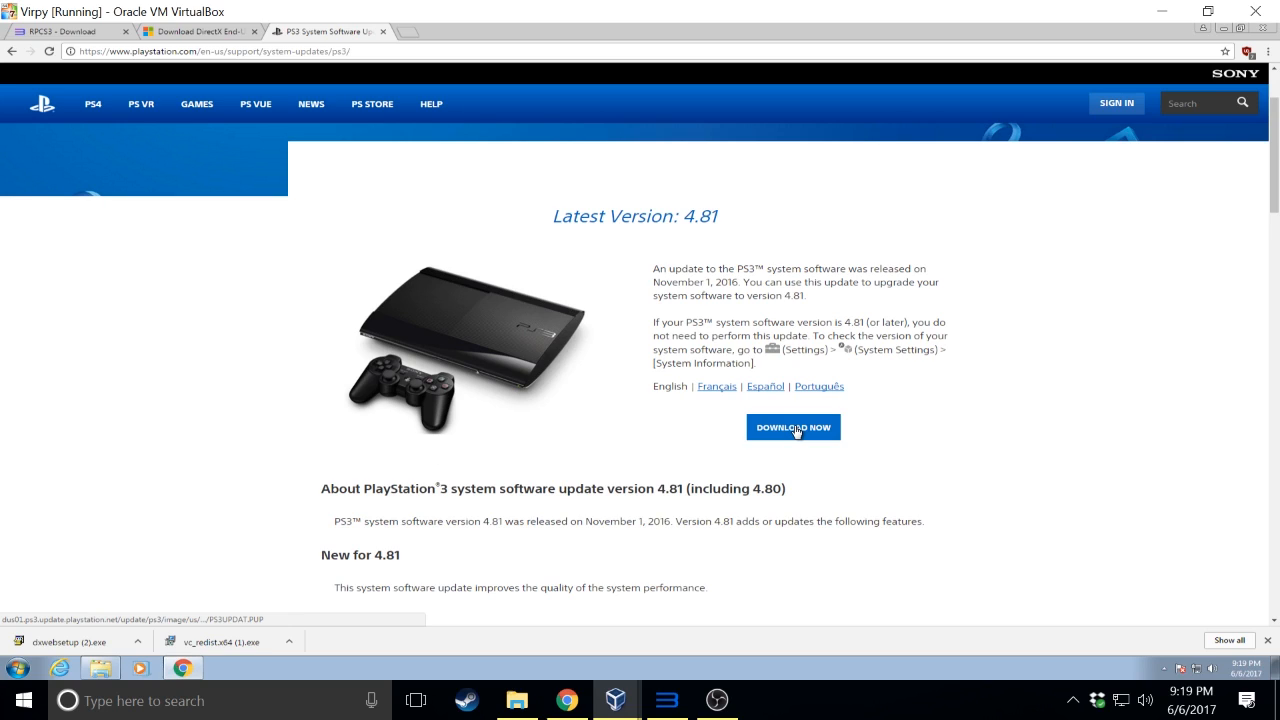
left_click(793, 427)
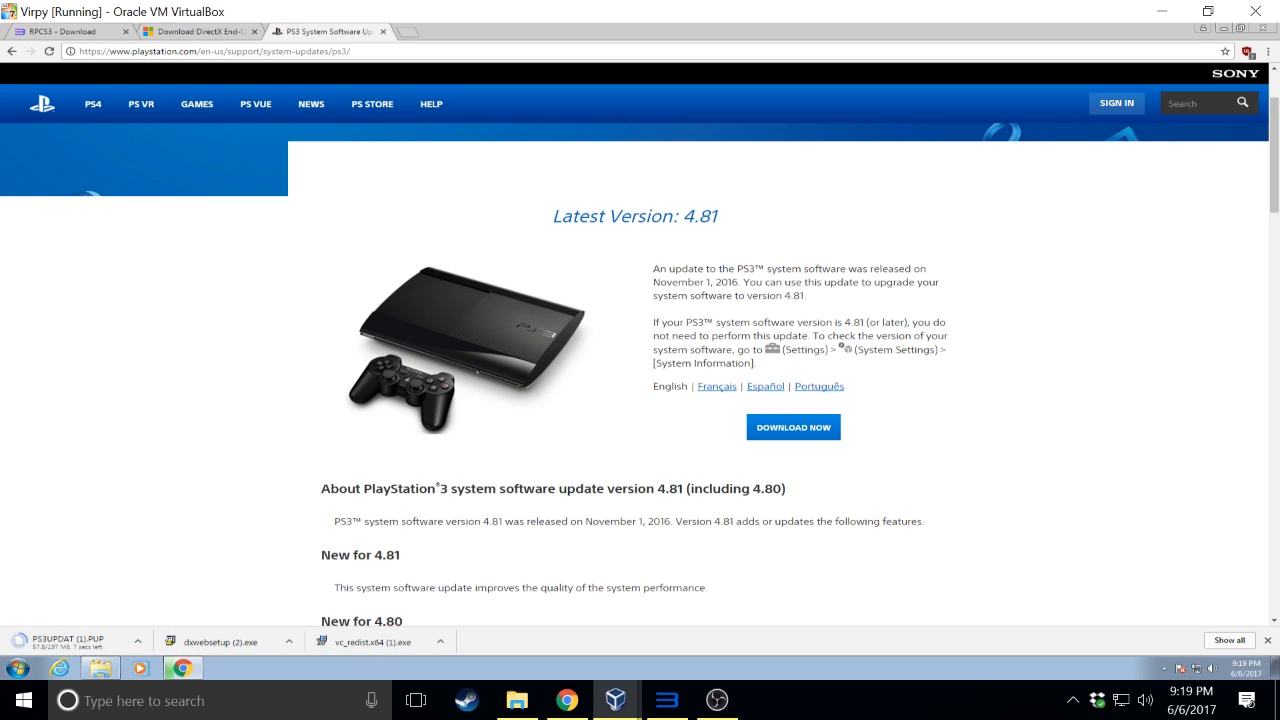
double_click(677, 282)
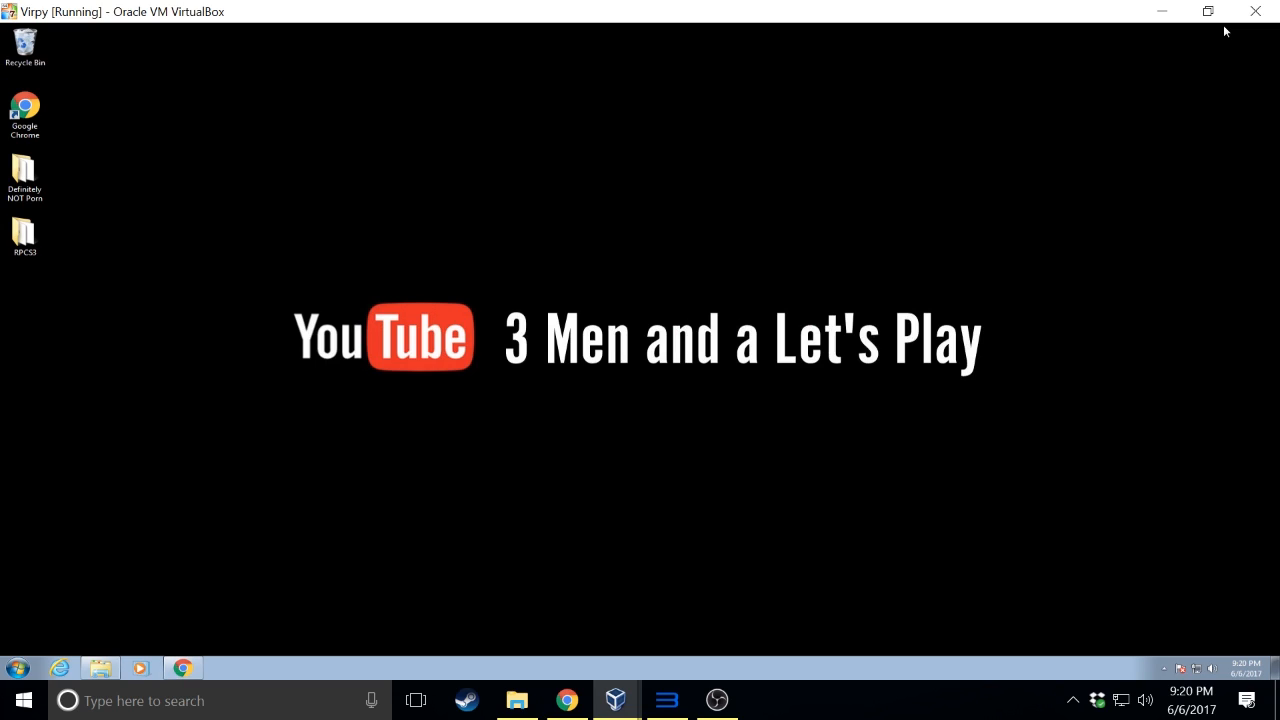
mouse_move(85, 251)
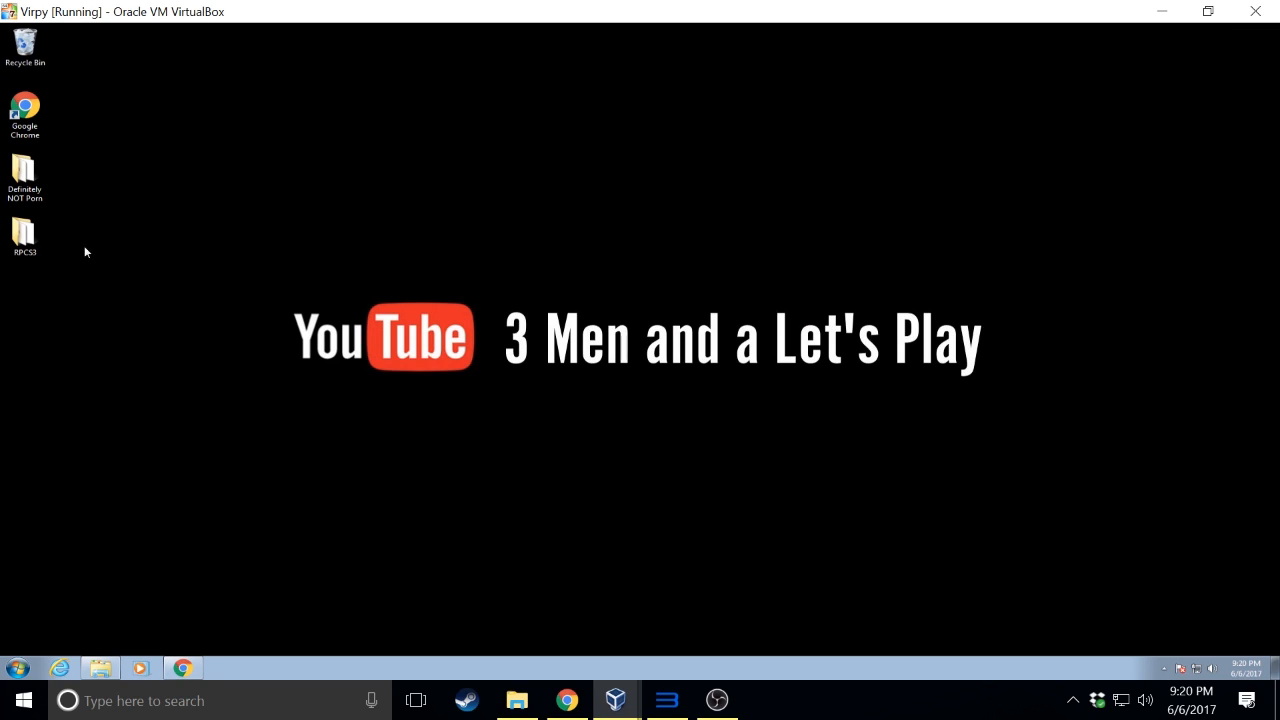
Open the desktop RPCS3 folder holding the installers, PS3UPDAT.PUP, game PKG and emulator archive
double_click(24, 230)
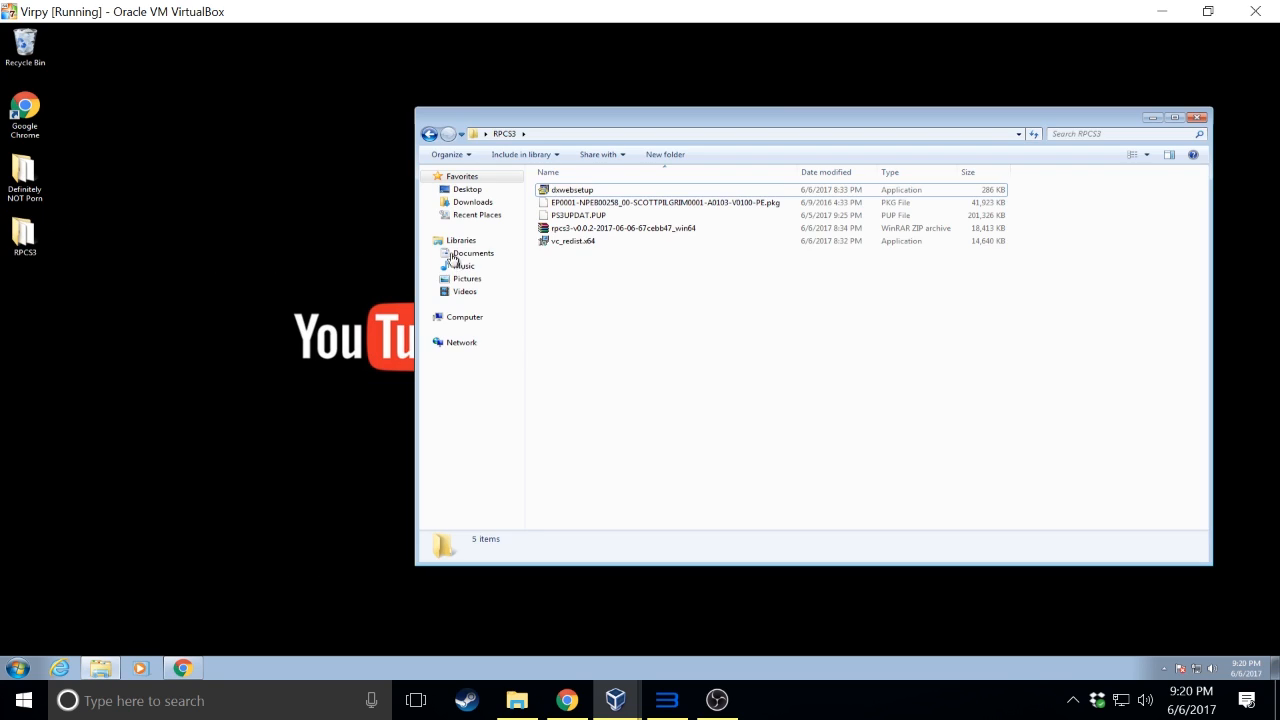
mouse_move(613, 298)
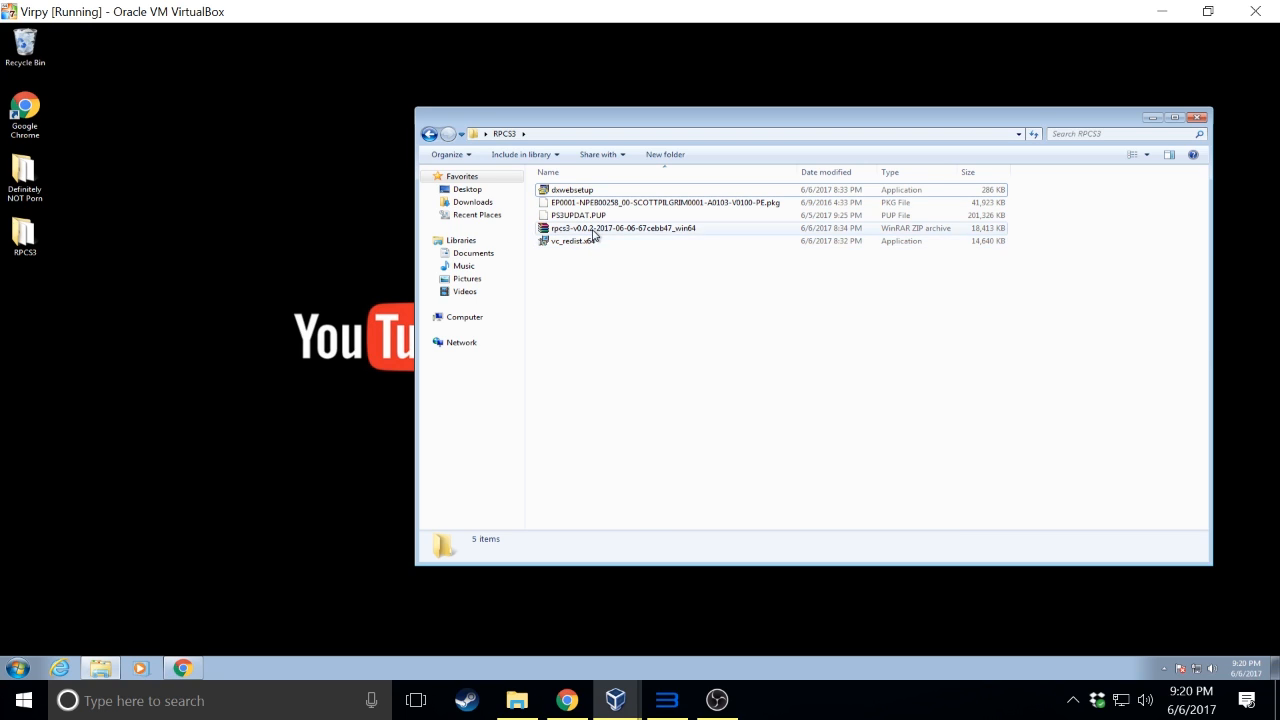
left_click(663, 202)
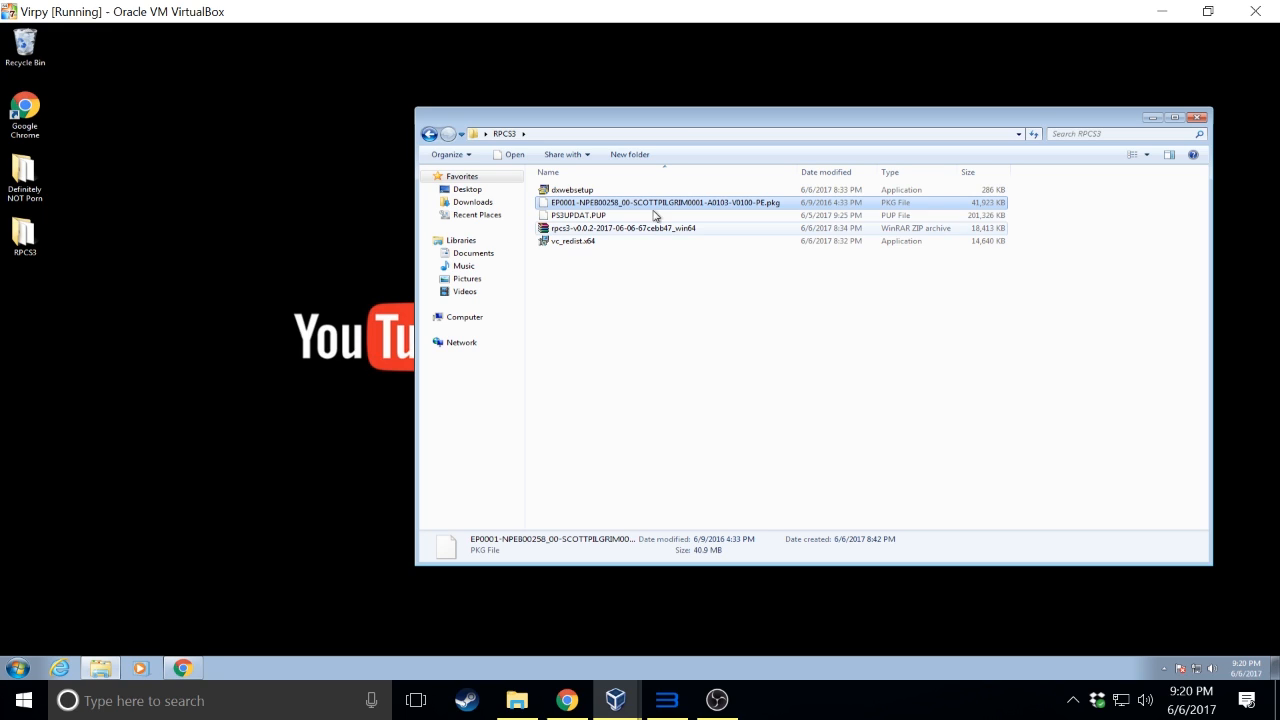
Extract the rpcs3 archive with WinRAR, try running rpcs3.exe, and dismiss the MSVCP140.dll error
right_click(595, 228)
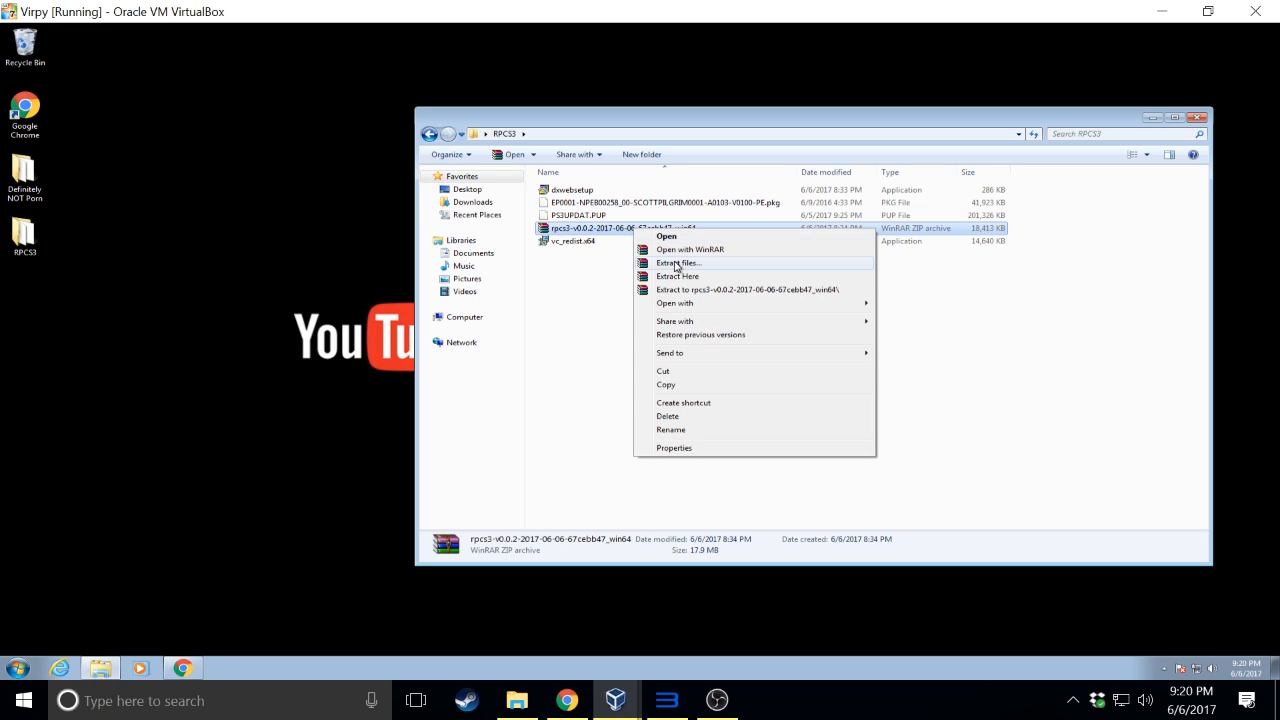
left_click(678, 262)
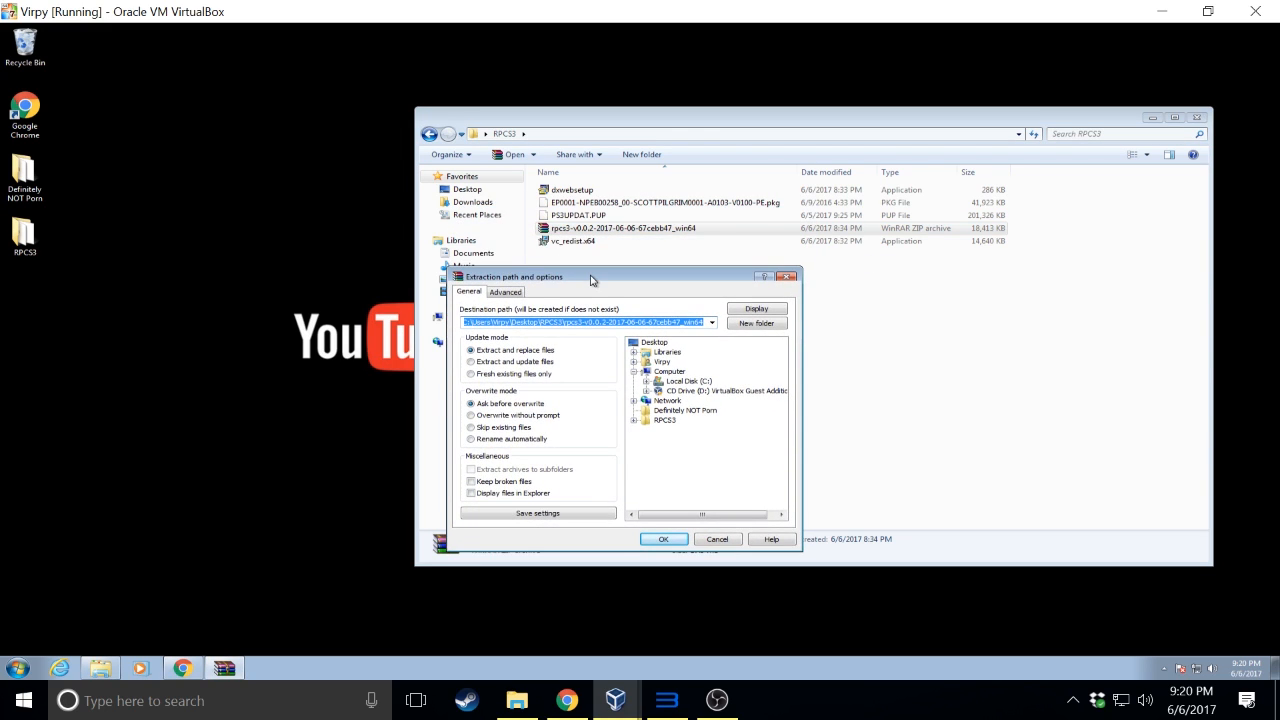
left_click(663, 538)
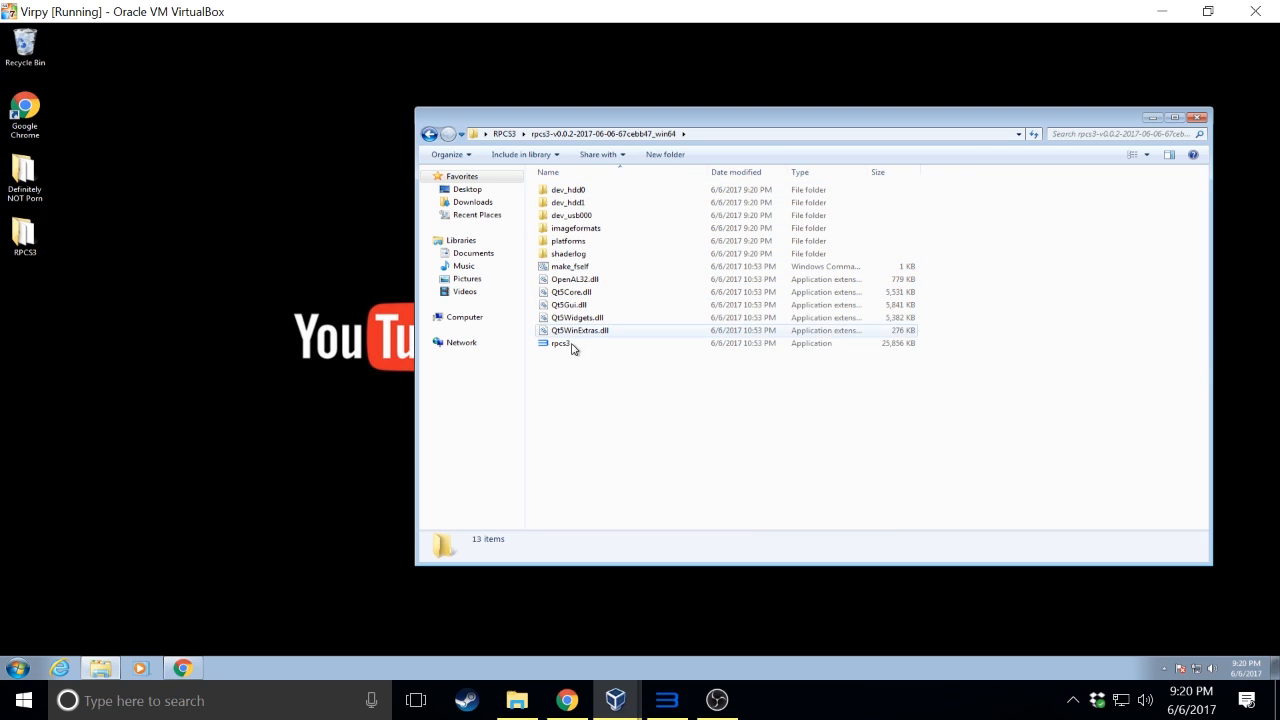
double_click(560, 343)
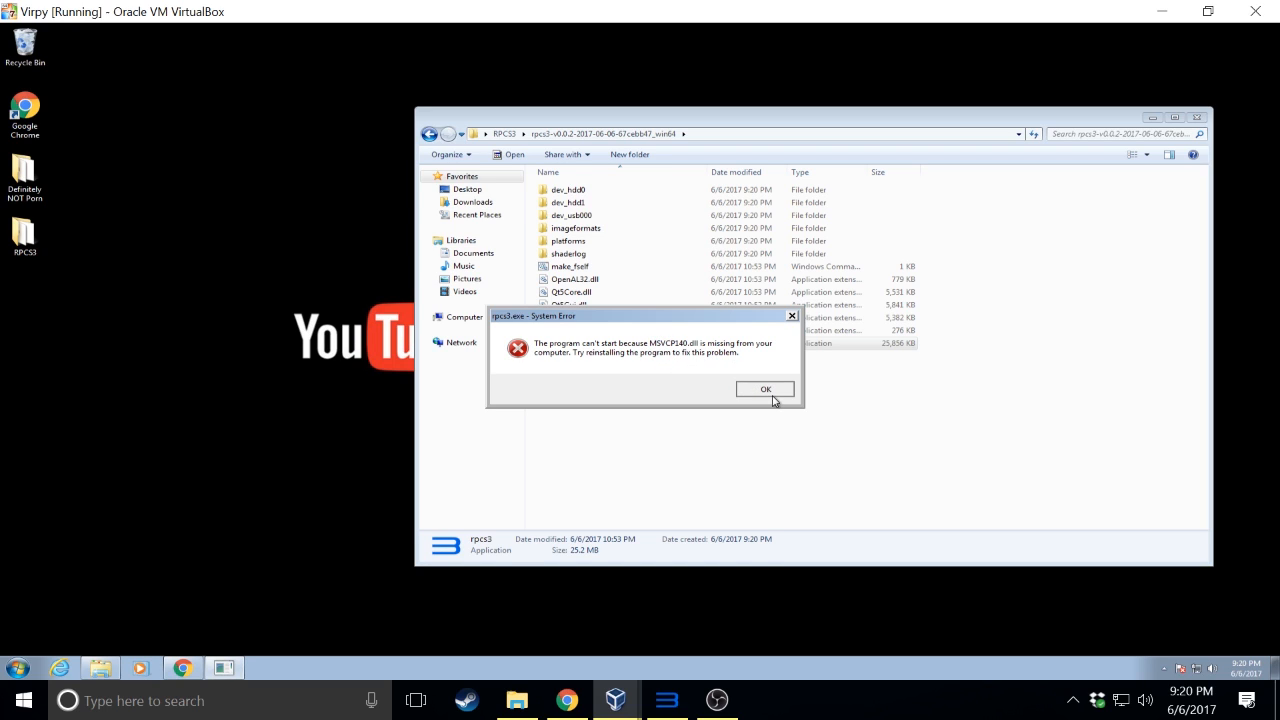
left_click(765, 388)
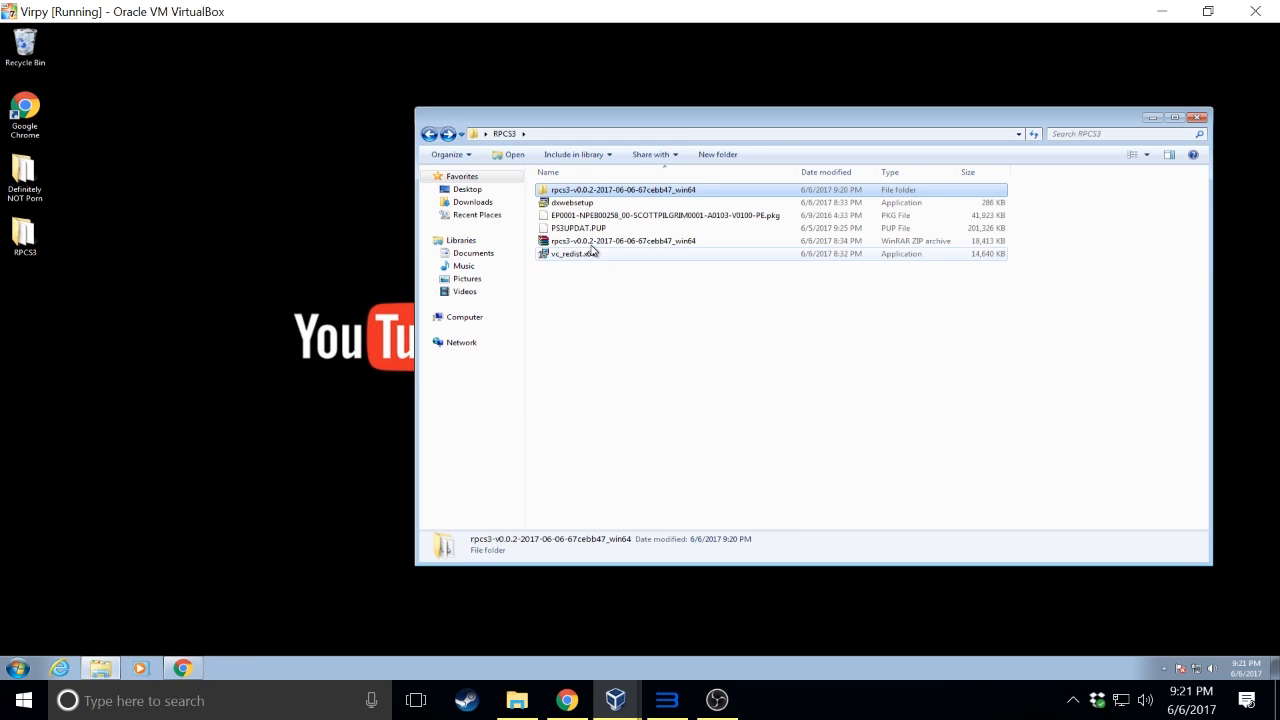
Run the x64 Visual C++ 2015 Redistributable installer, accept the license, install, and close it
double_click(573, 253)
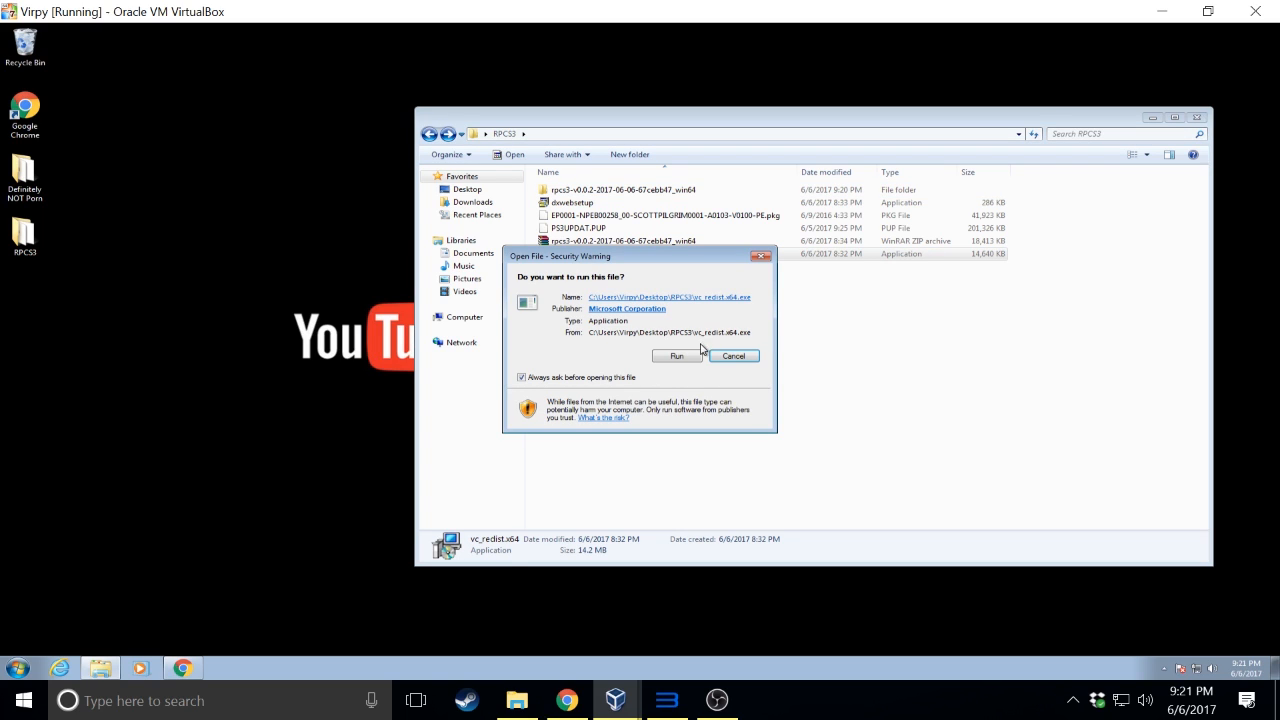
left_click(677, 355)
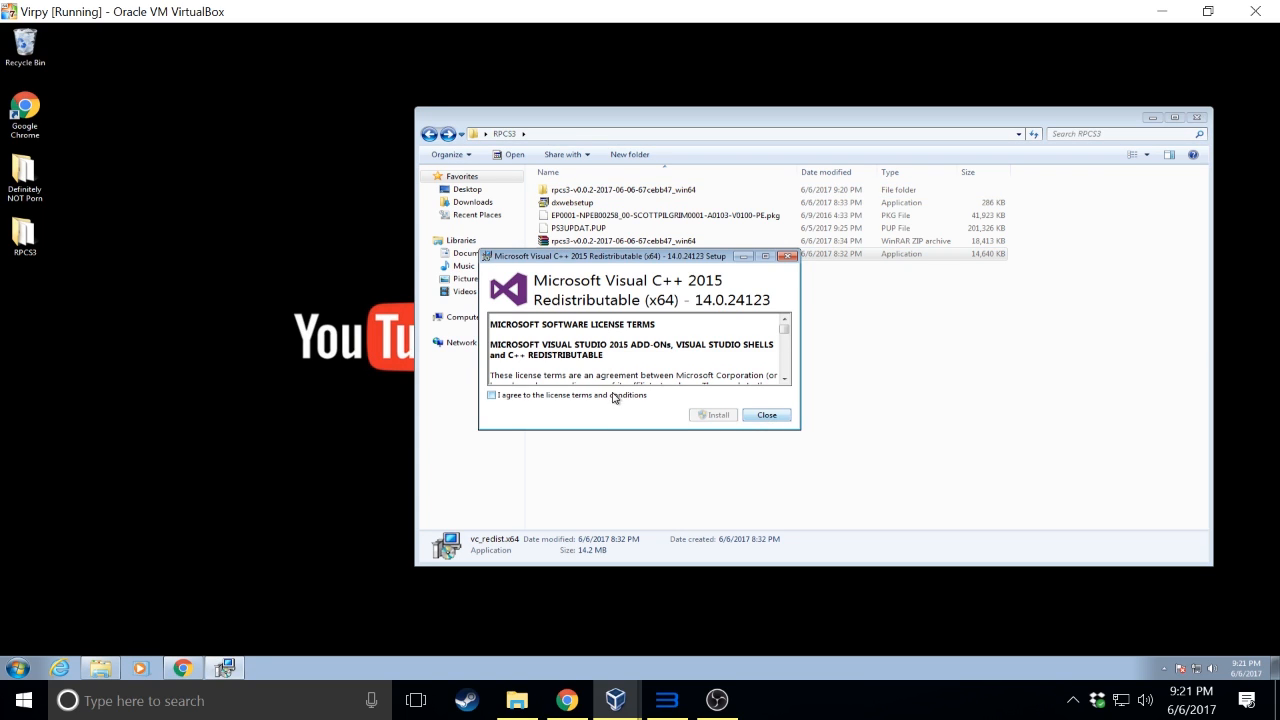
left_click(491, 394)
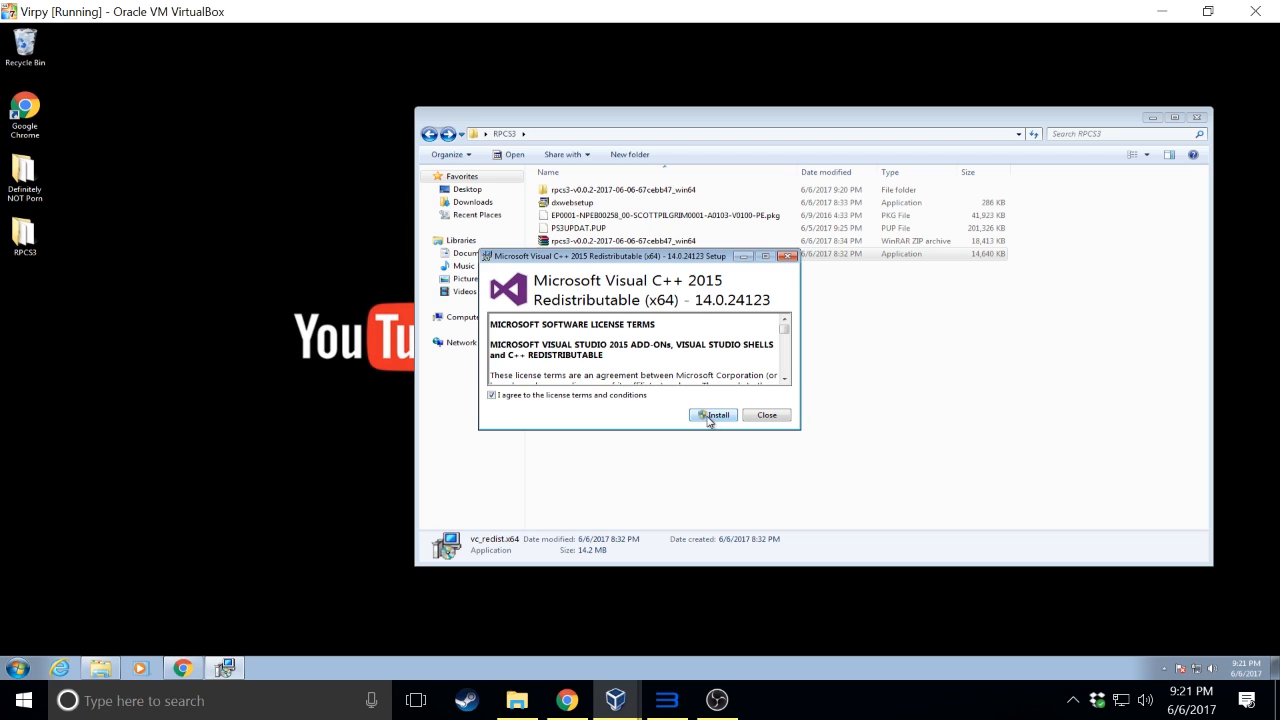
left_click(714, 414)
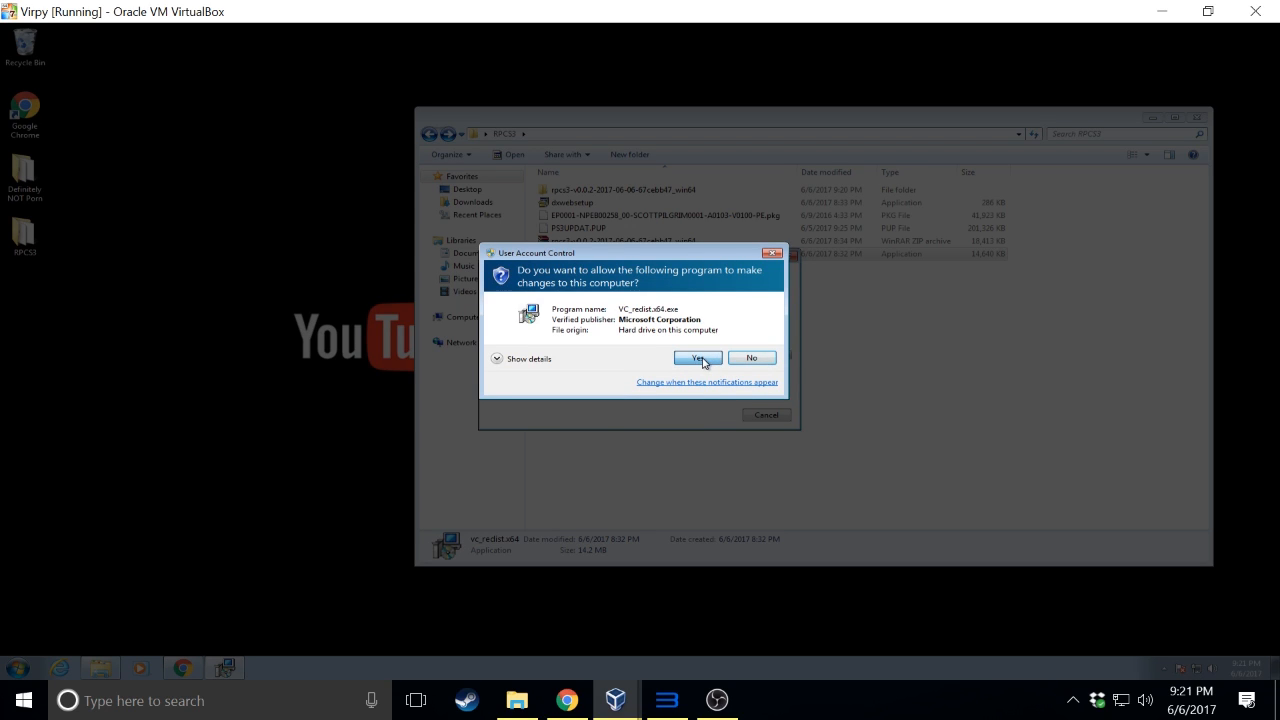
left_click(697, 358)
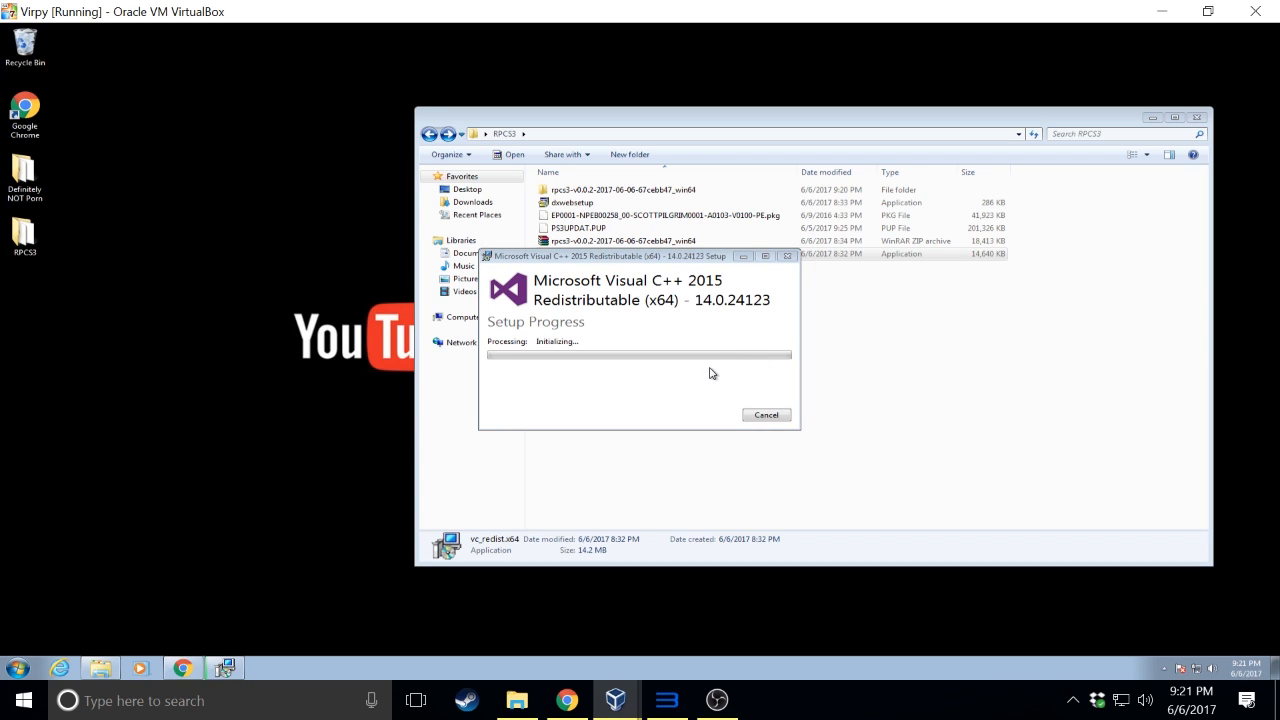
mouse_move(715, 368)
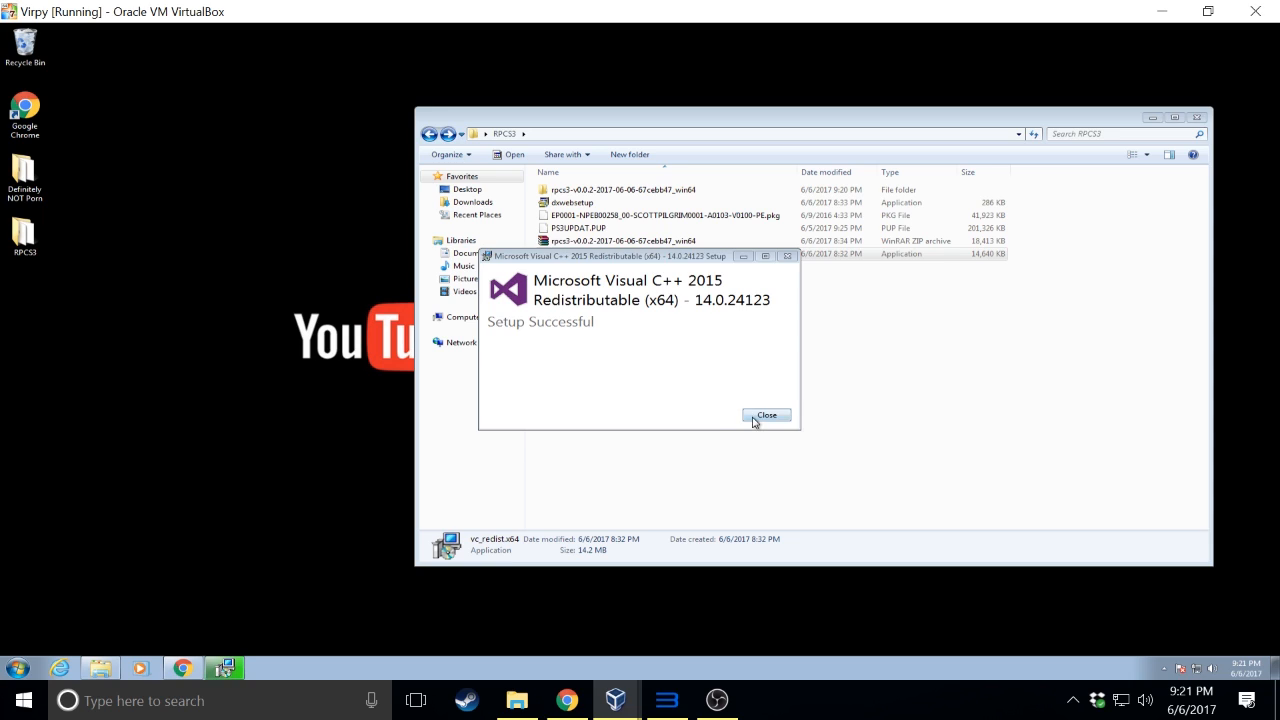
left_click(766, 415)
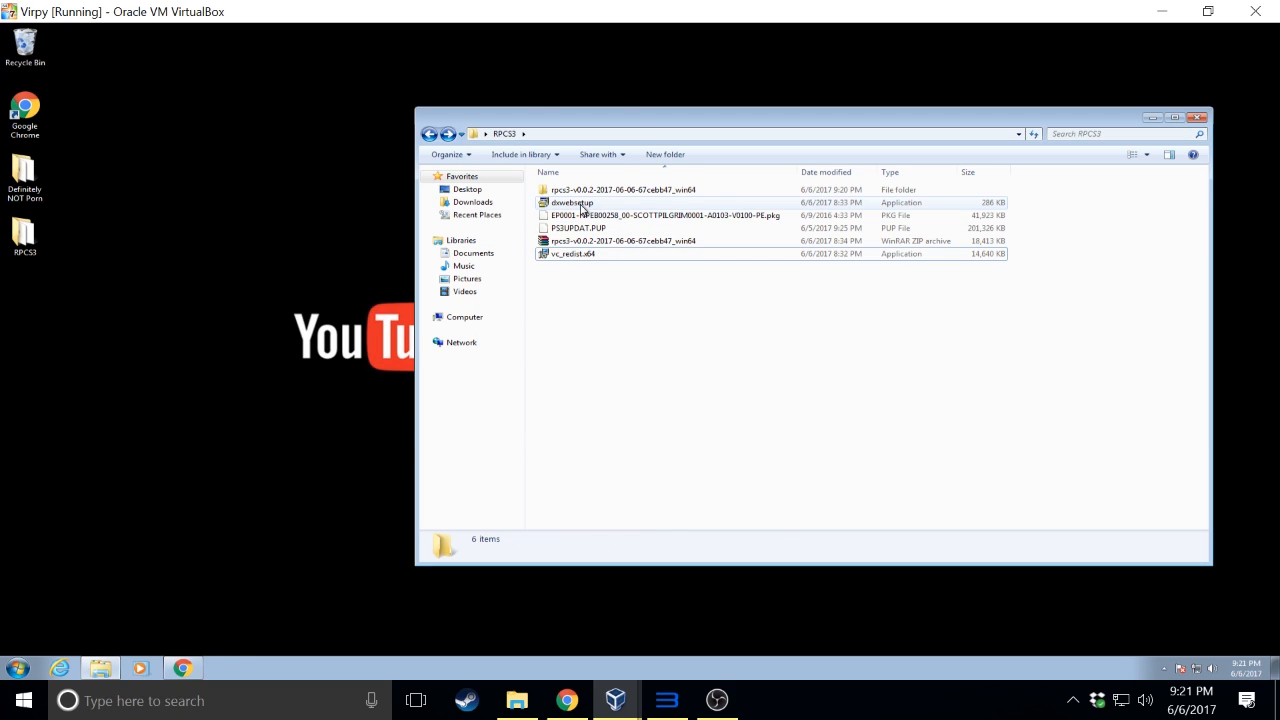
Run dxwebsetup, accepting the license and declining the Bing Bar, through to Finish
double_click(571, 202)
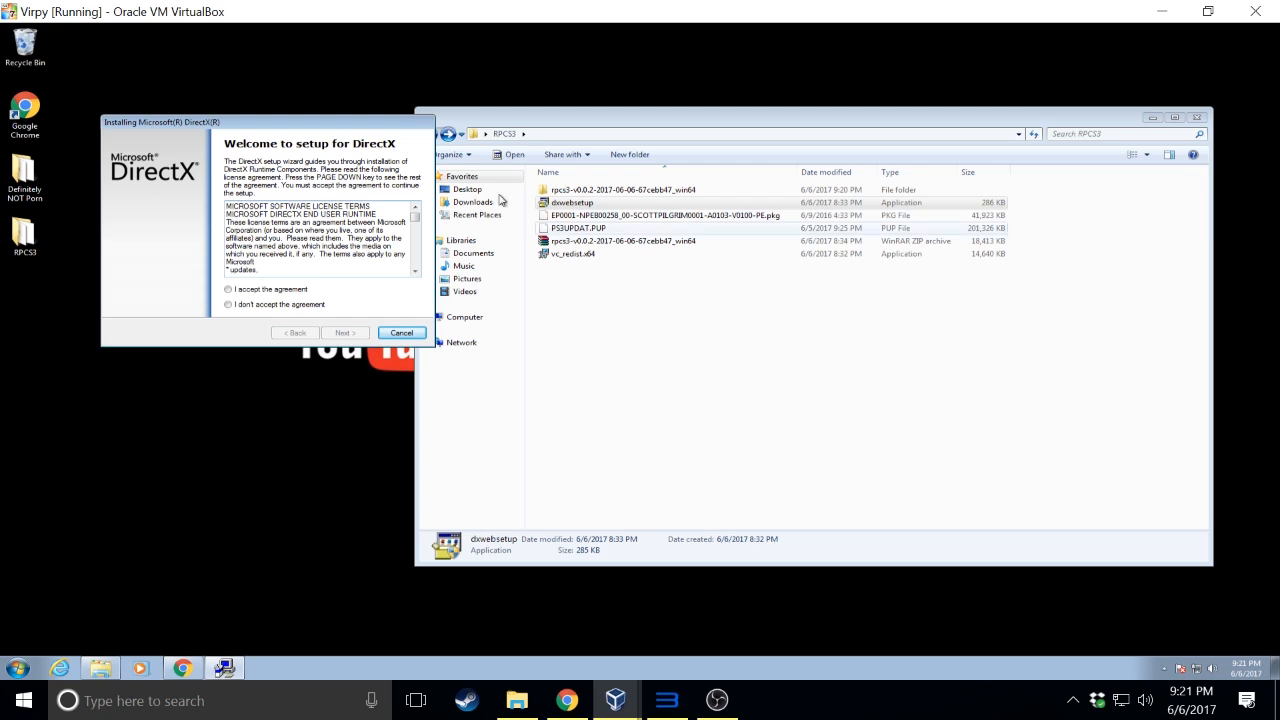
left_click(228, 289)
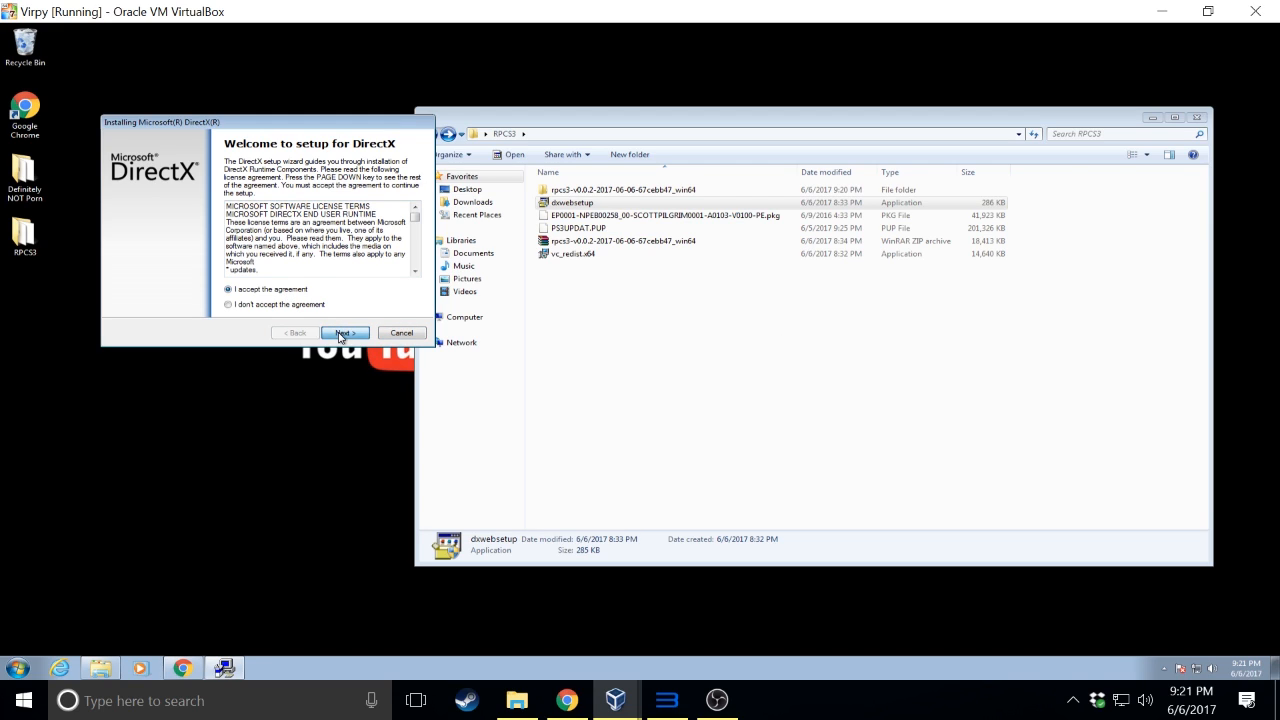
left_click(344, 332)
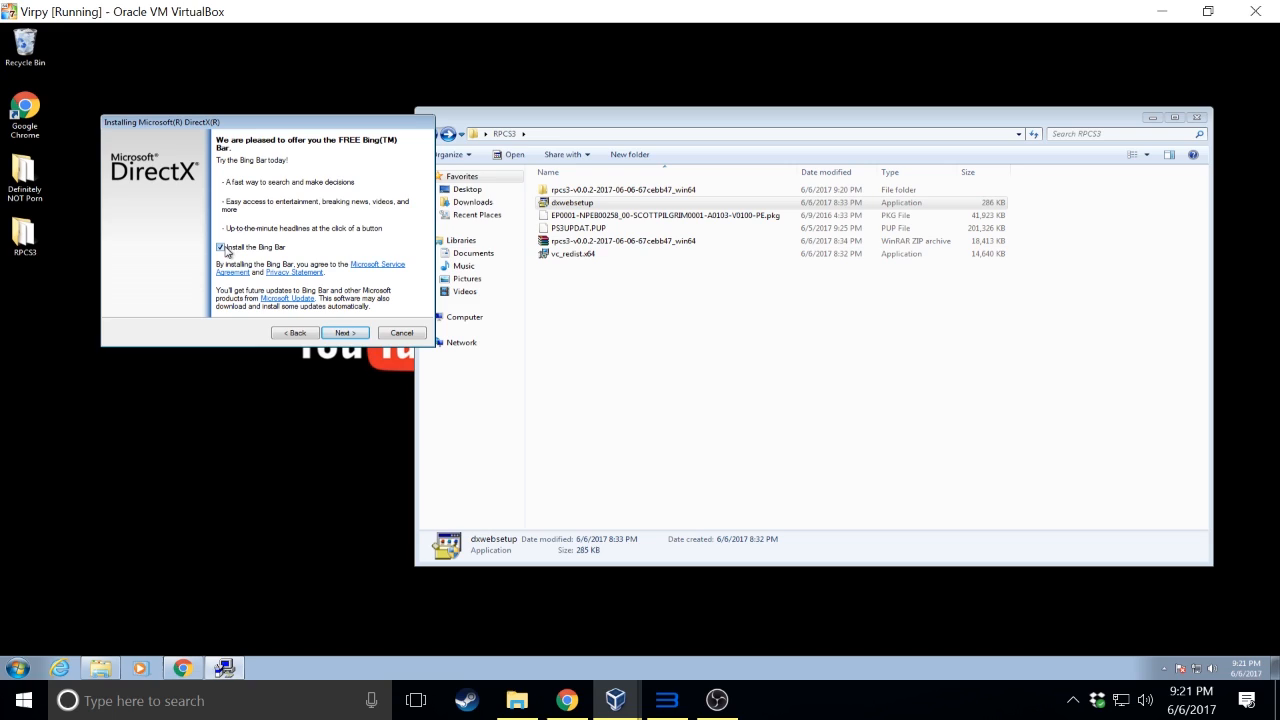
left_click(220, 247)
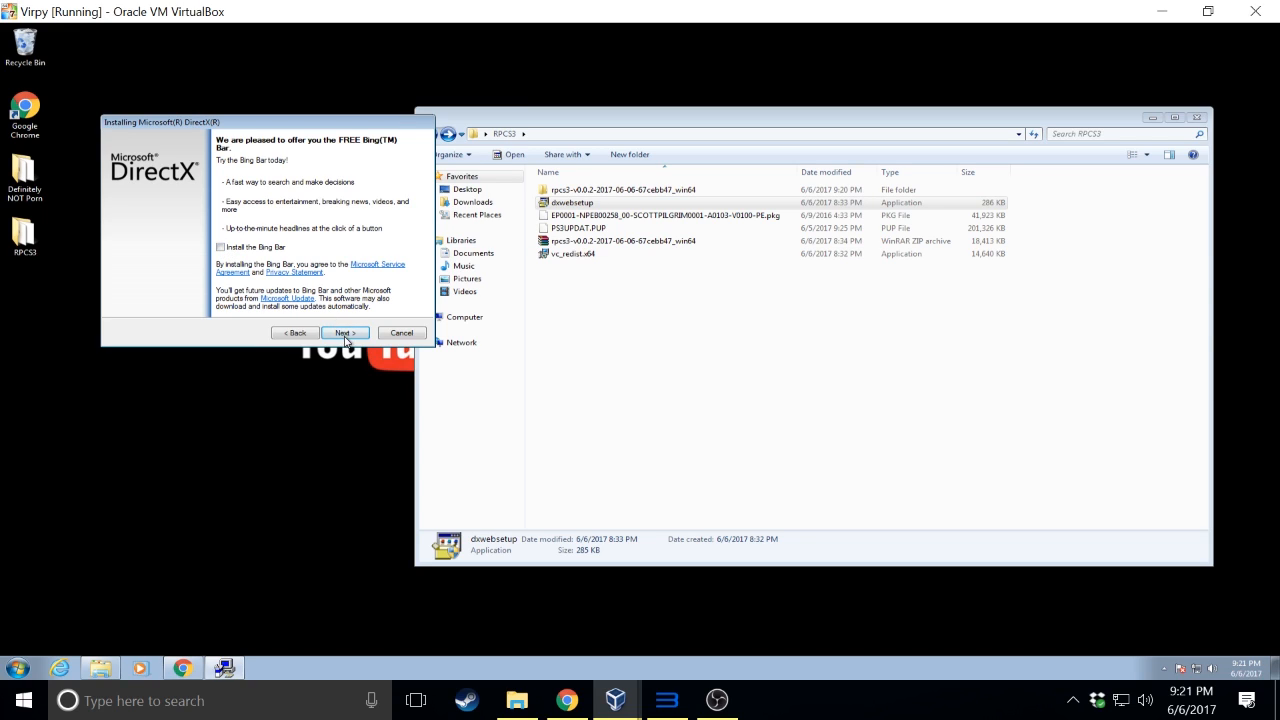
left_click(344, 332)
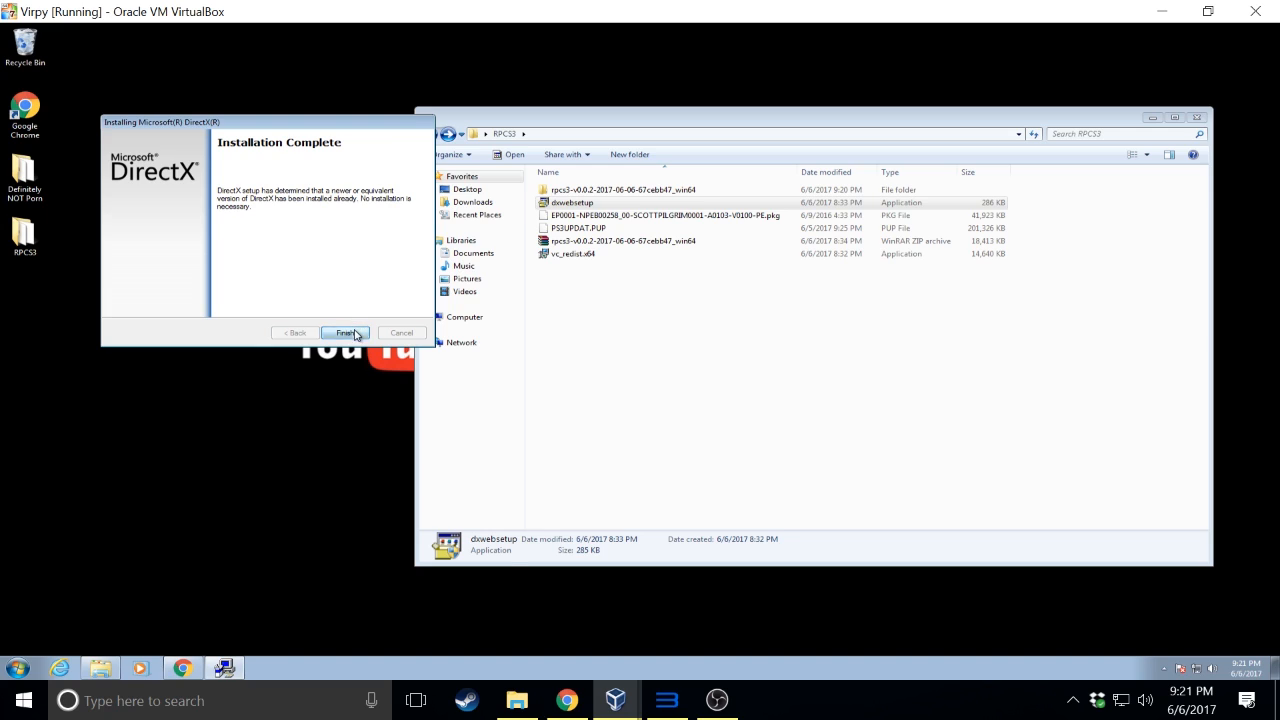
left_click(345, 332)
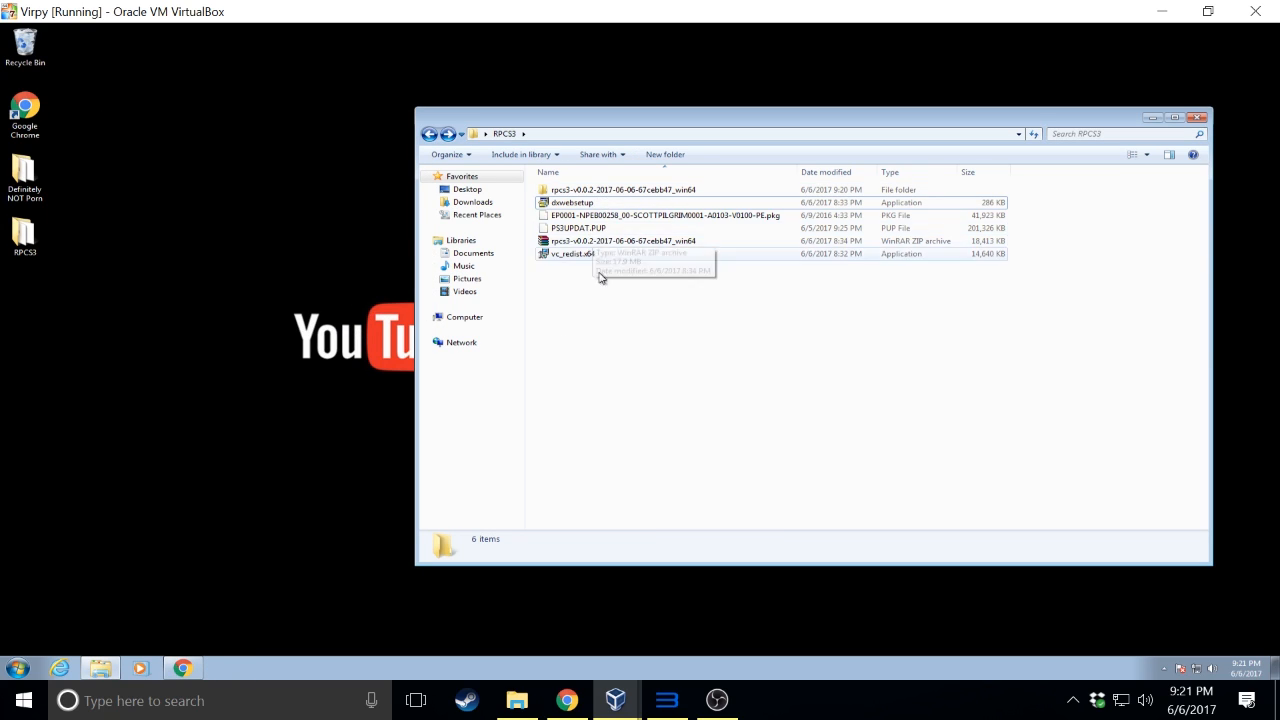
Launch rpcs3 and dismiss its welcome notice with quickstart and 'Do not show again' ticked
double_click(620, 189)
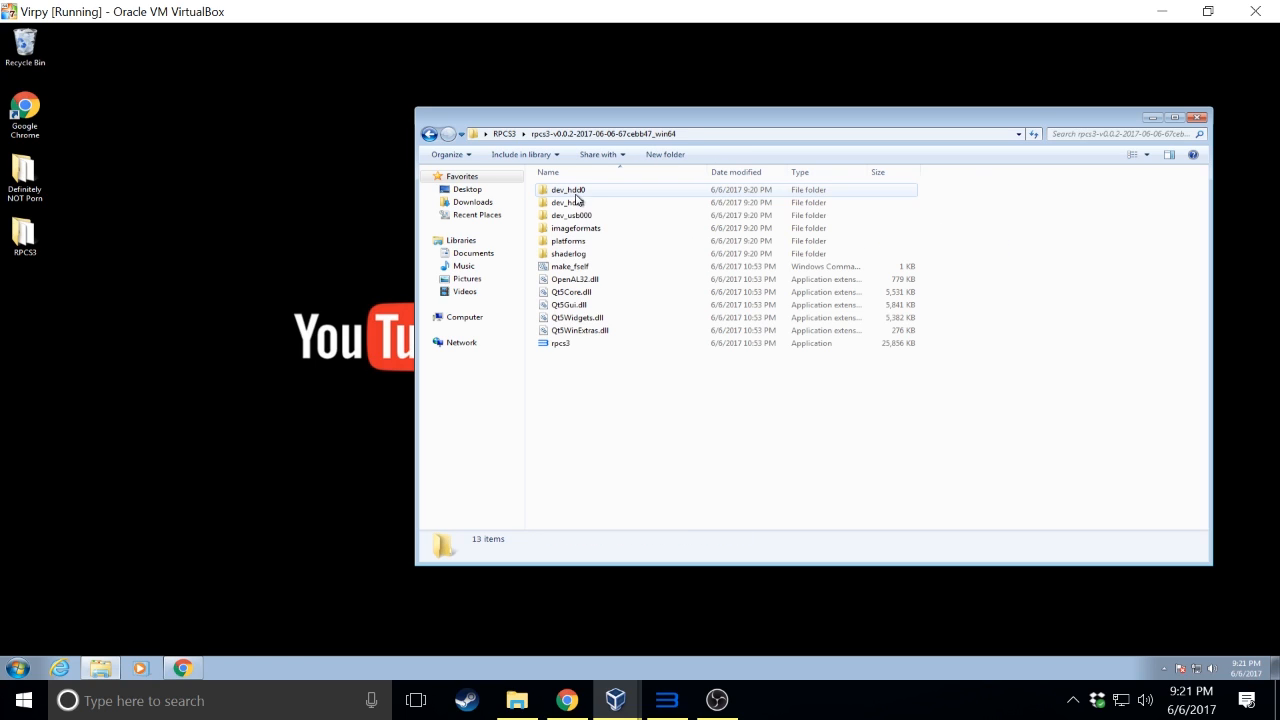
double_click(561, 343)
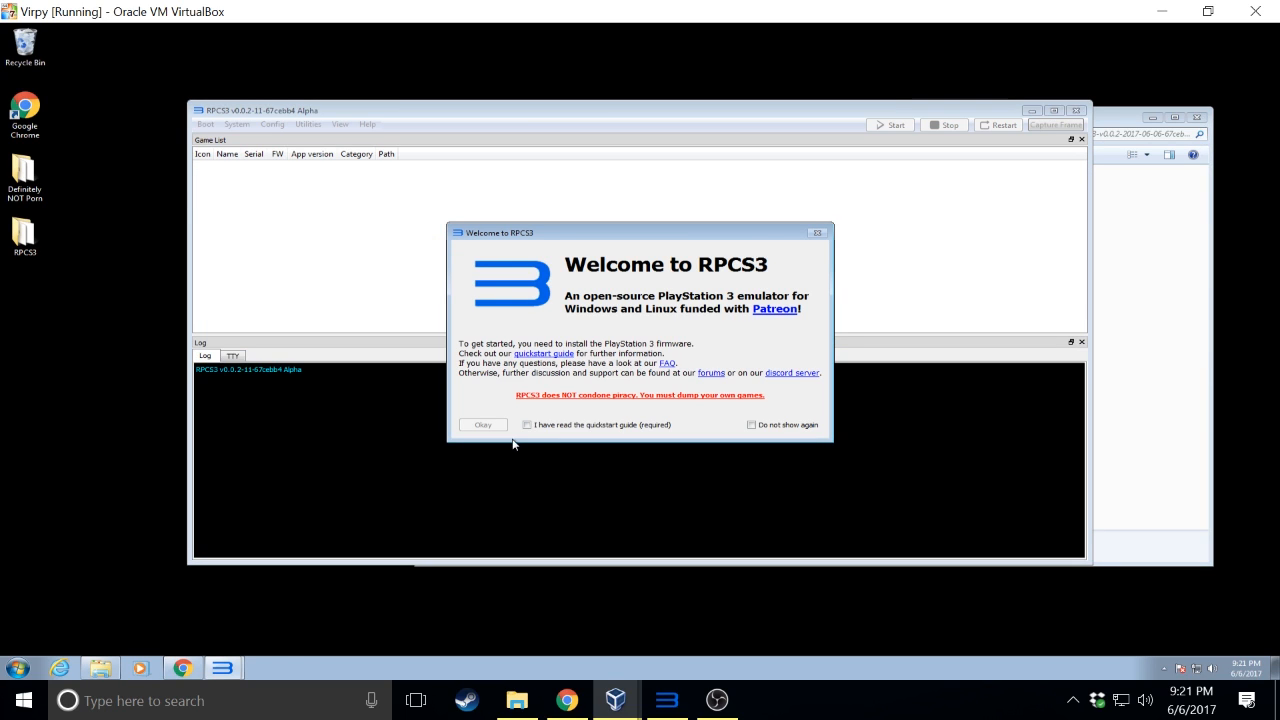
left_click(527, 424)
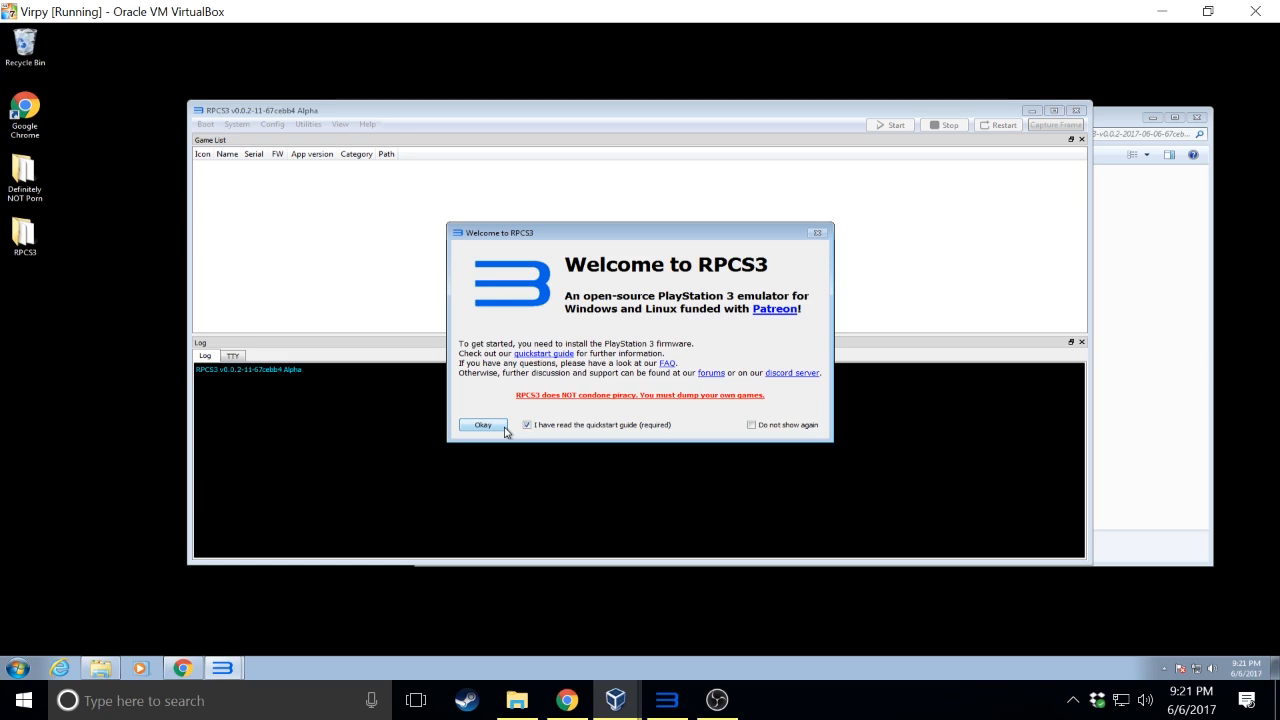
mouse_move(780, 432)
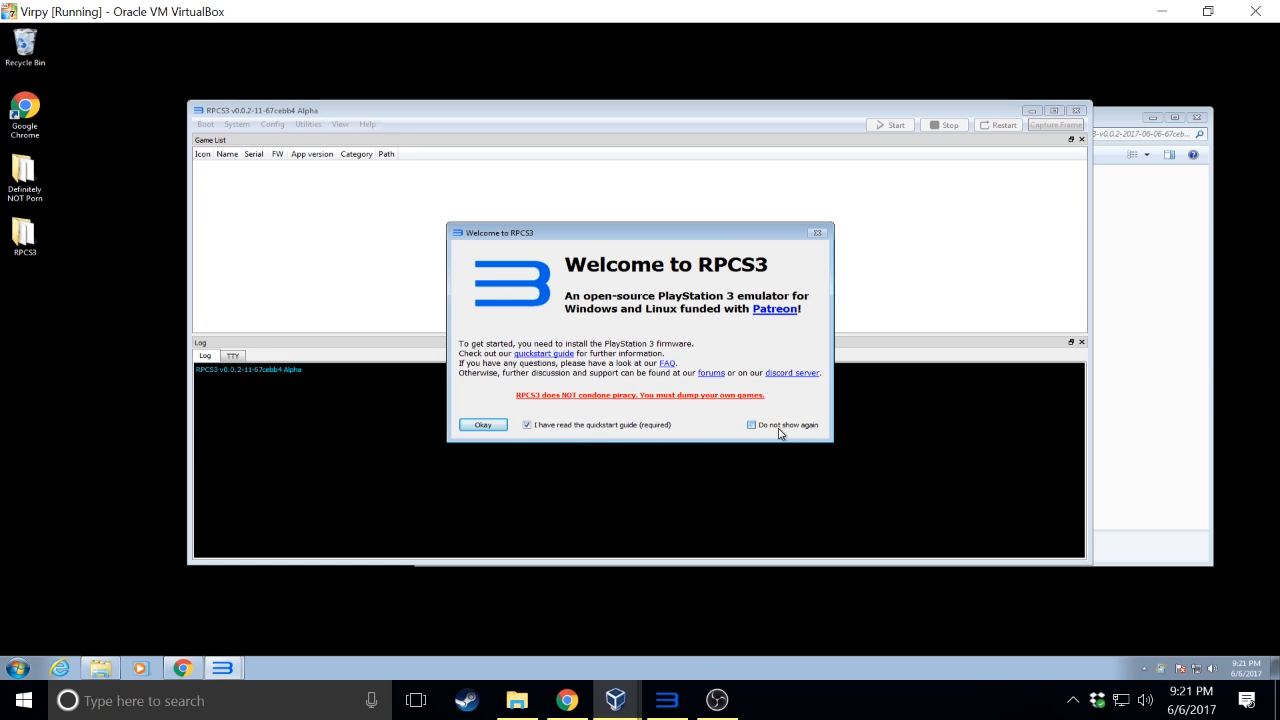
left_click(751, 424)
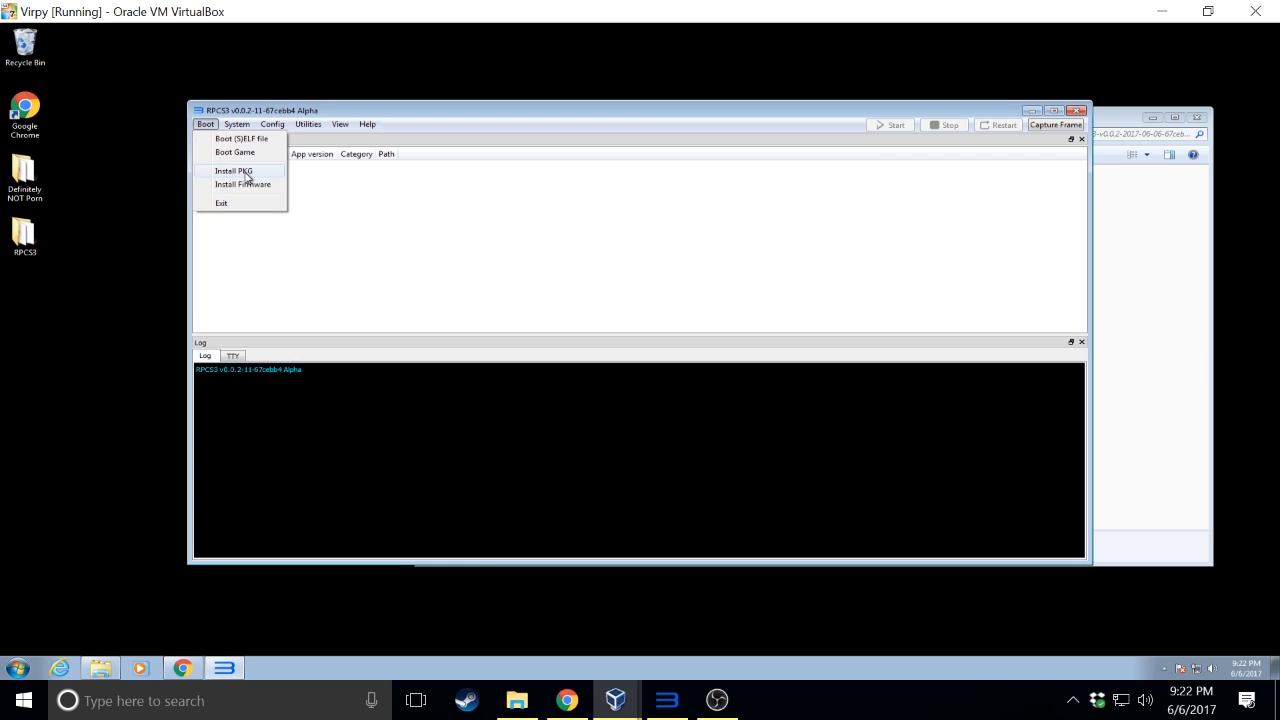
mouse_move(242, 184)
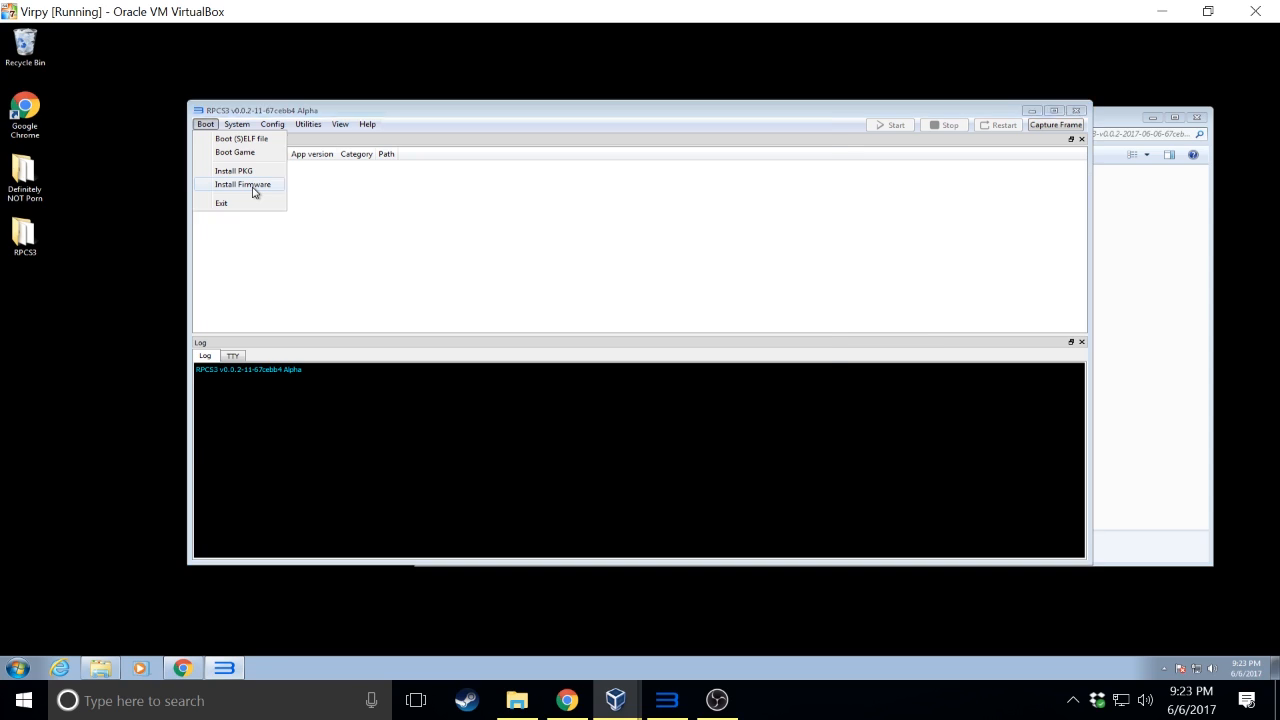
Install PS3 firmware from PS3UPDAT.PUP and acknowledge the success message
left_click(242, 184)
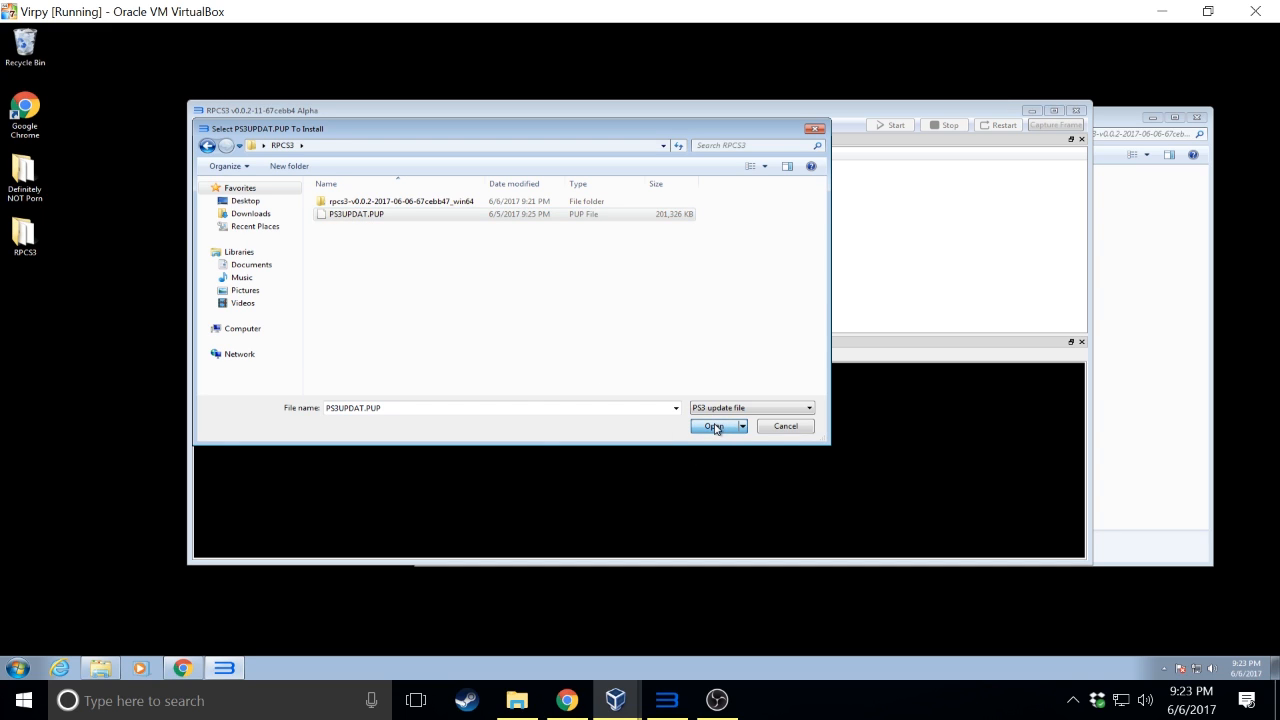
left_click(713, 426)
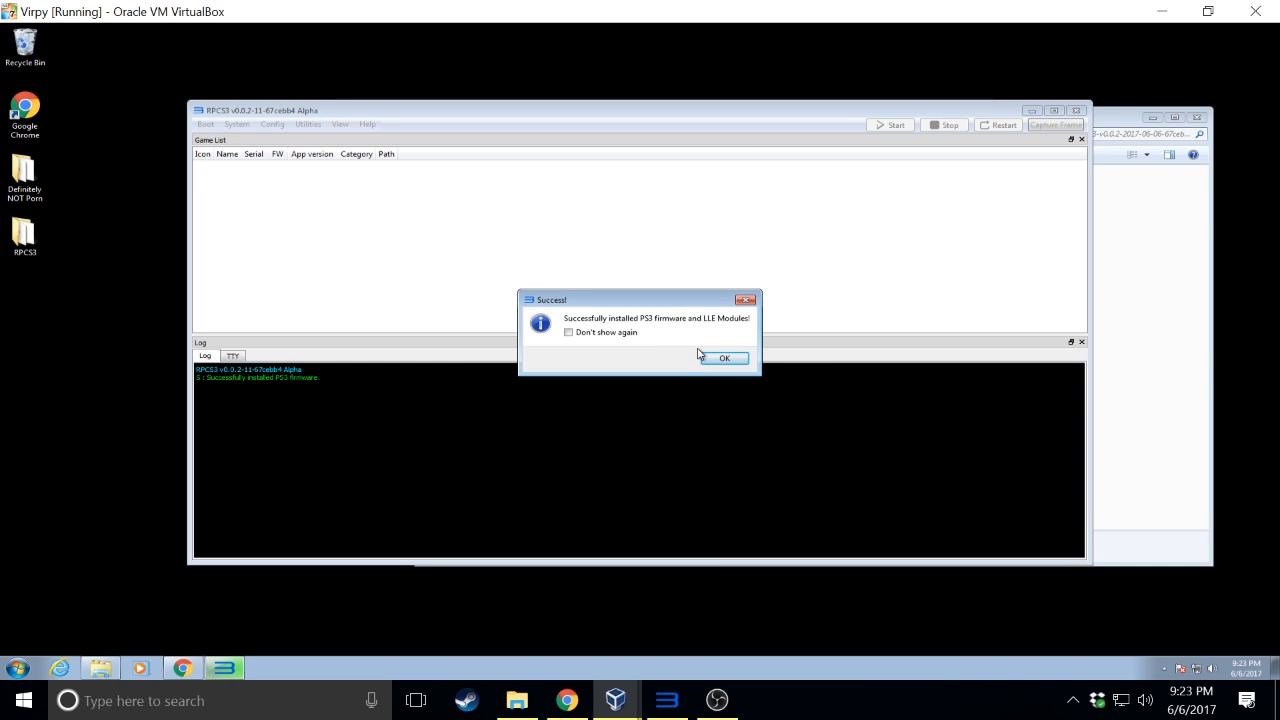
left_click(724, 358)
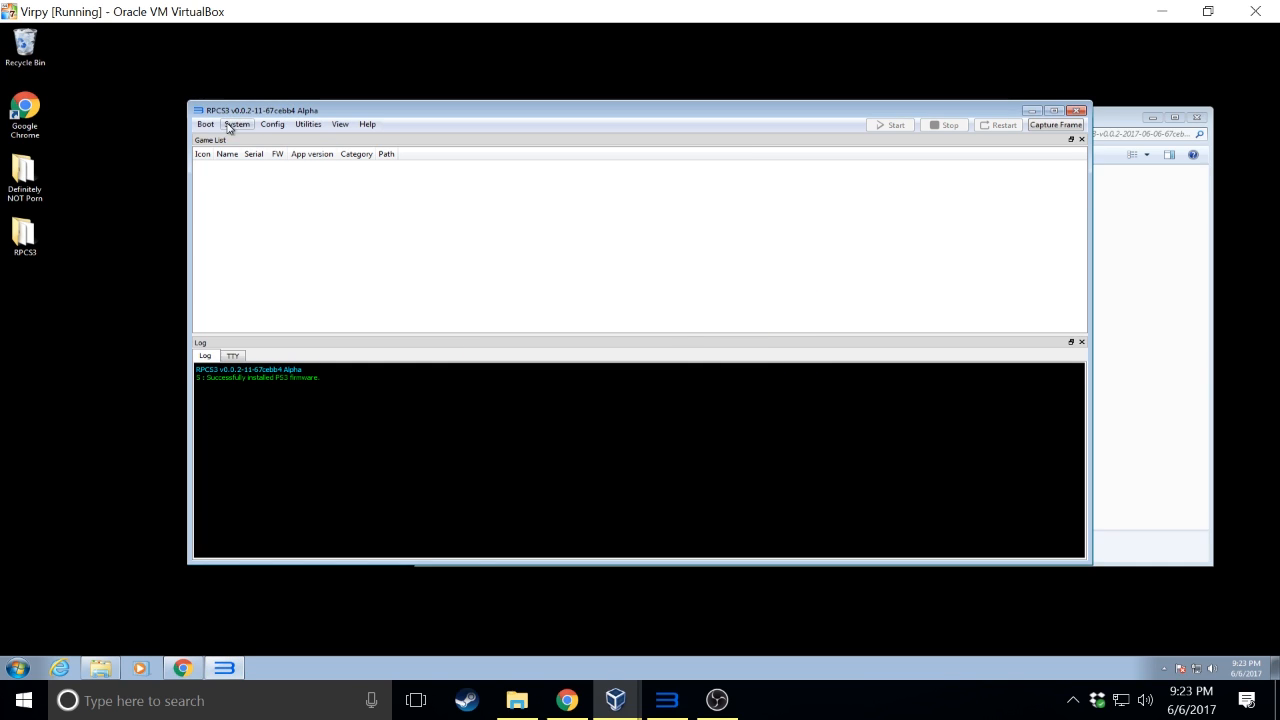
left_click(205, 124)
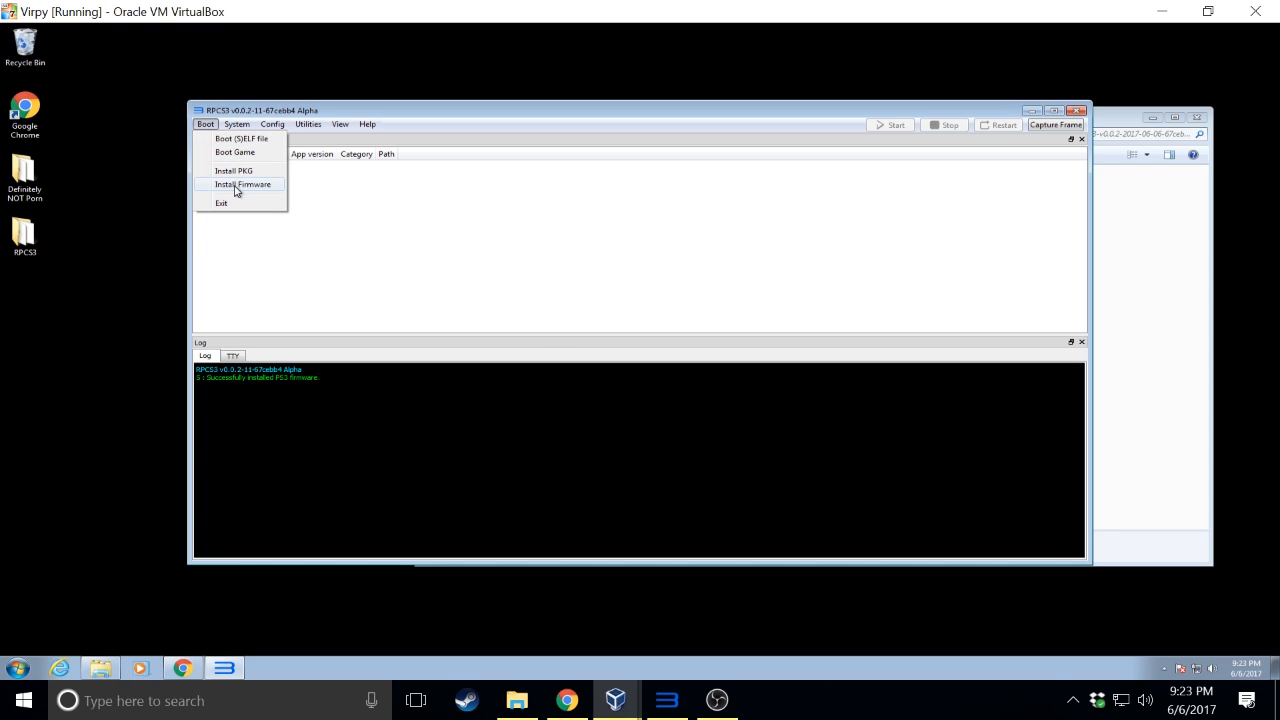
Install the EP0001 Scott Pilgrim .pkg and select the game in the list
left_click(233, 170)
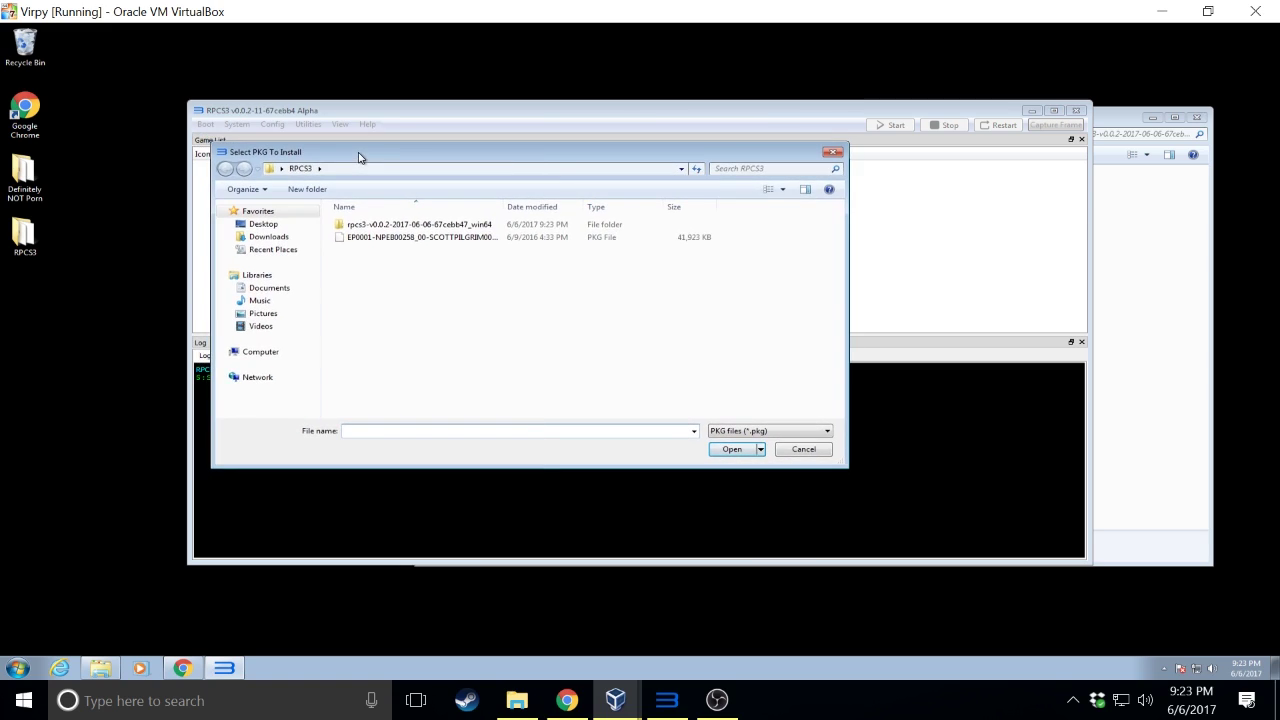
left_click(418, 237)
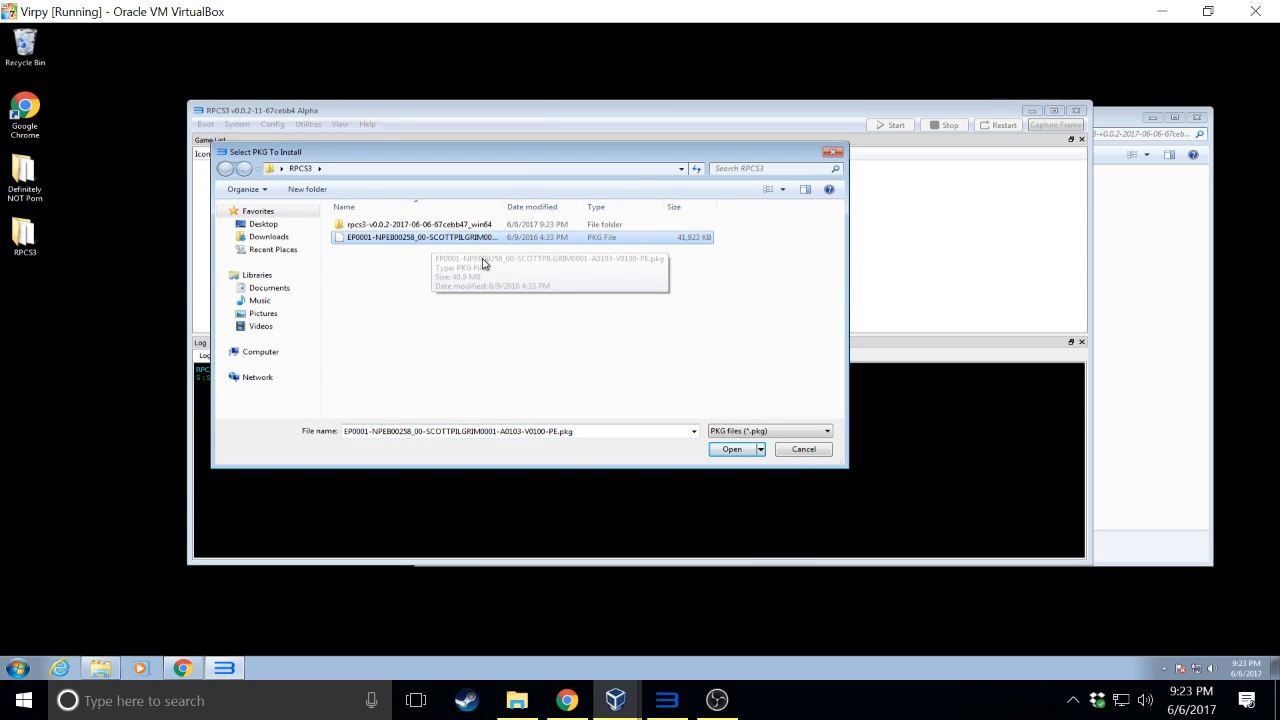
left_click(731, 448)
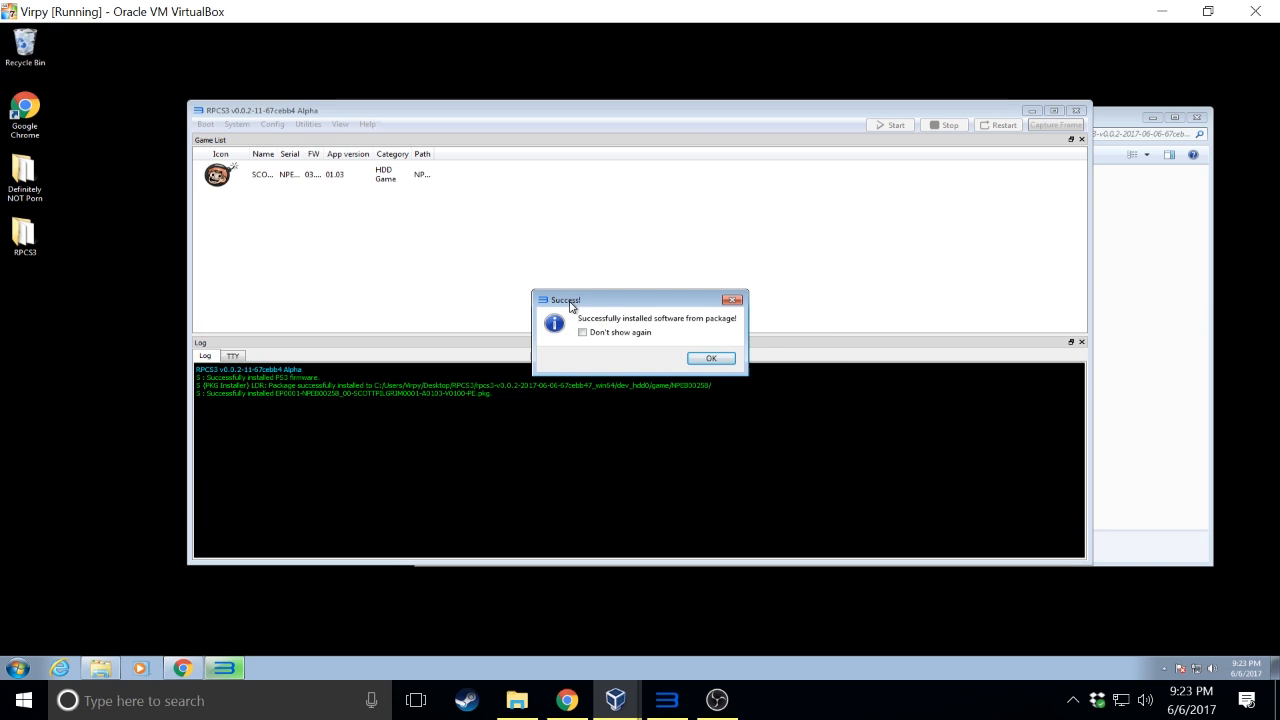
left_click(711, 358)
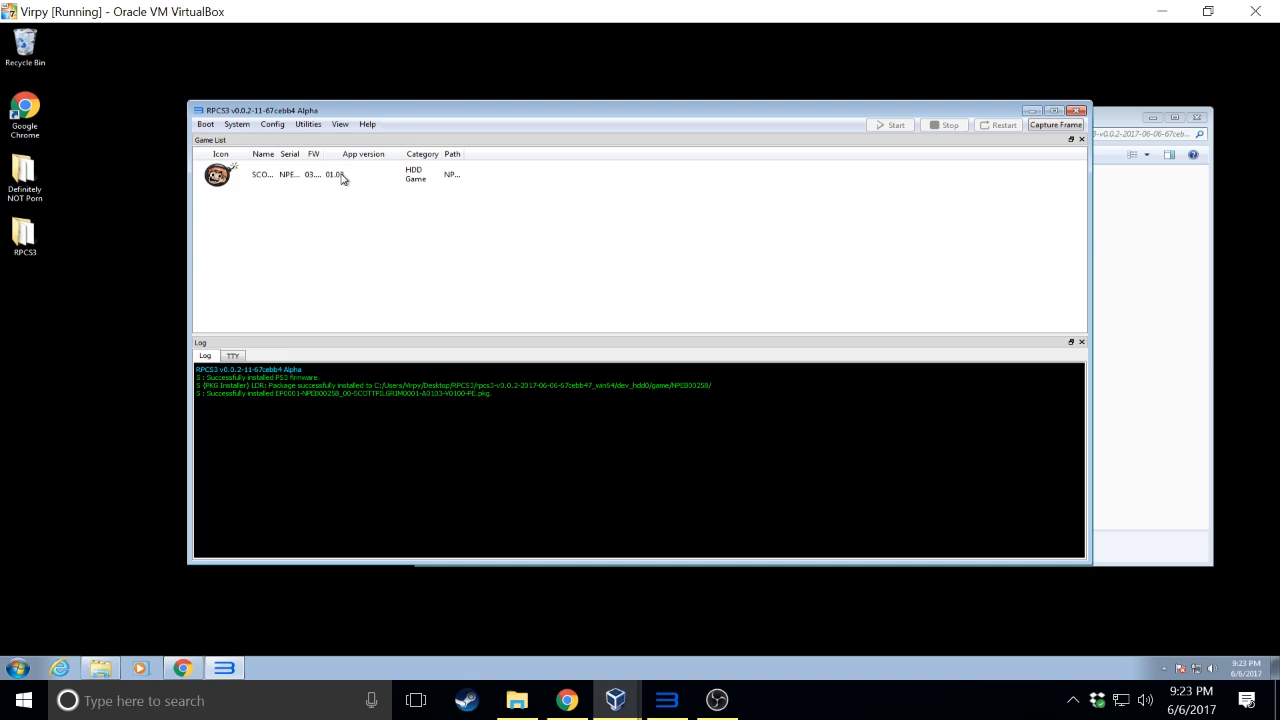
left_click(330, 174)
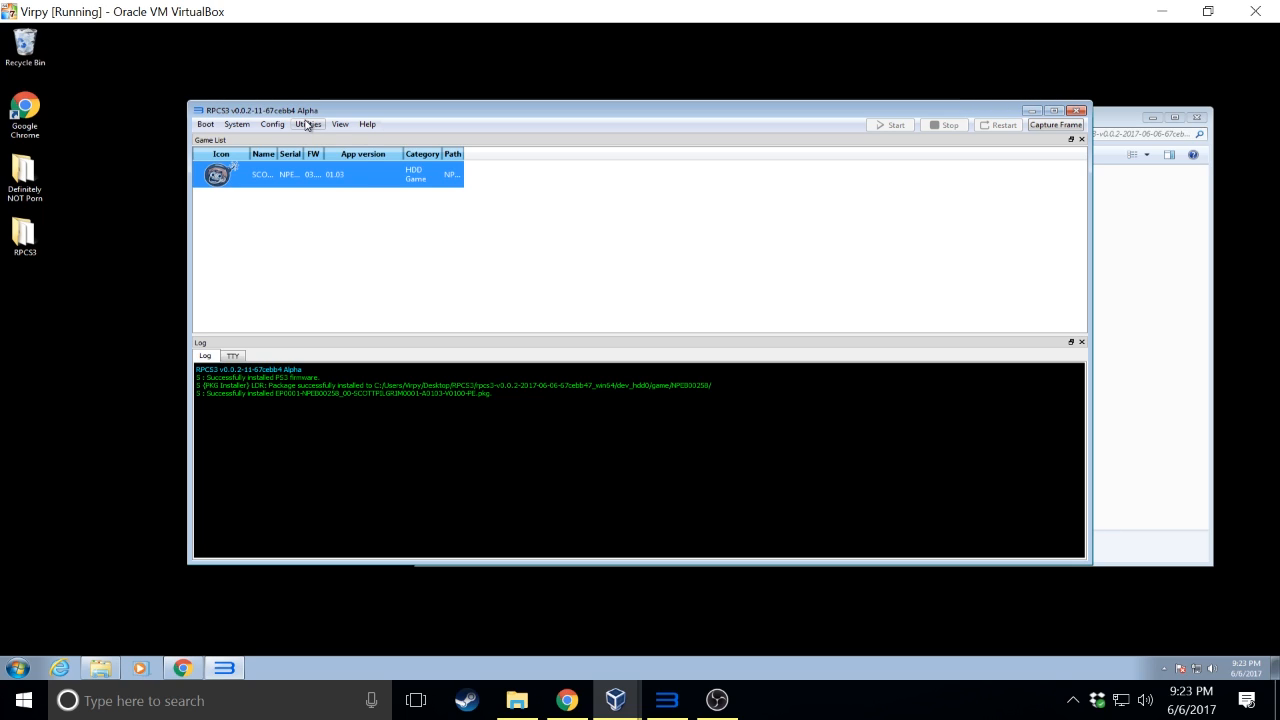
left_click(307, 124)
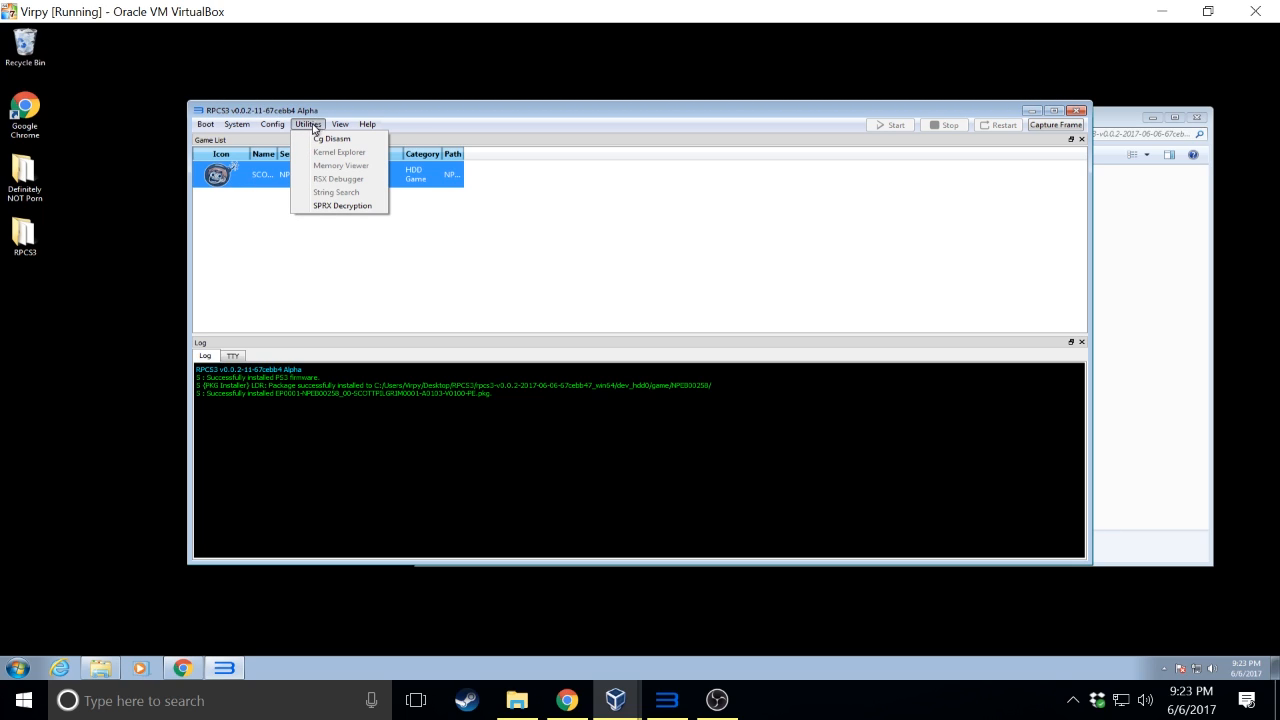
Change the Input/Output pad handler from Keyboard to XInput
left_click(272, 124)
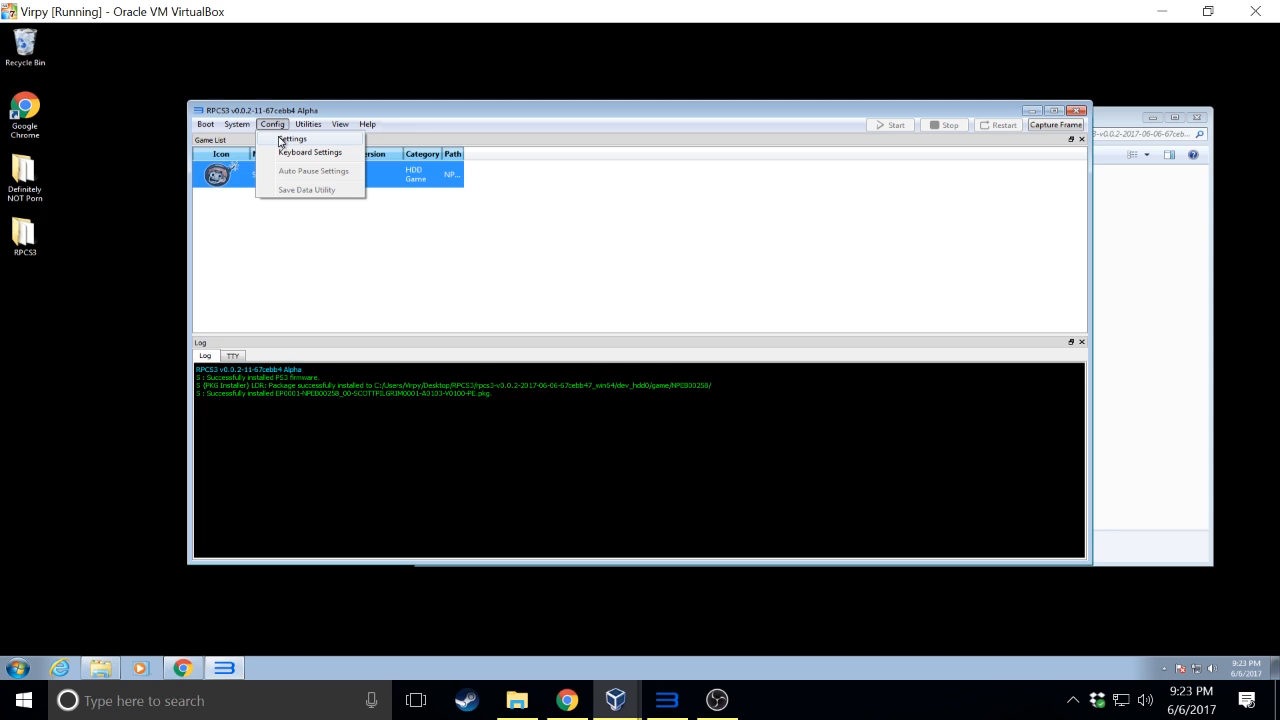
left_click(292, 139)
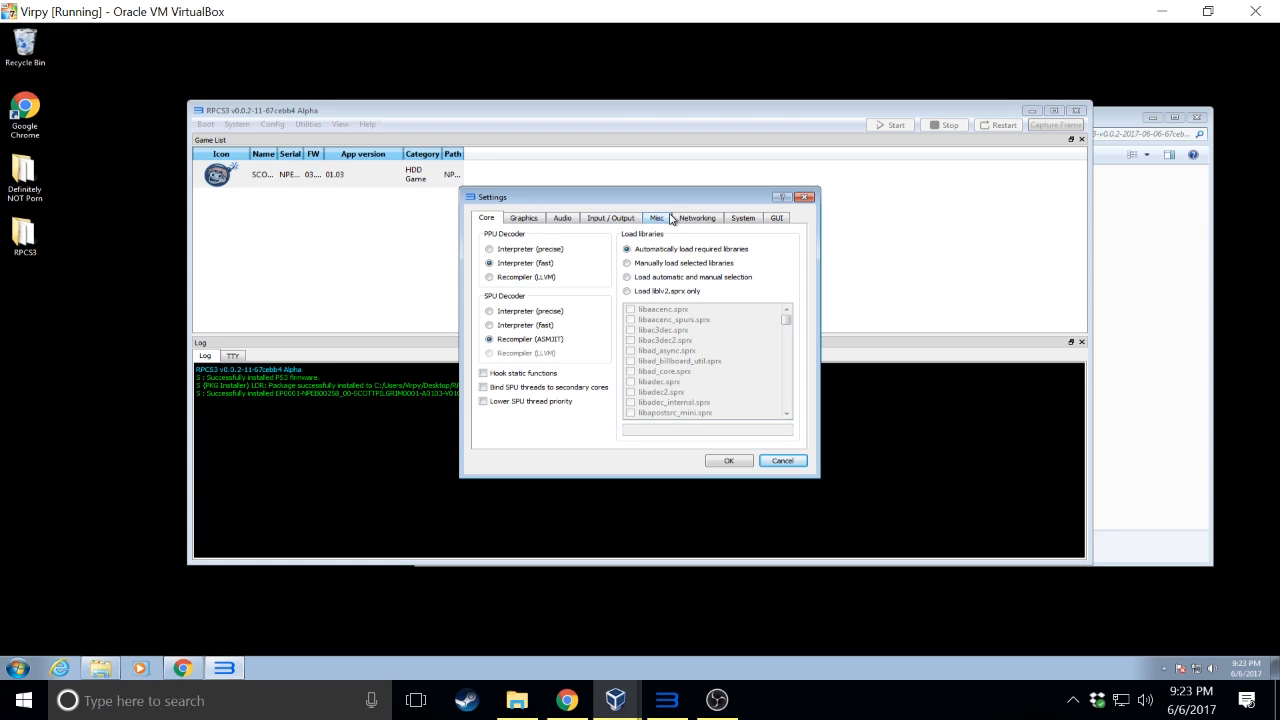
left_click(610, 217)
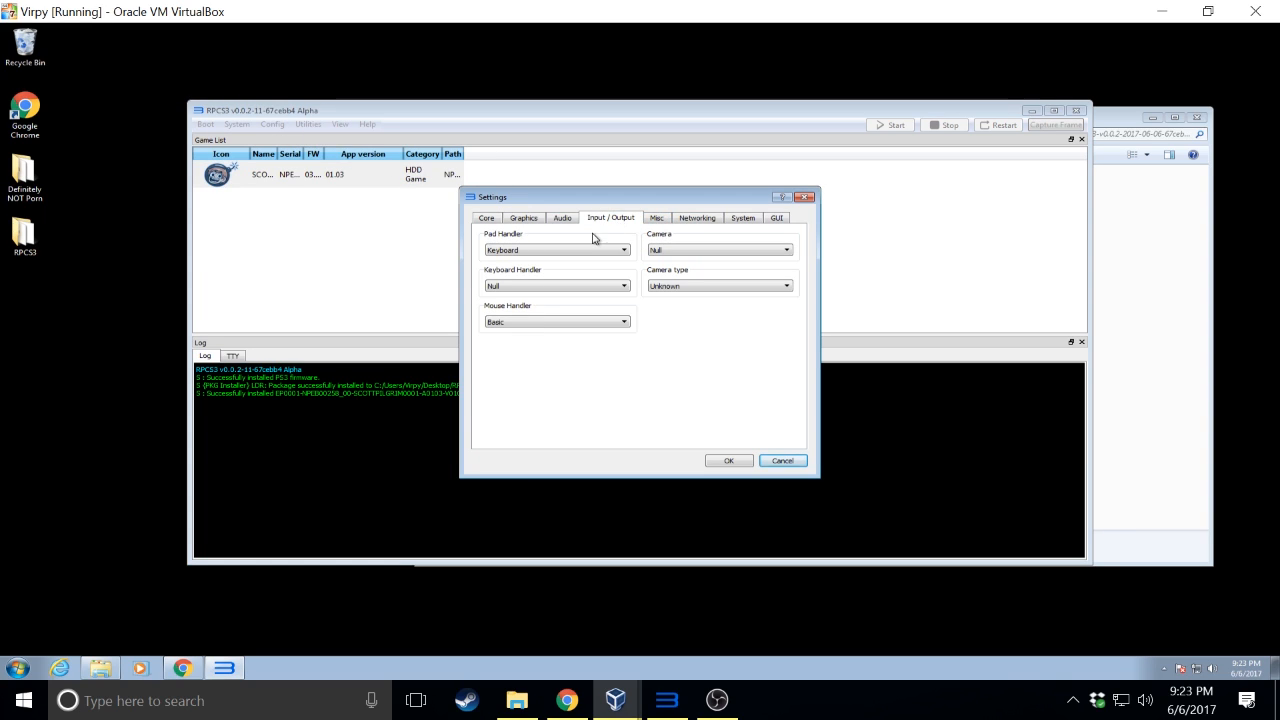
mouse_move(247, 143)
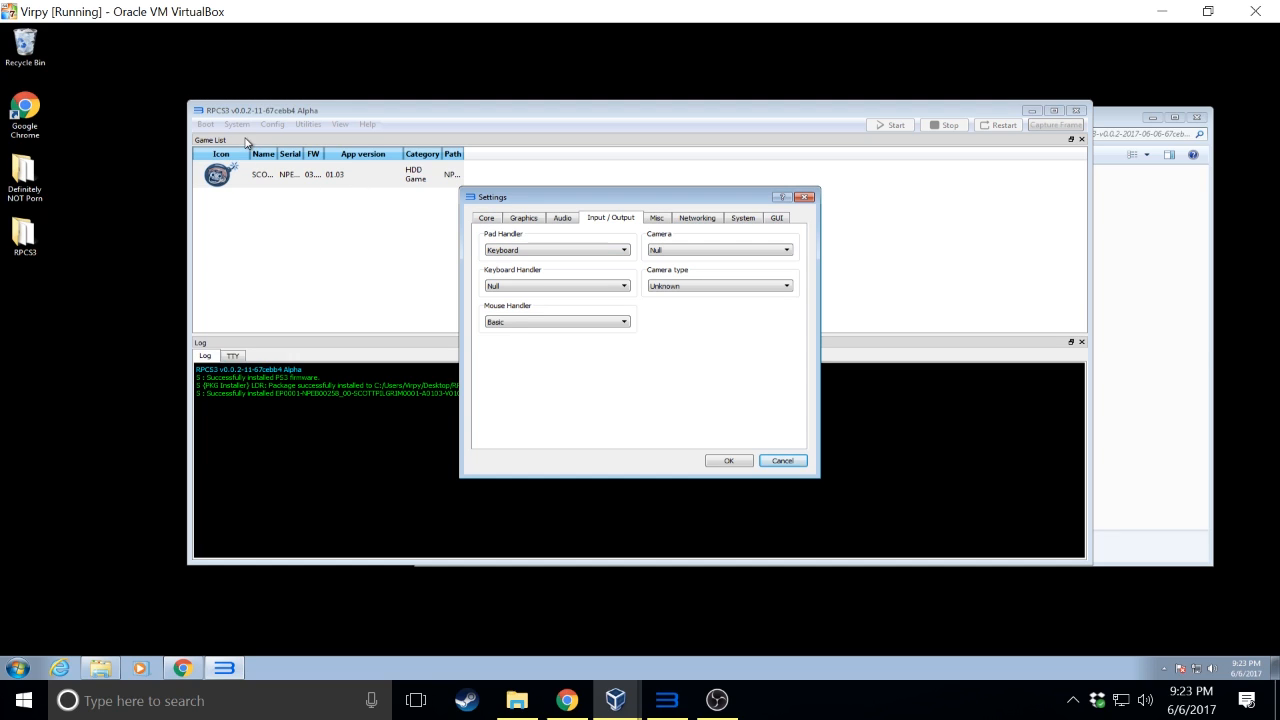
mouse_move(768, 213)
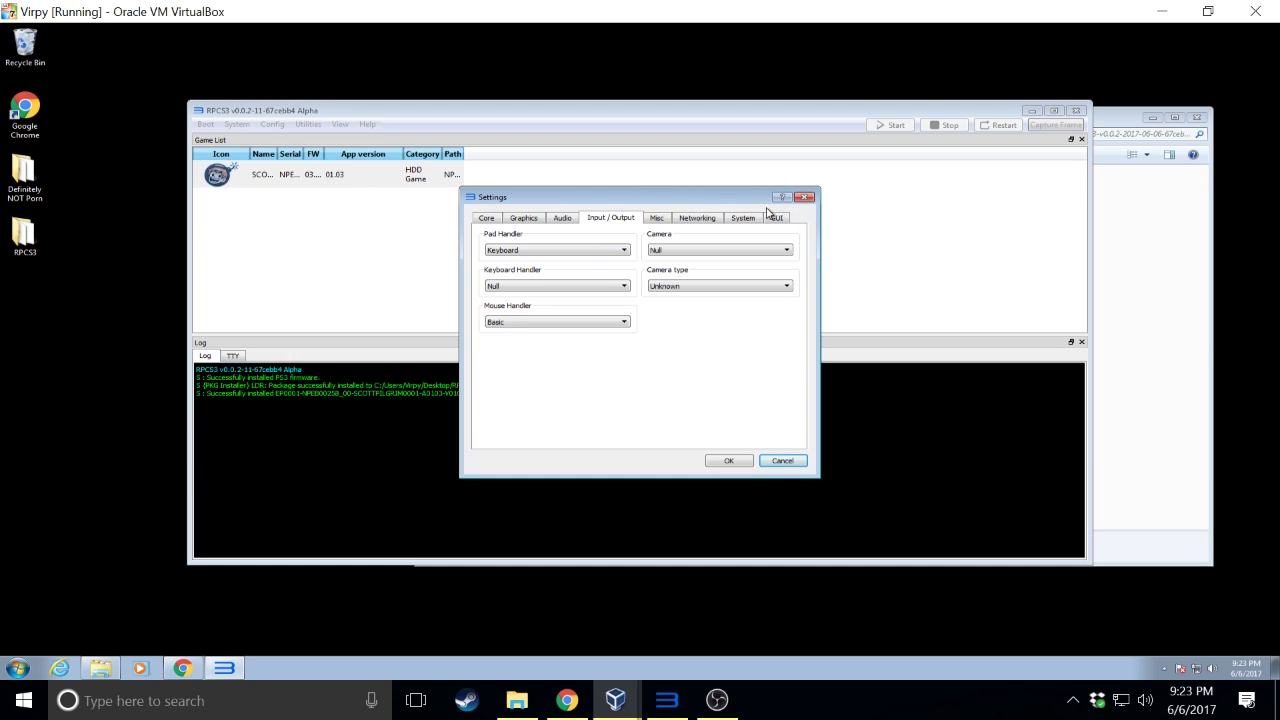
left_click(624, 250)
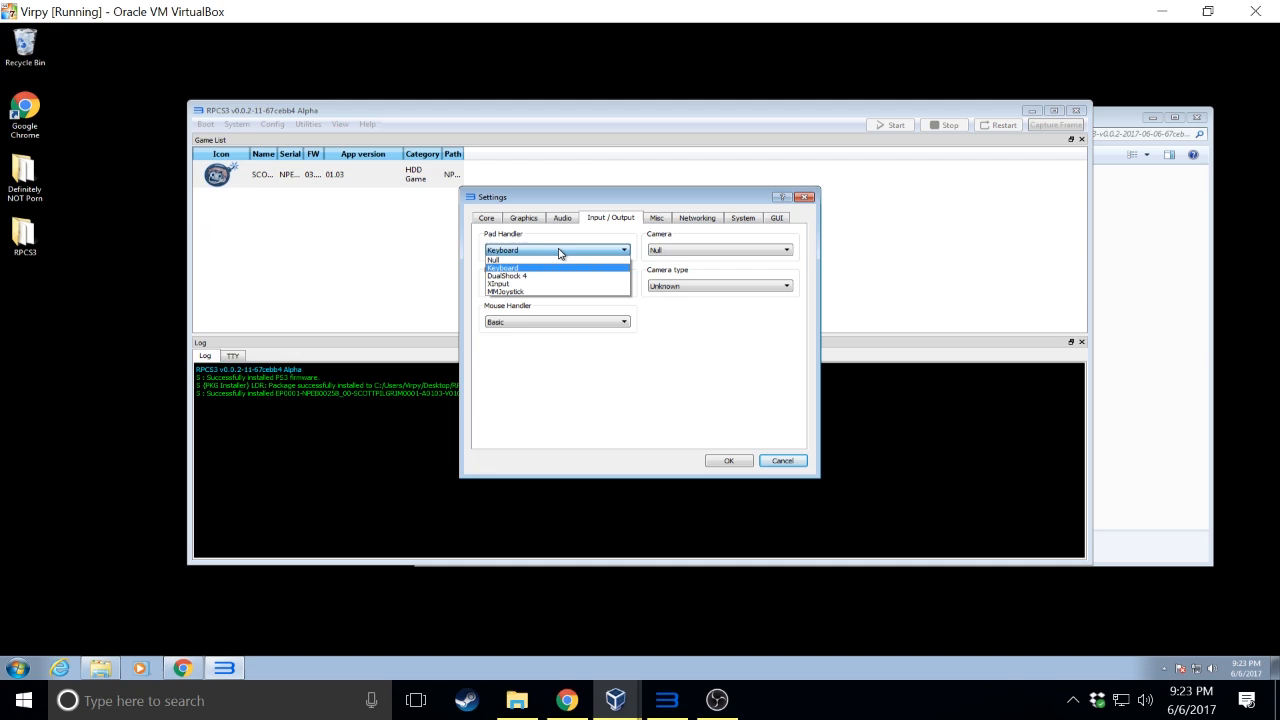
mouse_move(550, 278)
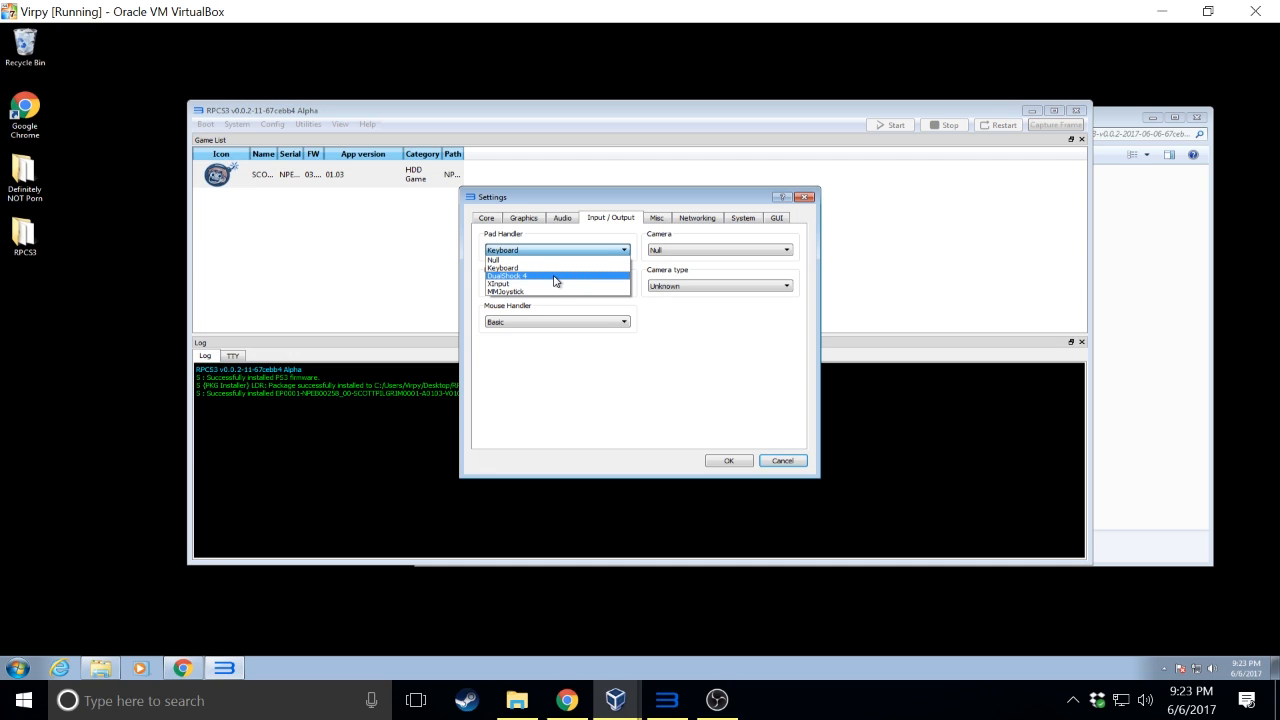
mouse_move(527, 284)
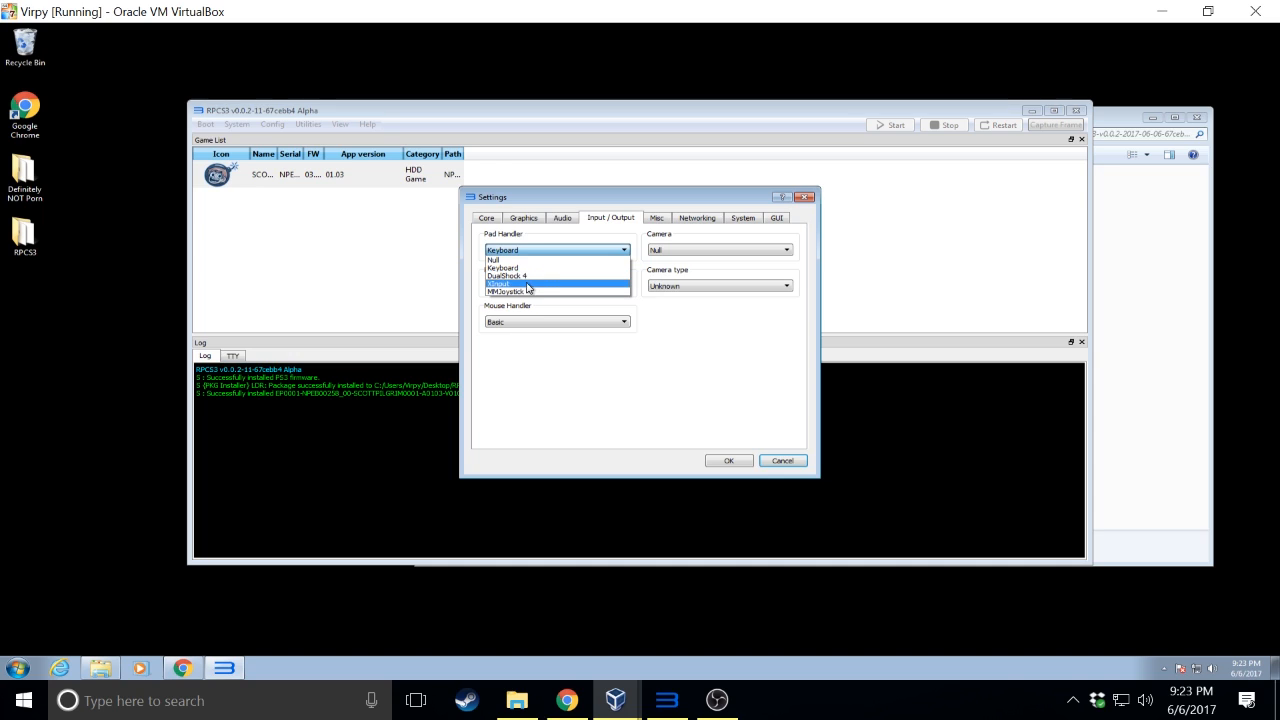
mouse_move(524, 288)
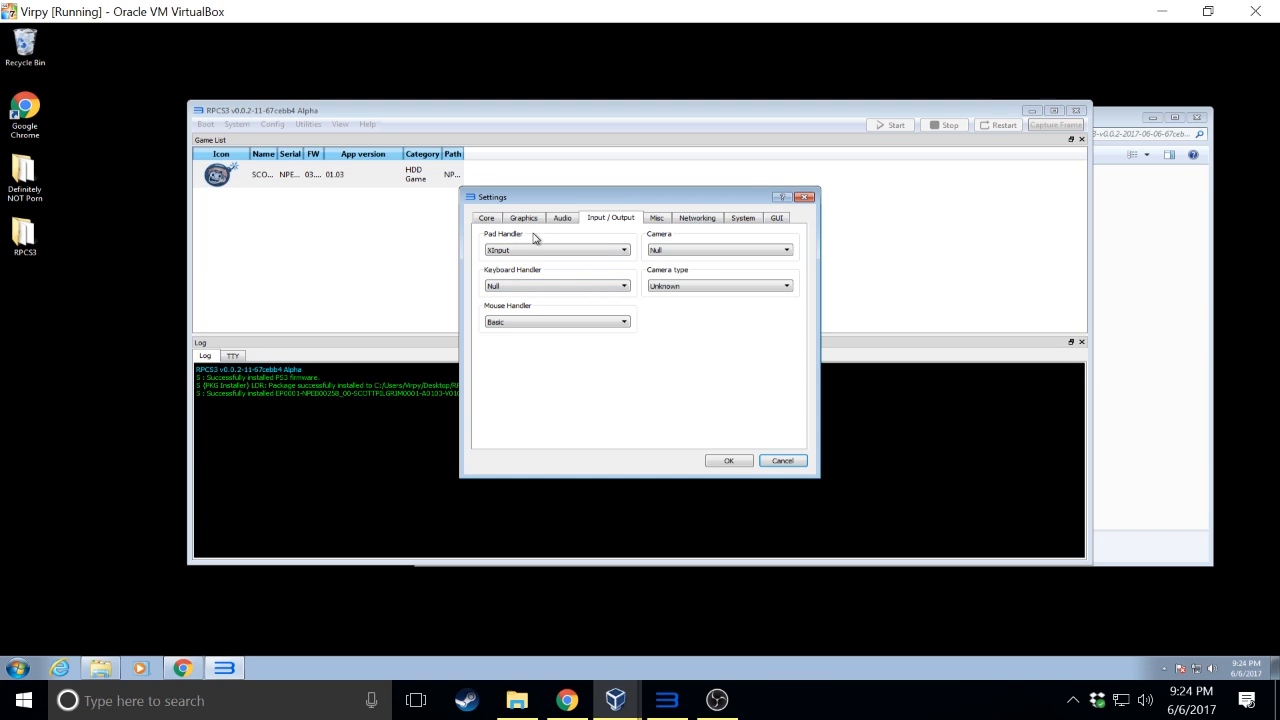
left_click(524, 217)
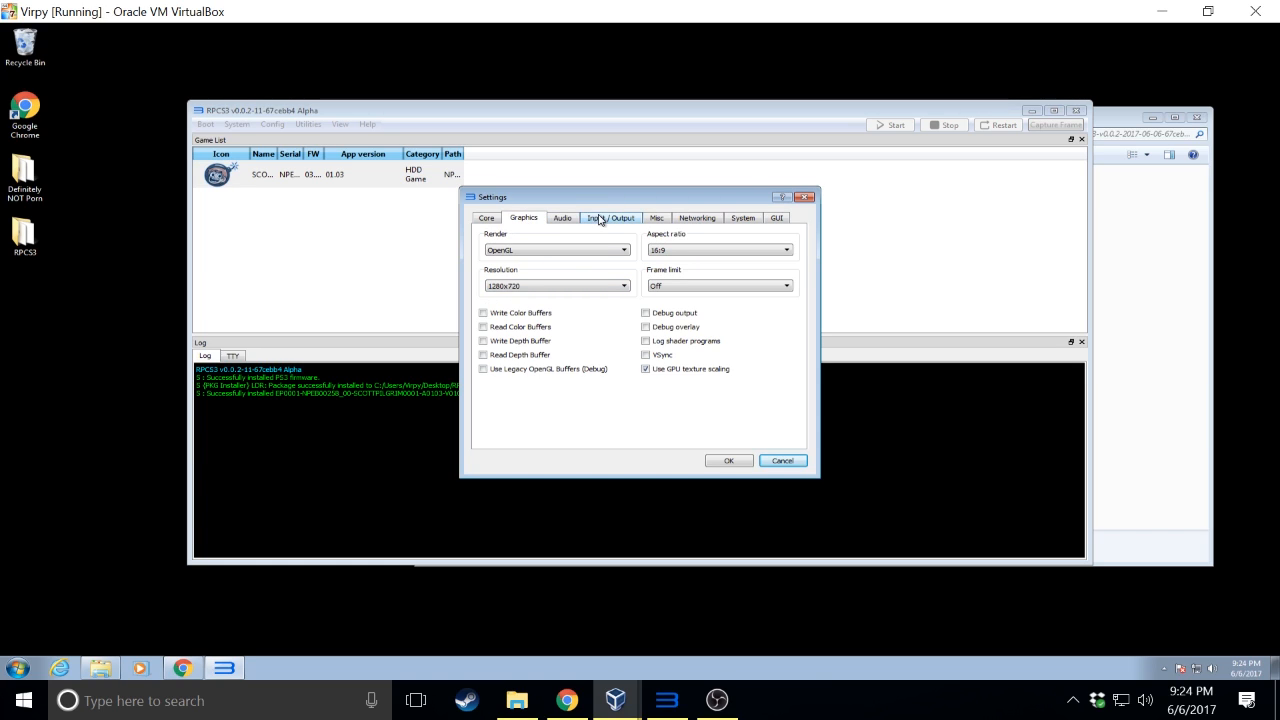
Recheck Input/Output and keep the Graphics render resolution at 1280x720
left_click(611, 217)
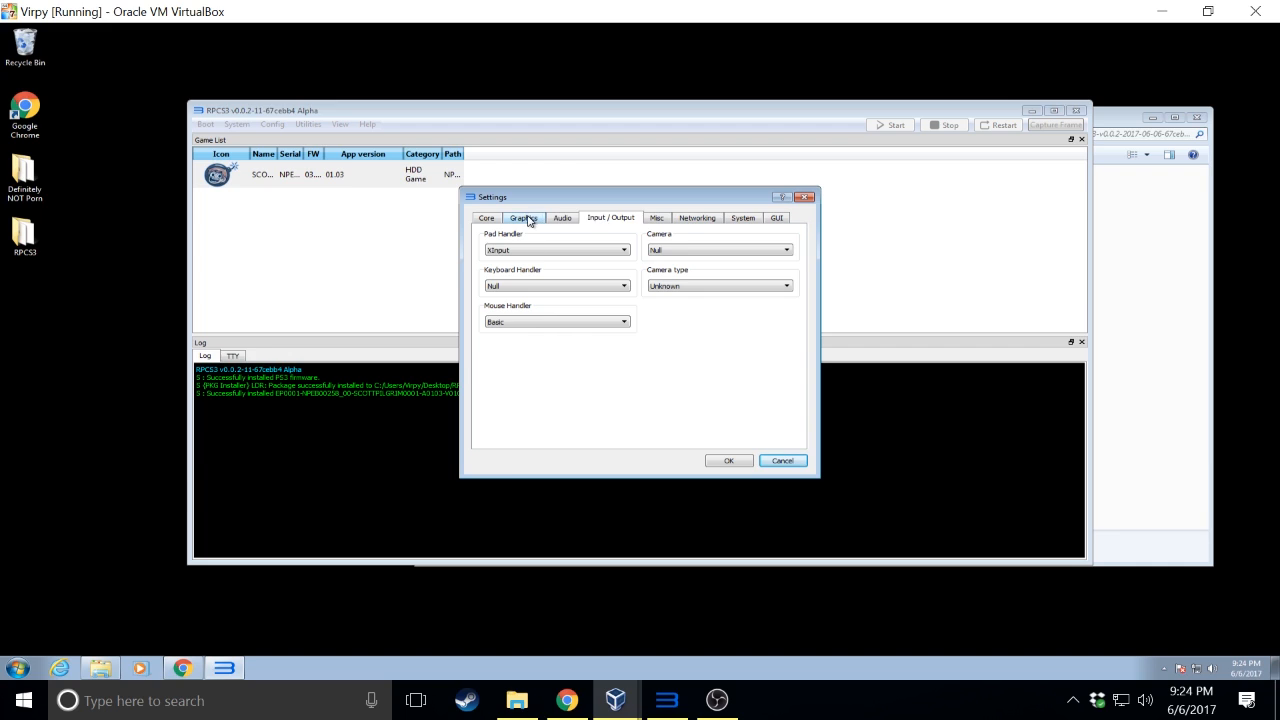
left_click(524, 217)
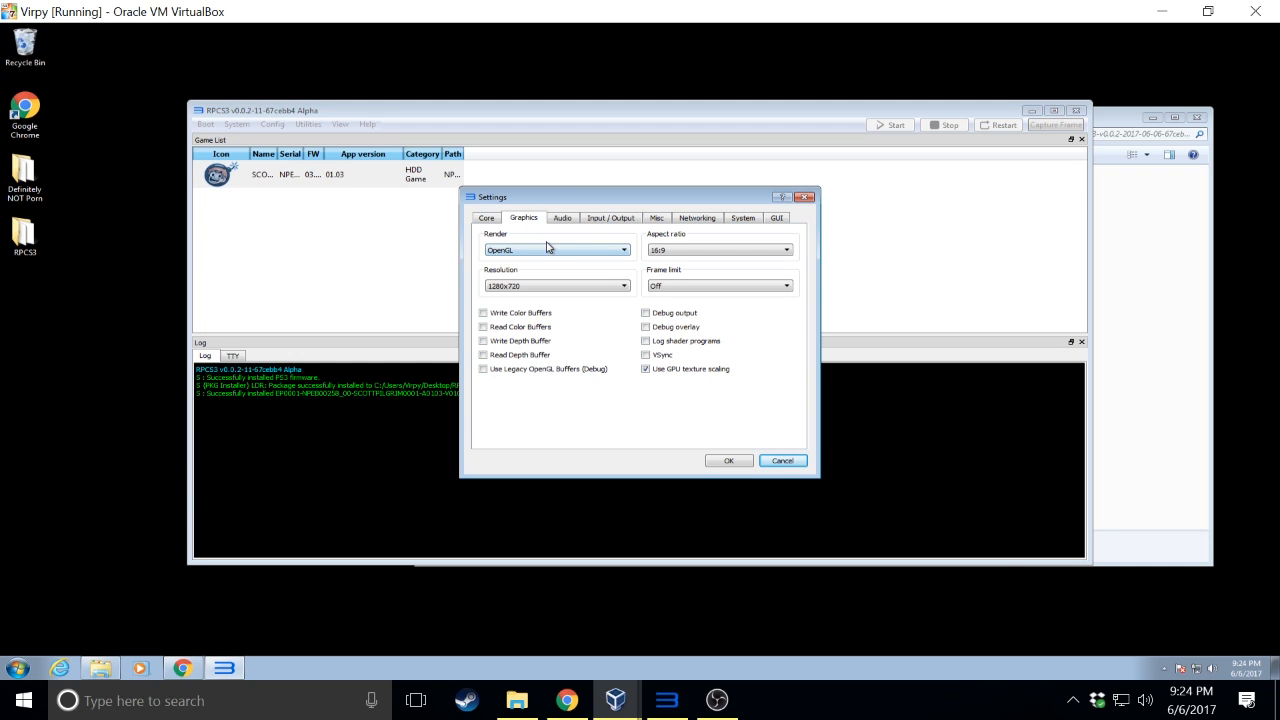
mouse_move(533, 251)
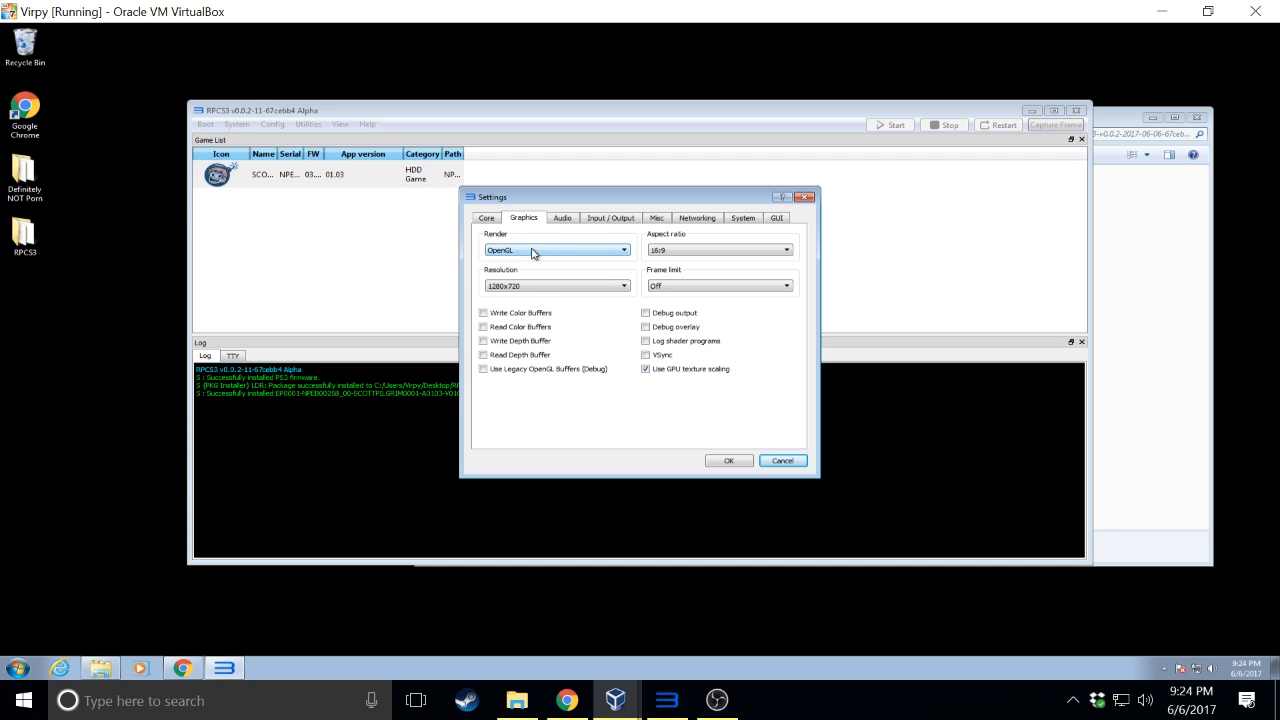
mouse_move(556, 285)
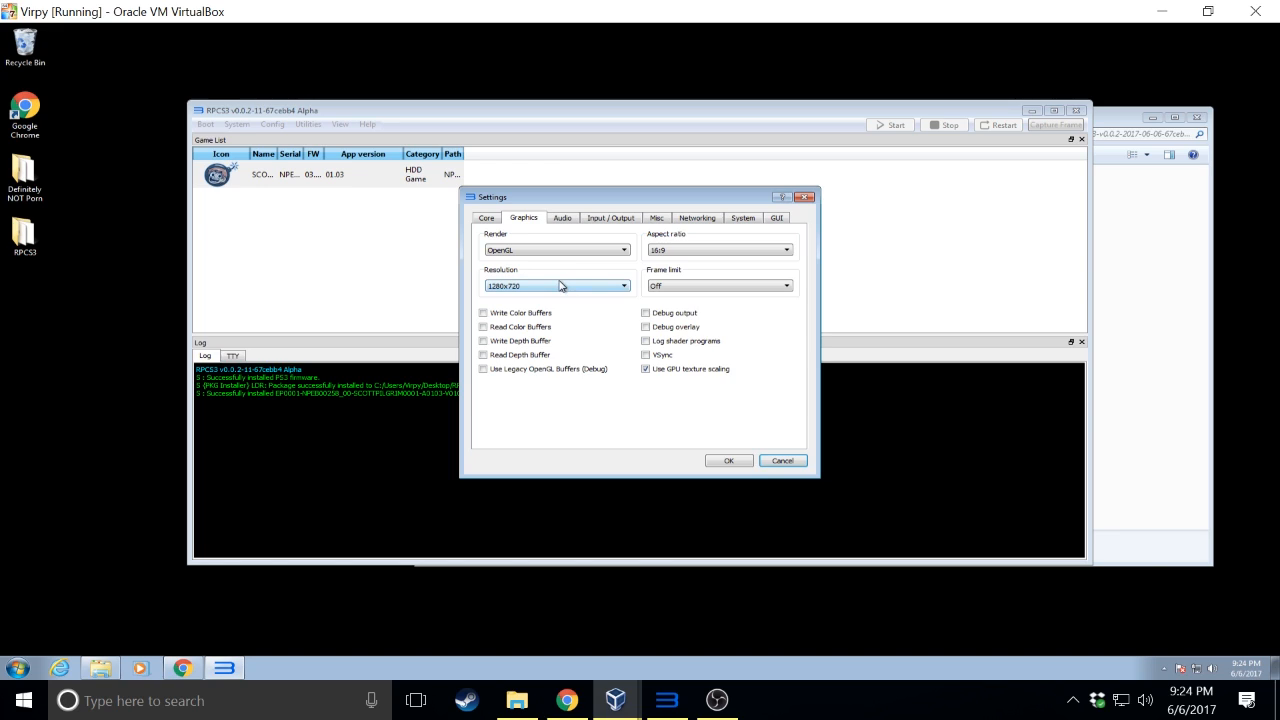
left_click(623, 286)
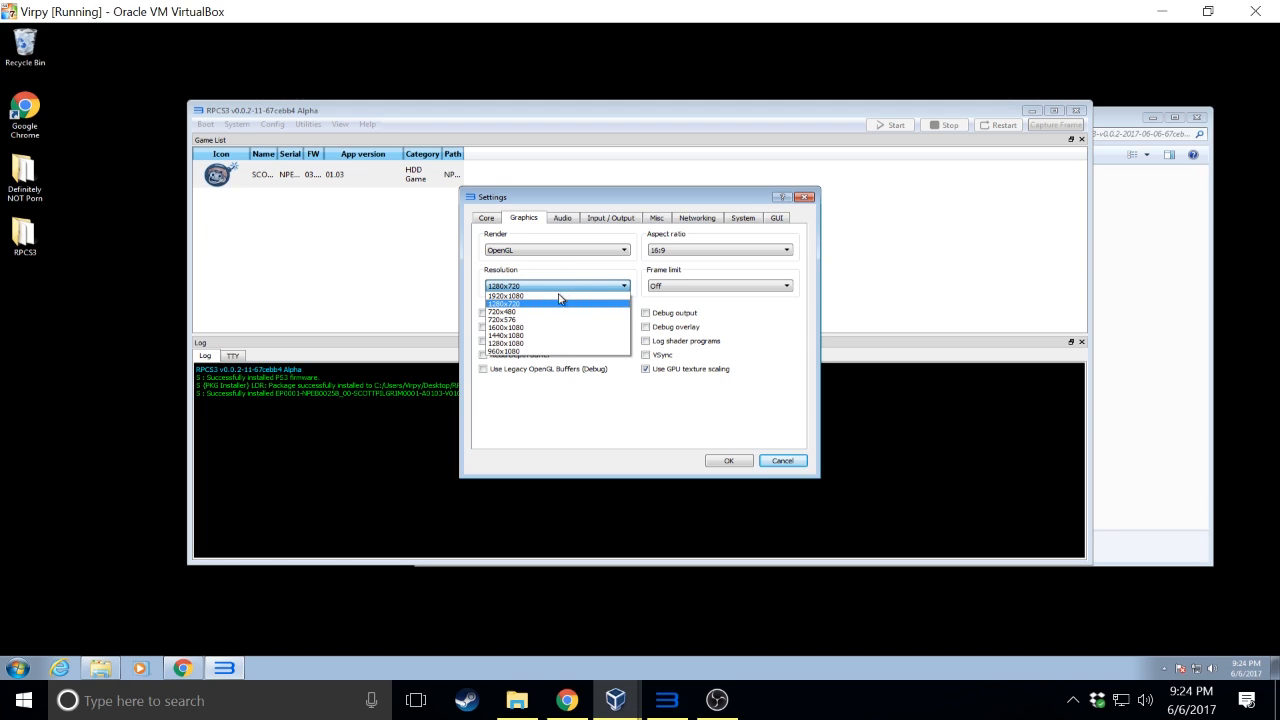
left_click(506, 296)
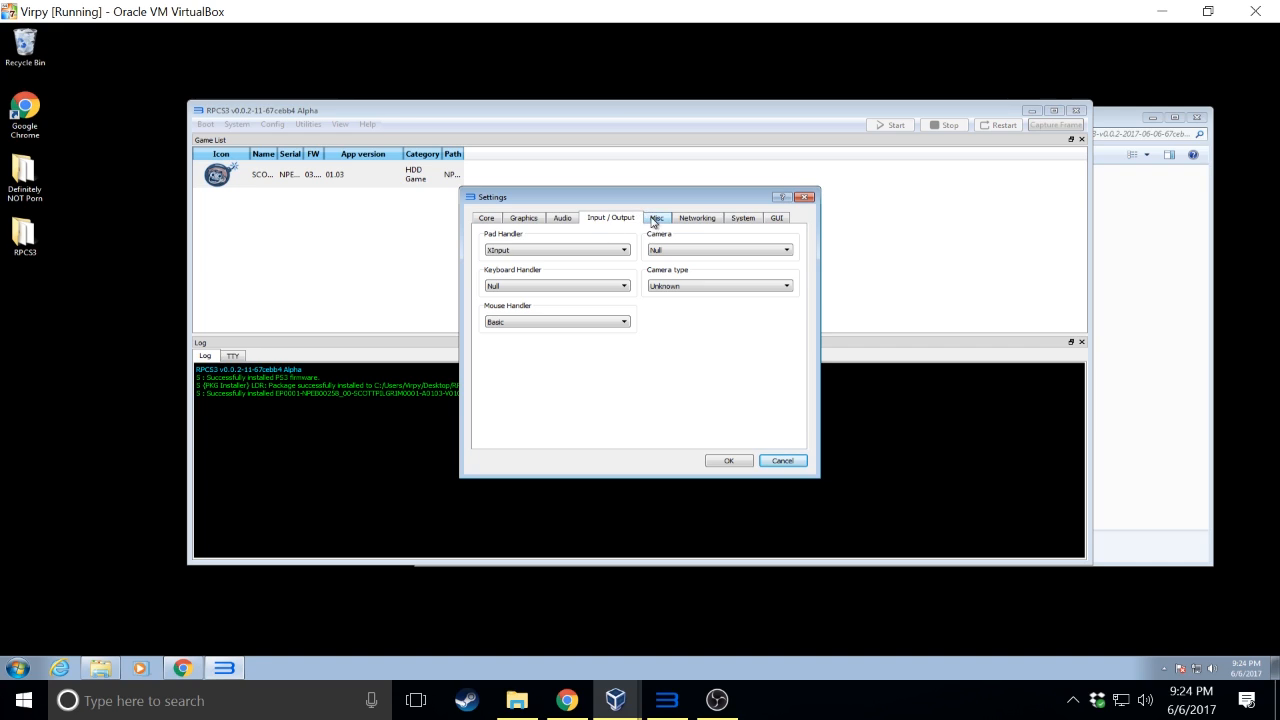
left_click(656, 217)
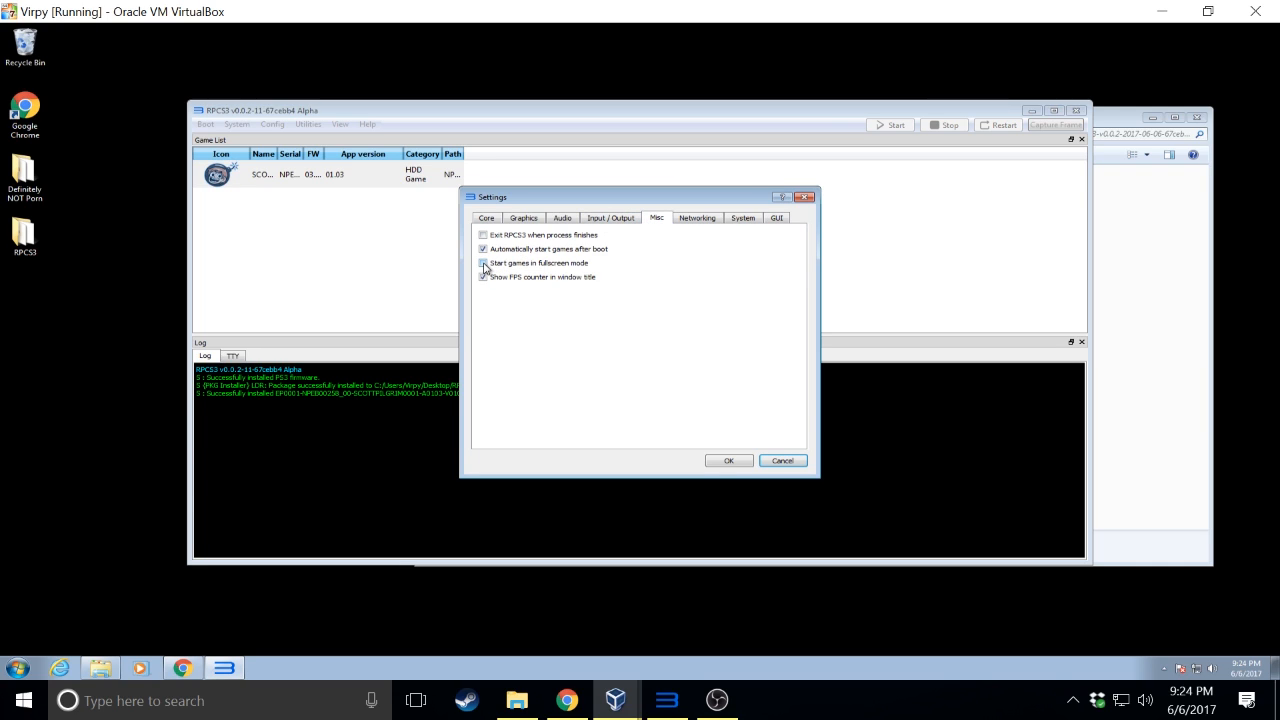
Tick 'Start games in fullscreen mode', set PPU Decoder to Recompiler (LLVM), and save
left_click(483, 263)
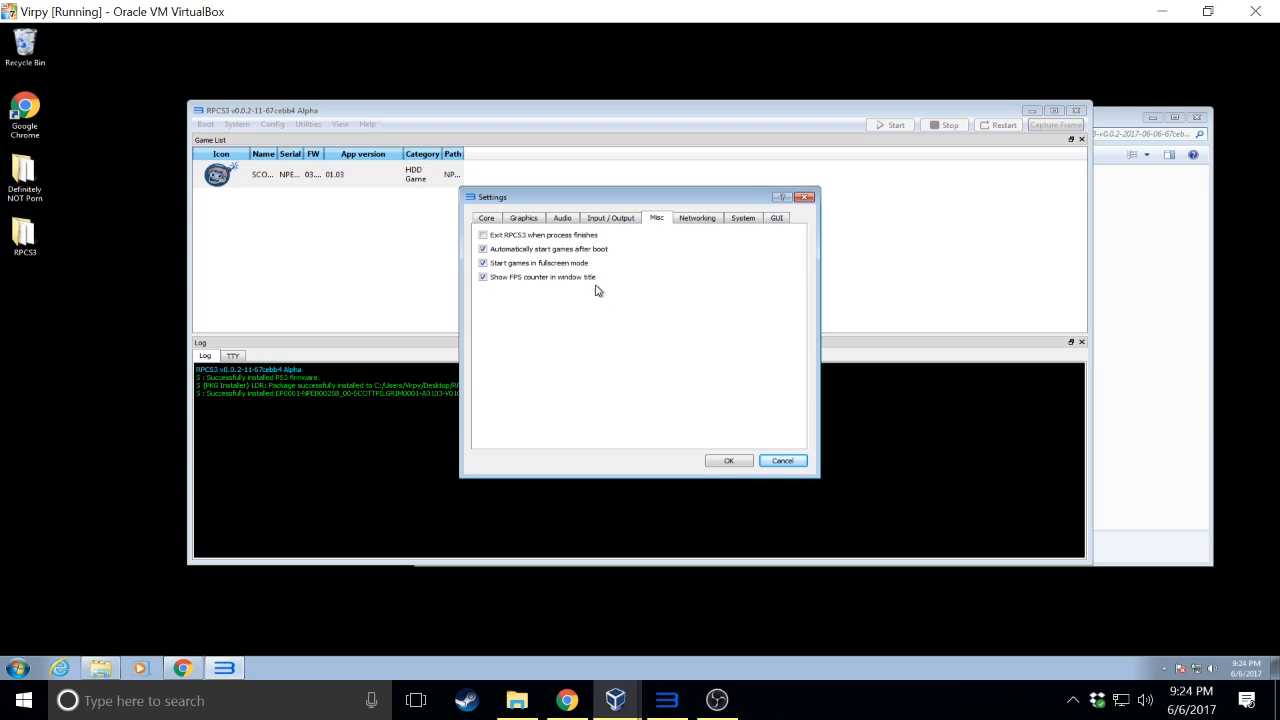
left_click(486, 217)
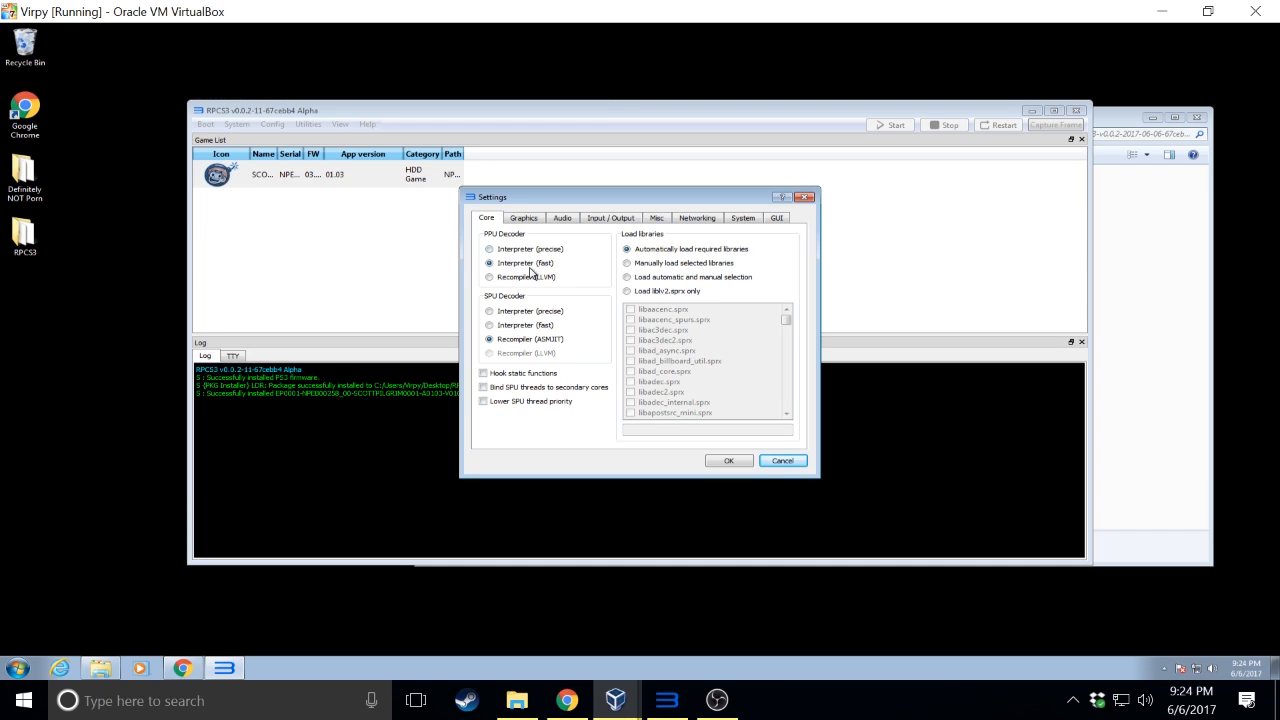
left_click(490, 277)
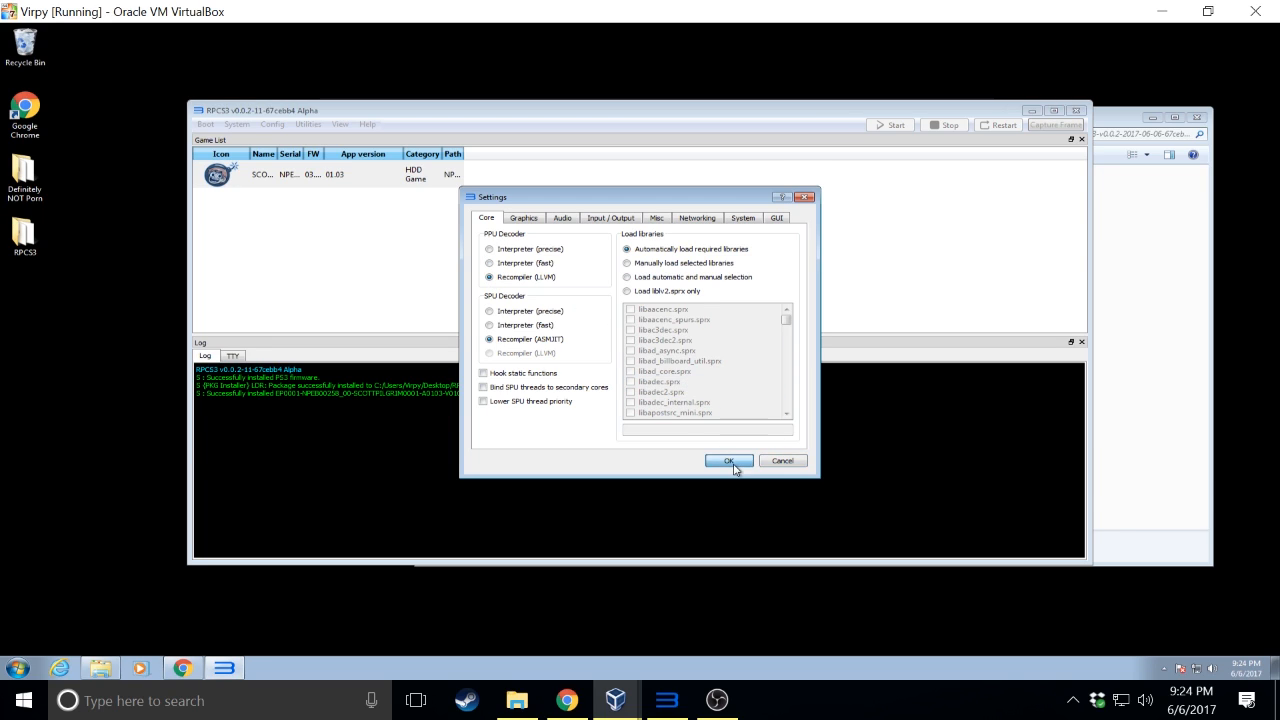
left_click(728, 460)
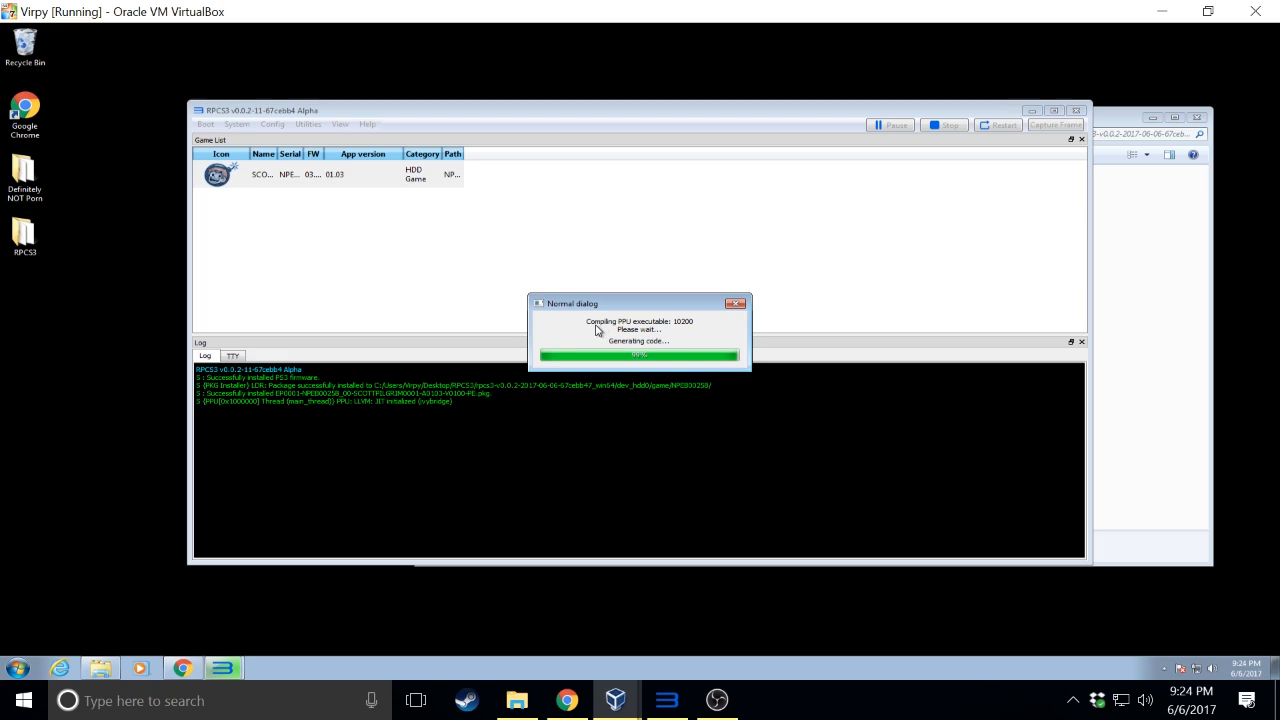
mouse_move(605, 330)
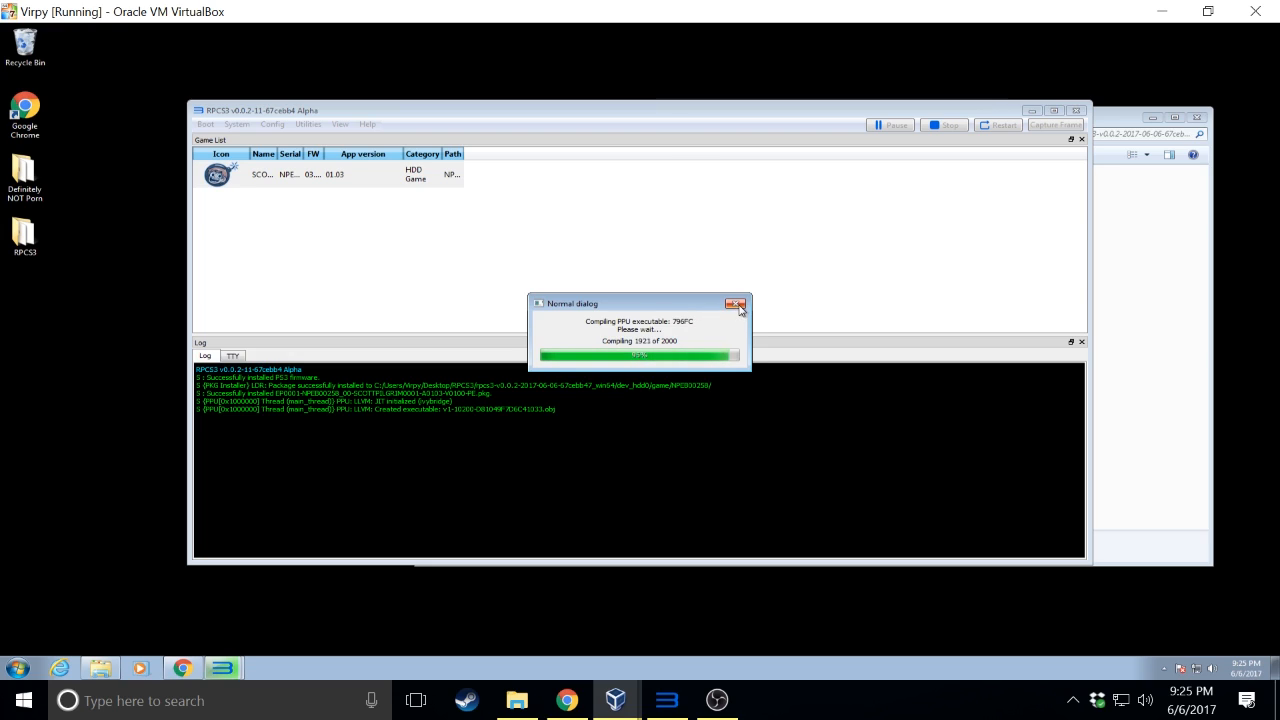
Close the 'Normal dialog' progress window after the PPU executable compiles
left_click(739, 303)
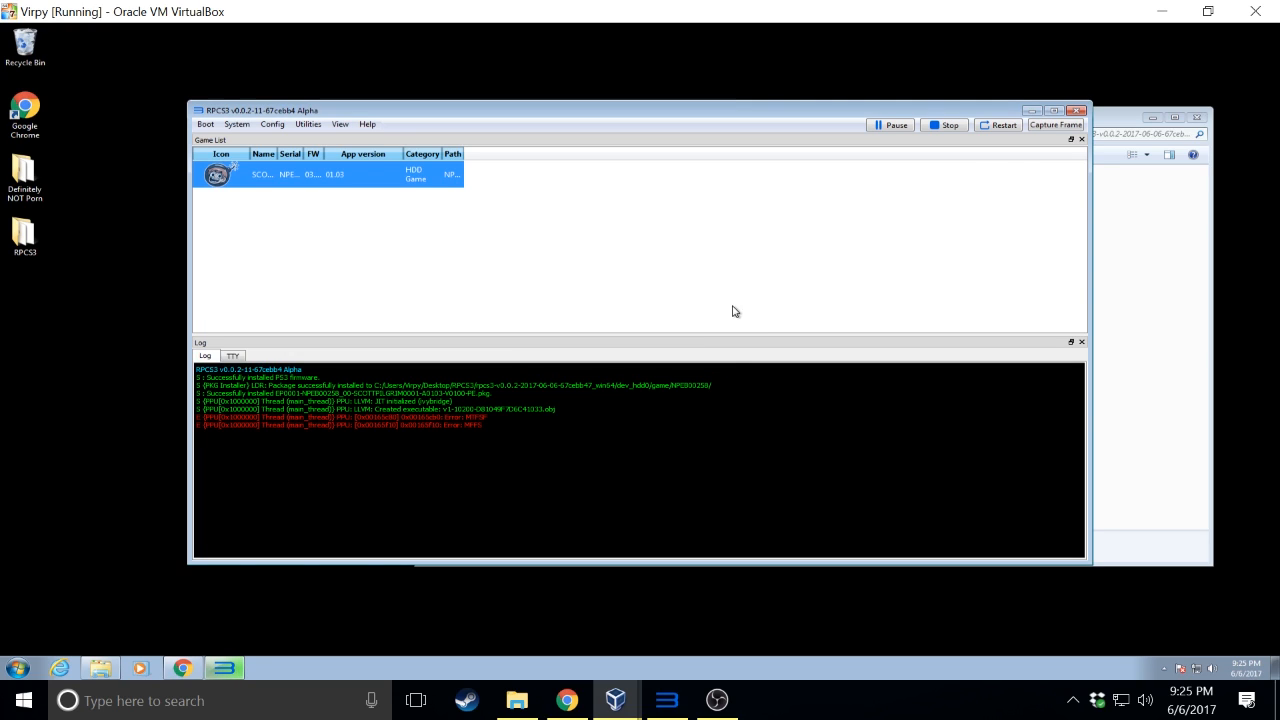
Close the RPCS3 main window, stopping emulation
left_click(894, 124)
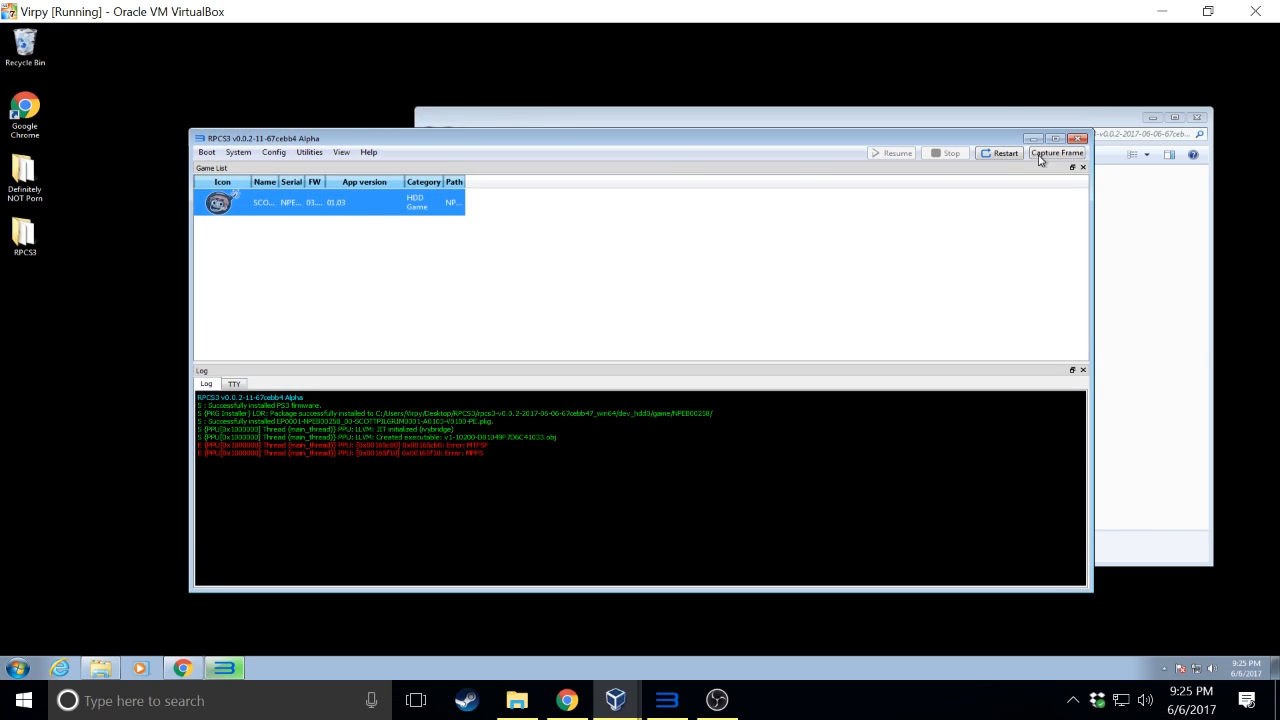
mouse_move(775, 201)
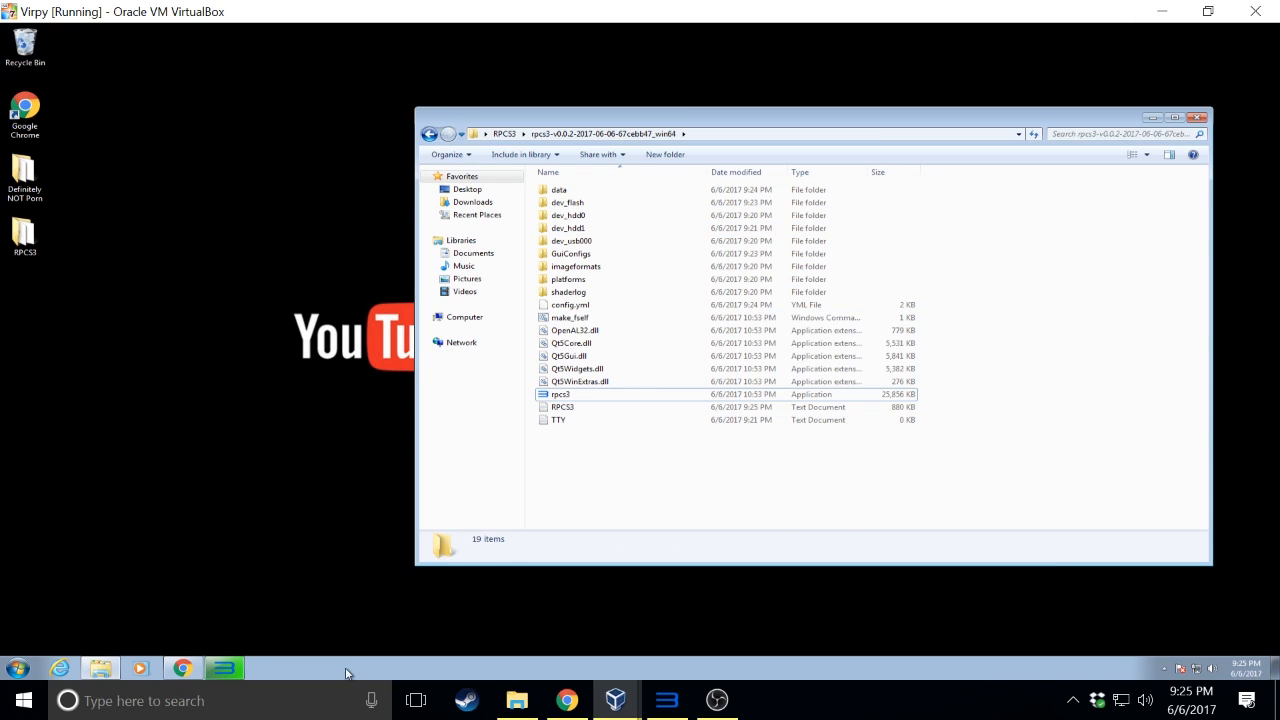
mouse_move(524, 154)
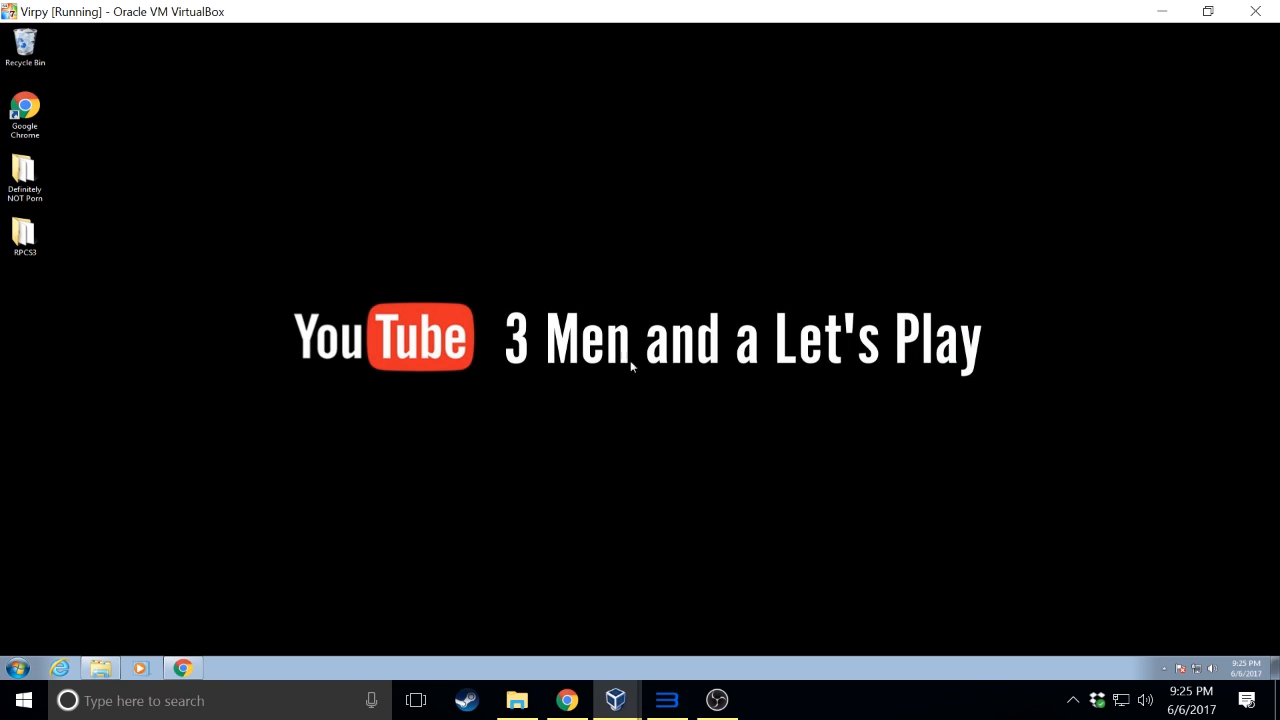
mouse_move(660, 375)
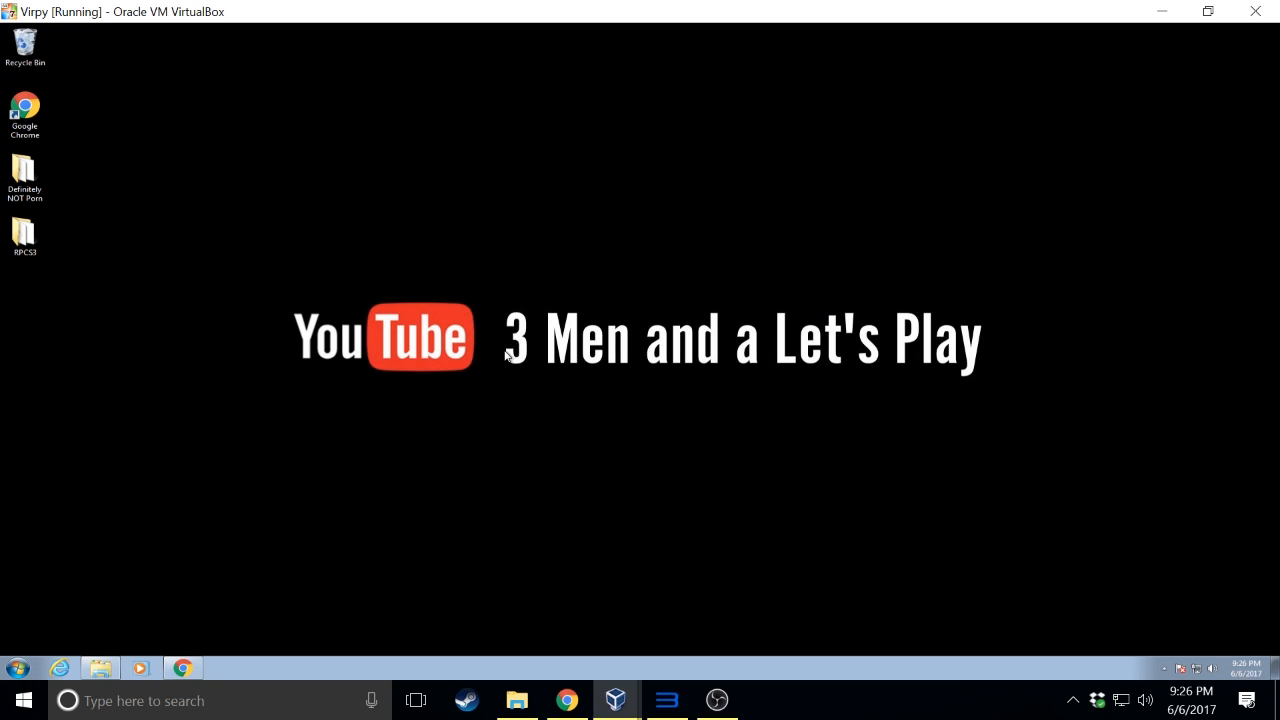
mouse_move(683, 408)
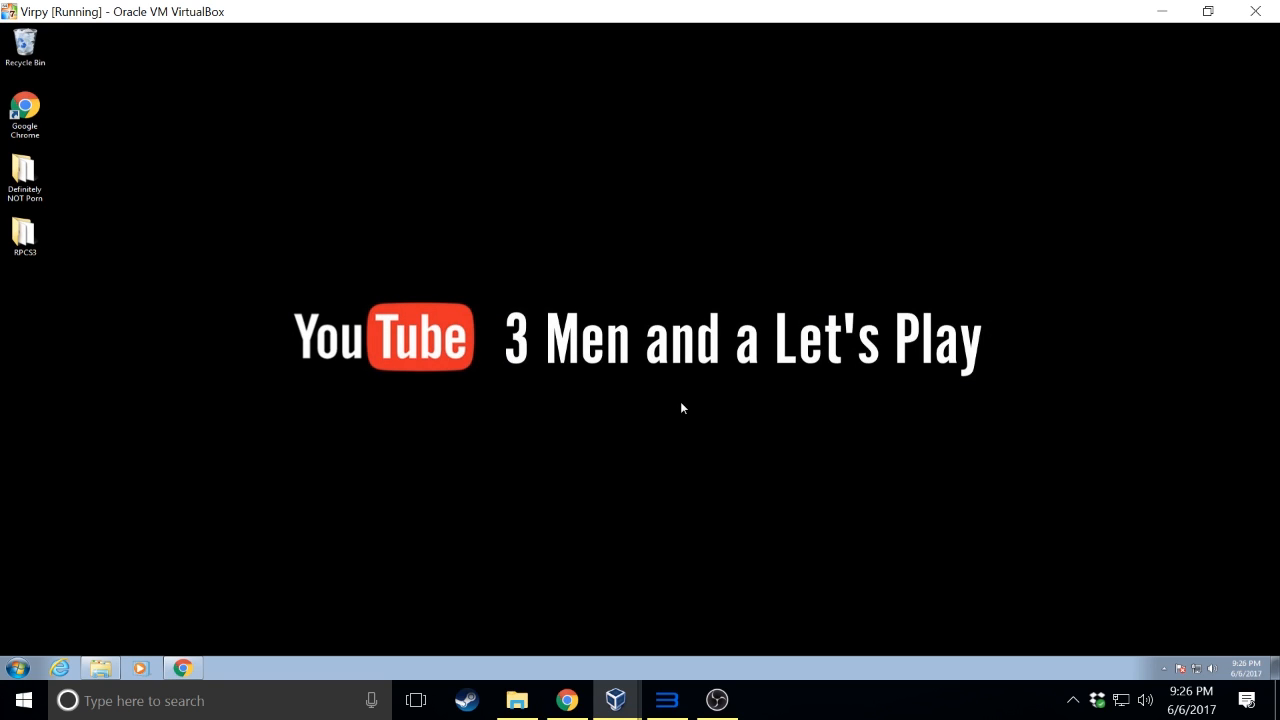
mouse_move(62, 148)
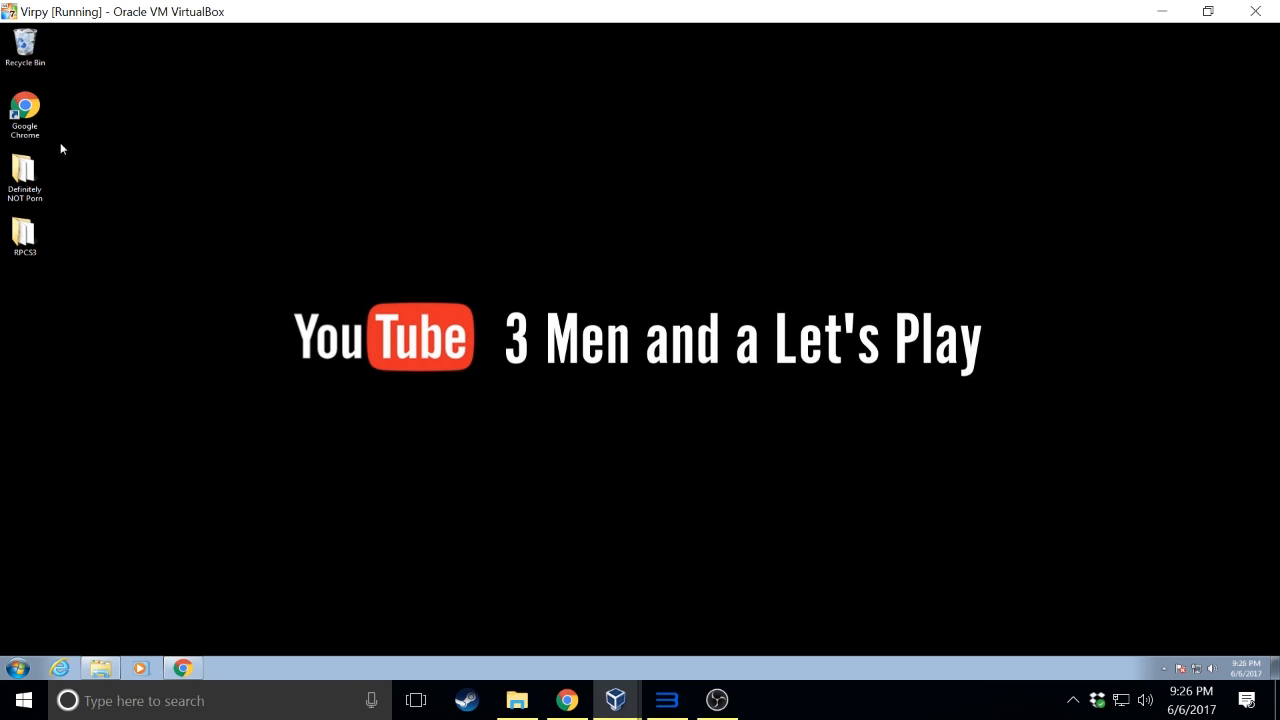
left_click(24, 110)
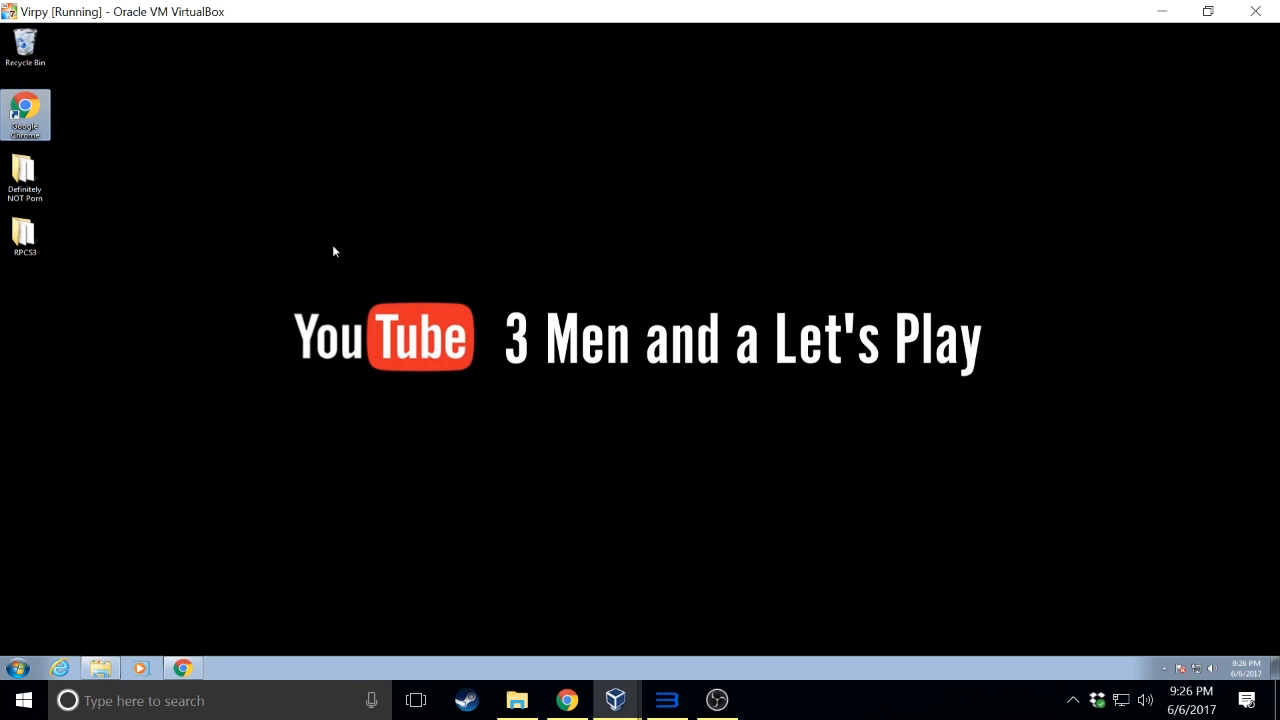
mouse_move(392, 350)
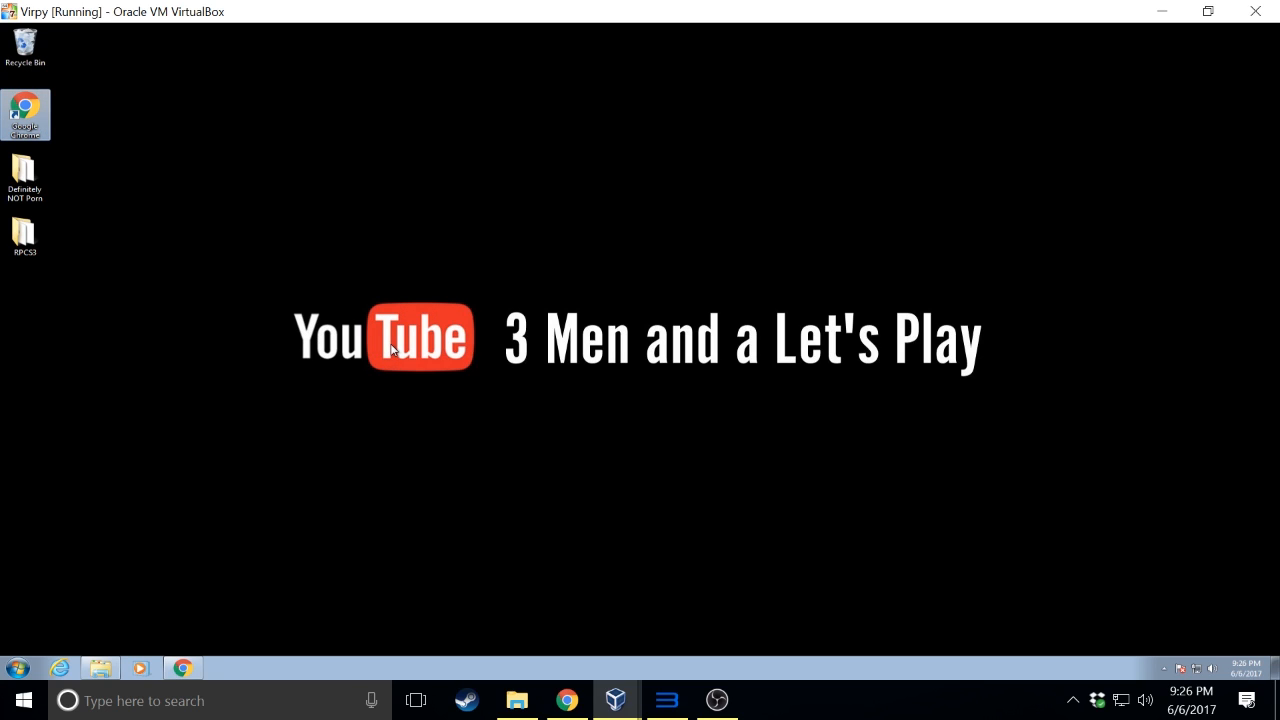
mouse_move(125, 120)
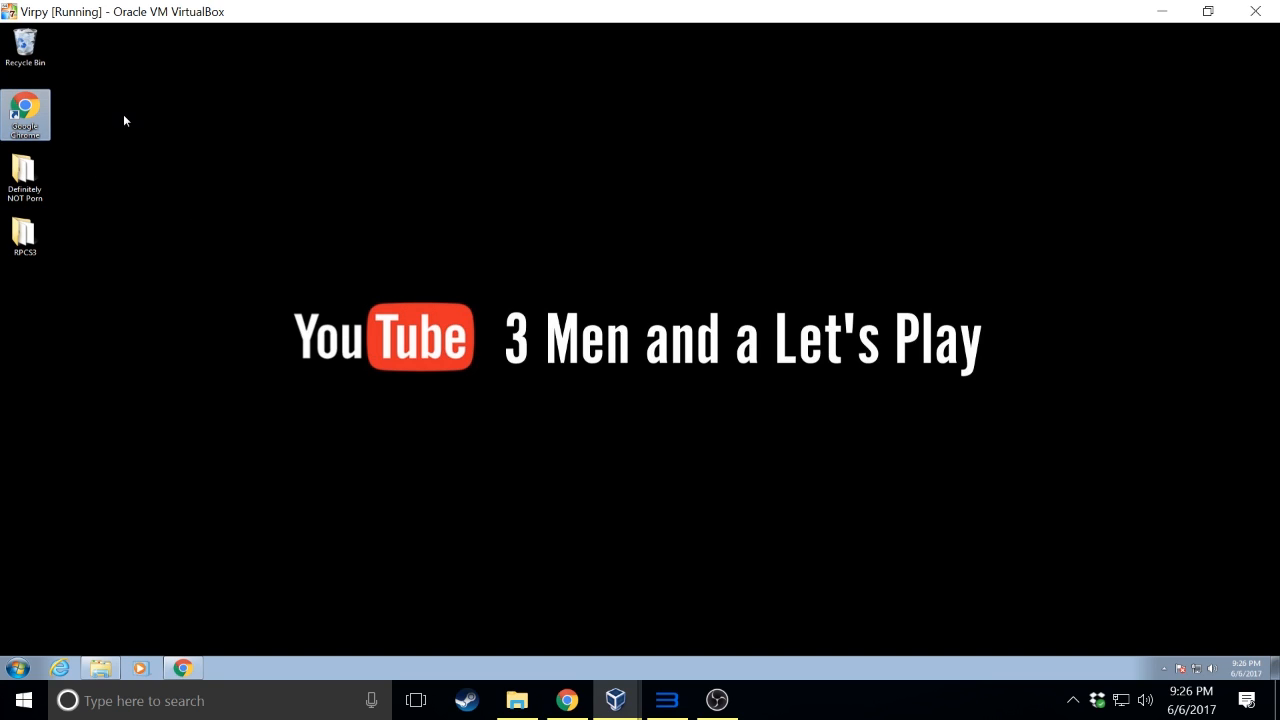
mouse_move(67, 121)
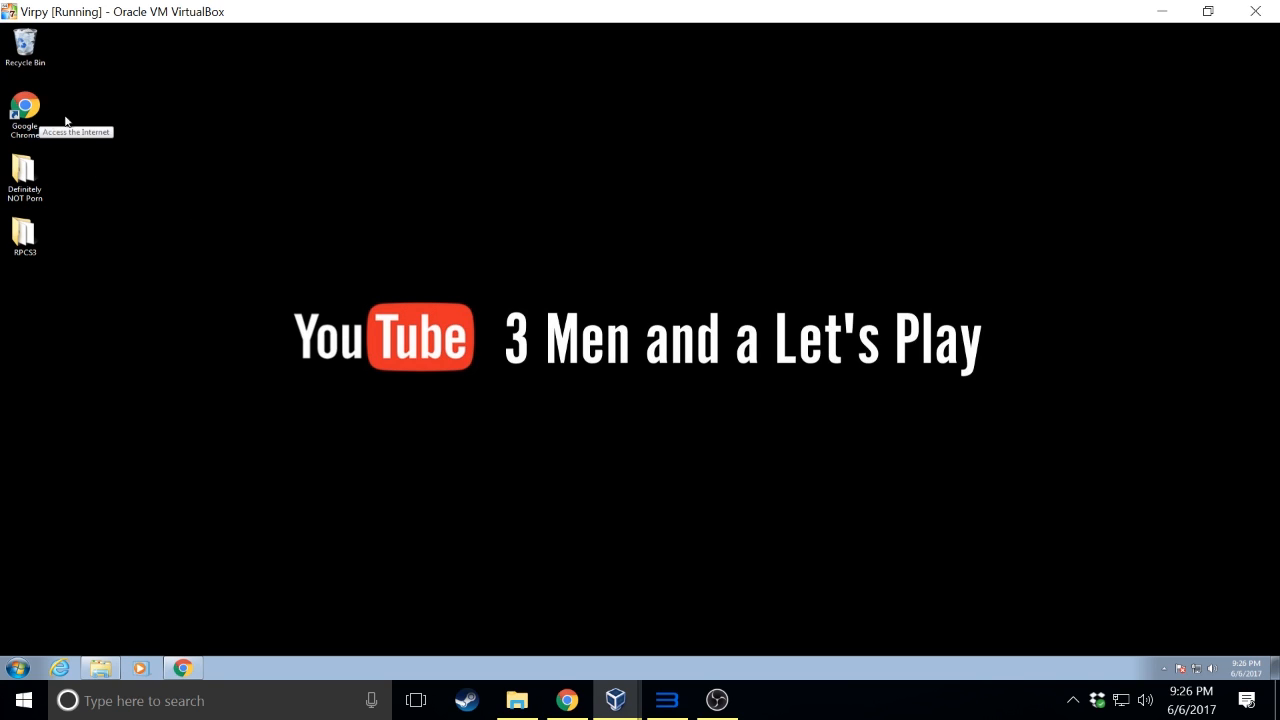
mouse_move(283, 303)
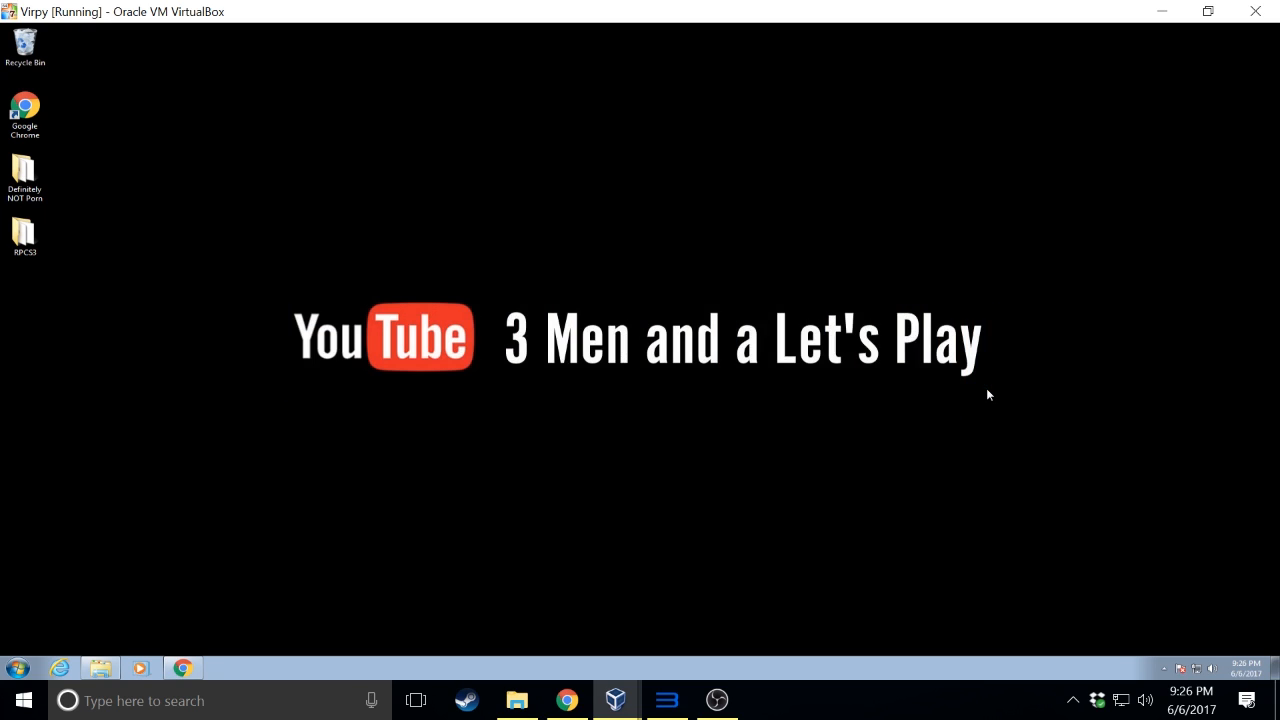
mouse_move(612, 347)
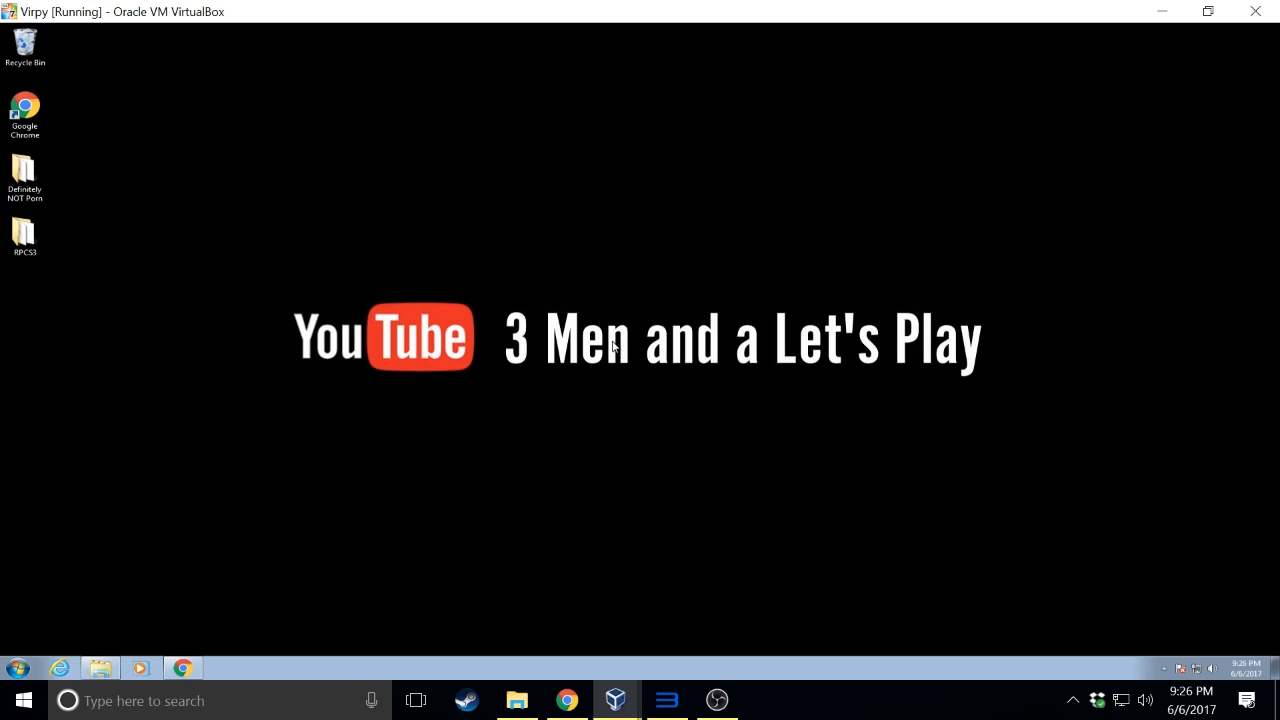
mouse_move(820, 27)
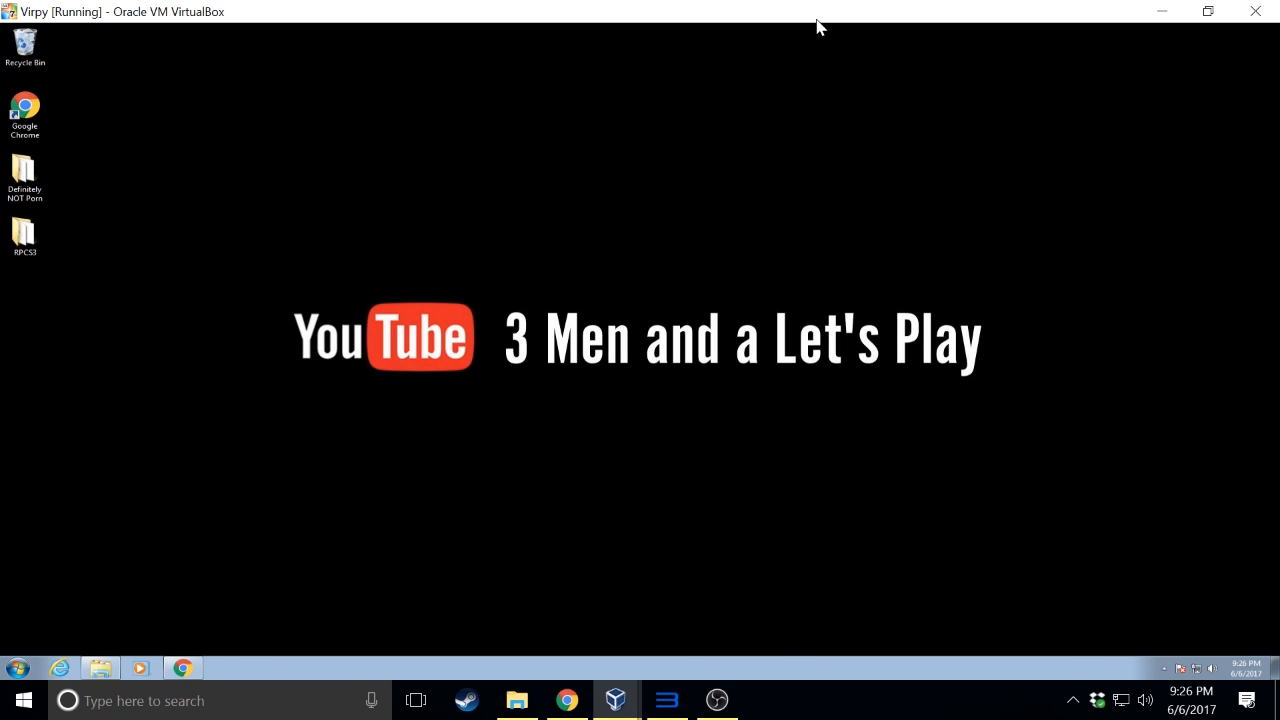